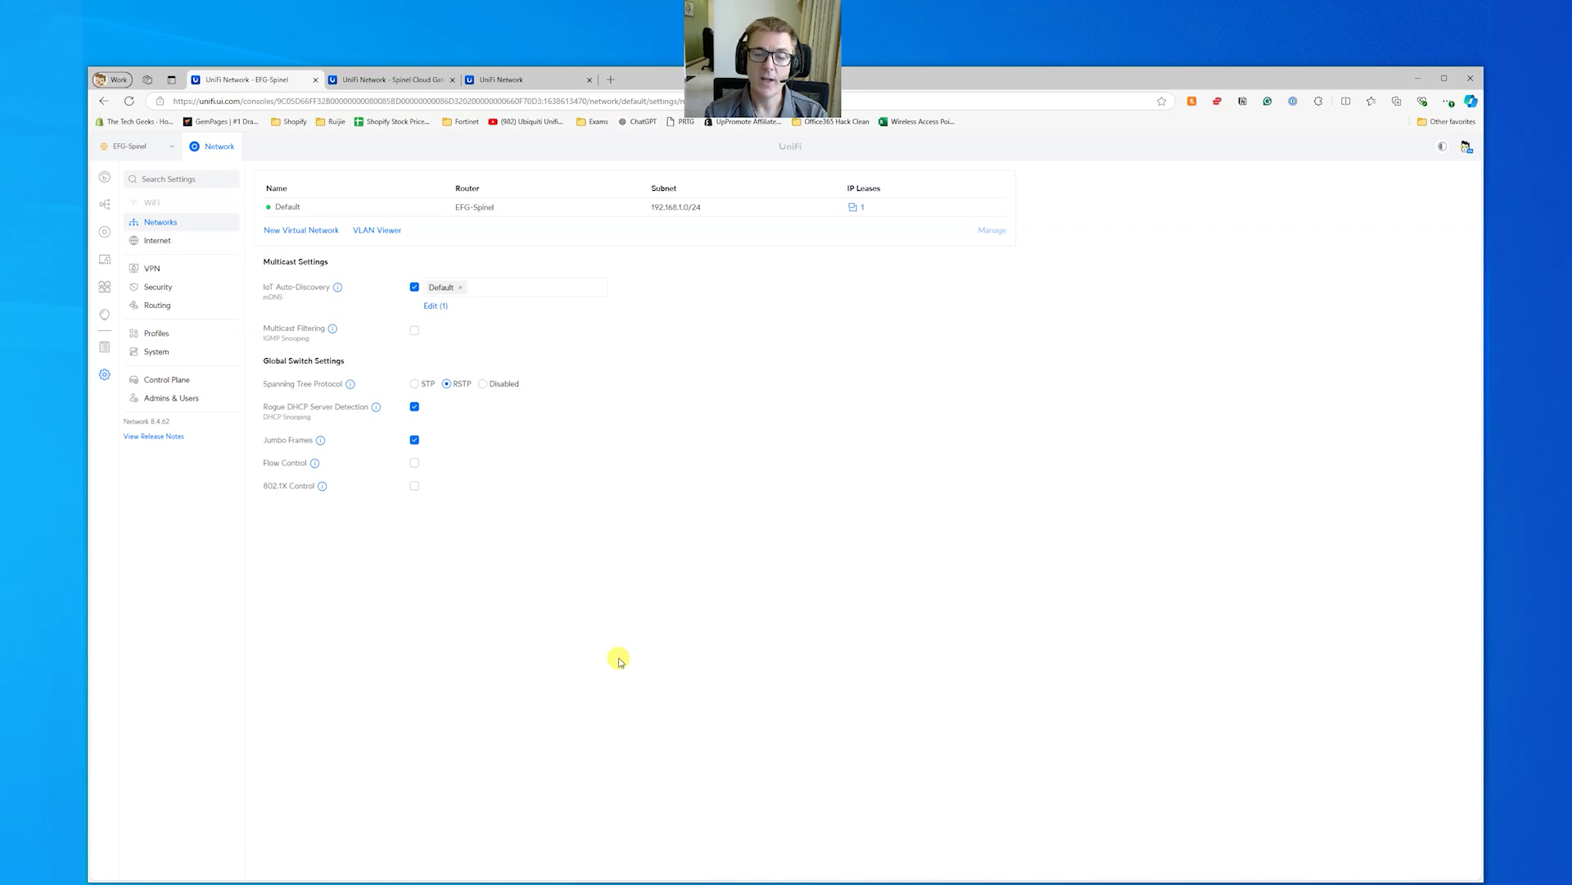
pyautogui.moveTo(942, 859)
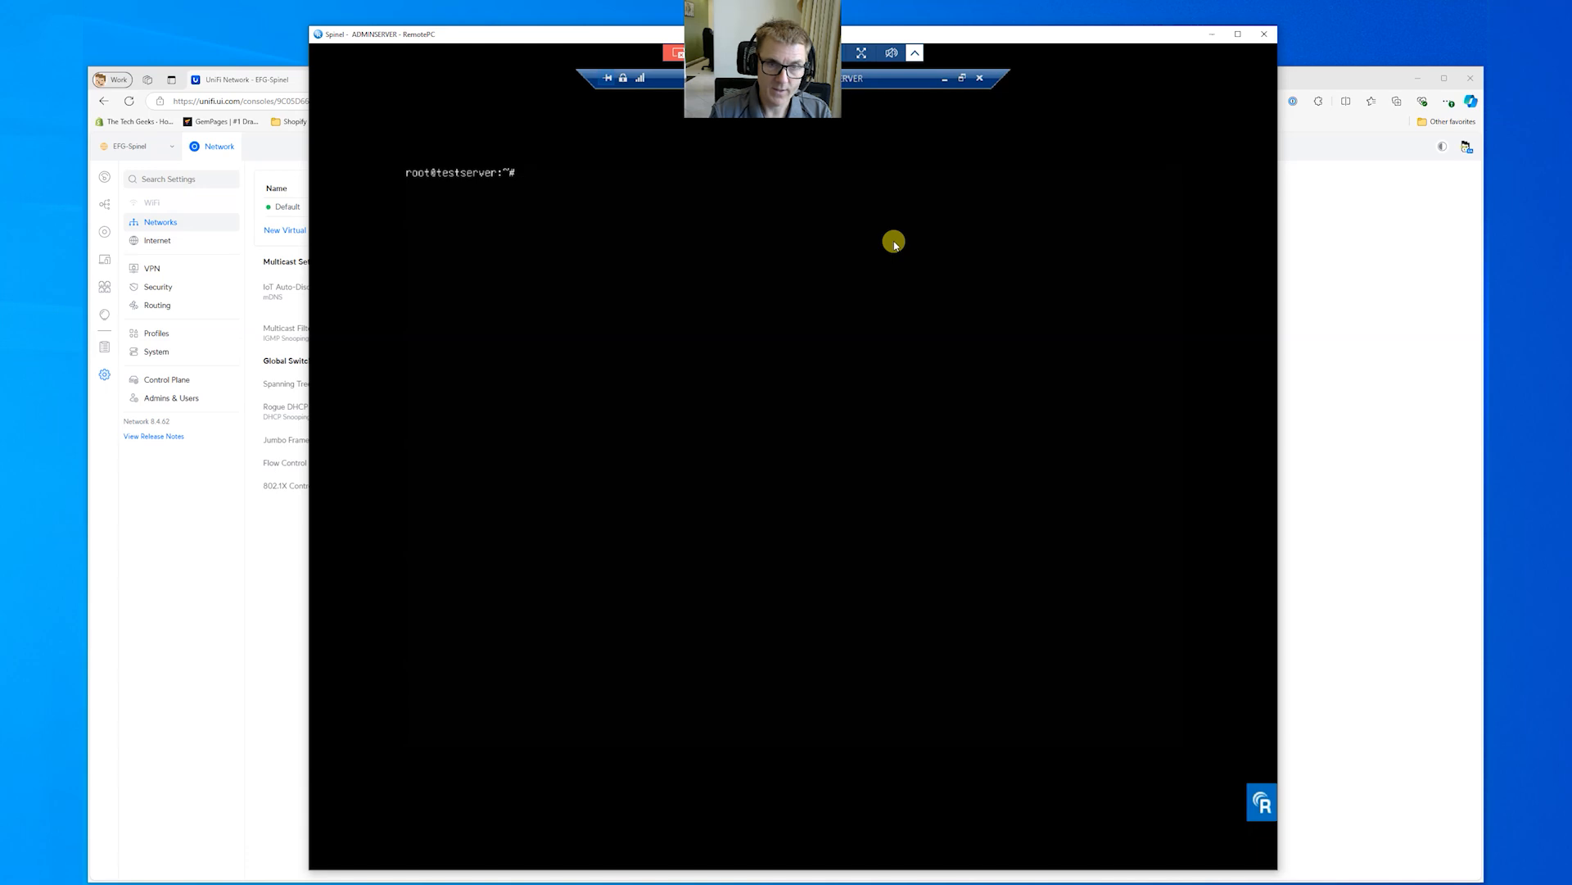
# - Run ifconfig on the test server, listing eth0 at 192.168.1.77
pyautogui.write('ifc')
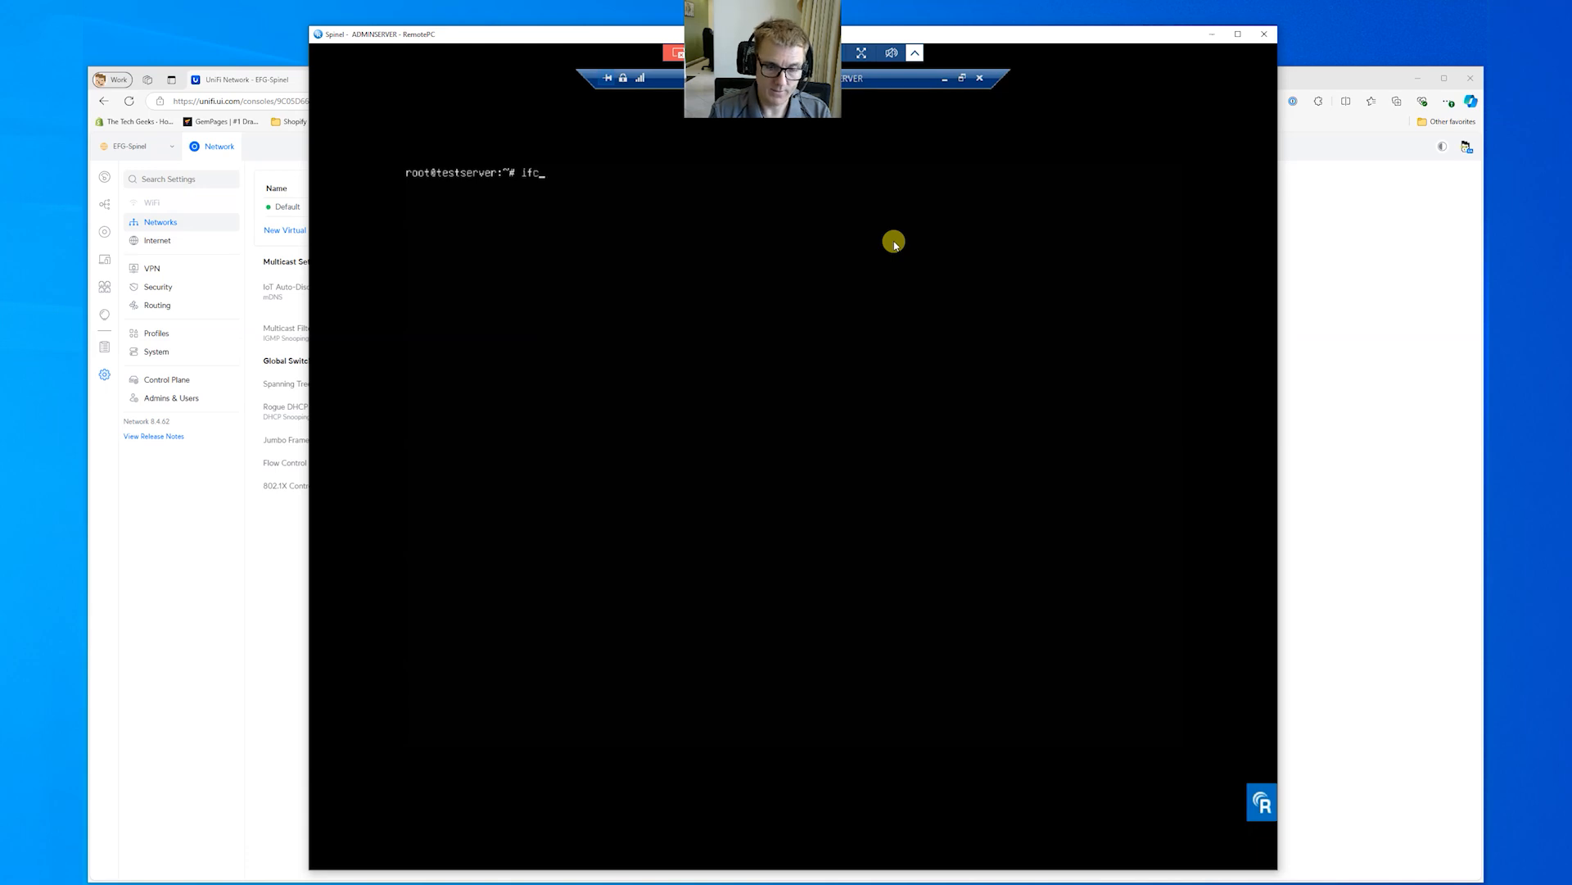
pyautogui.press('Return')
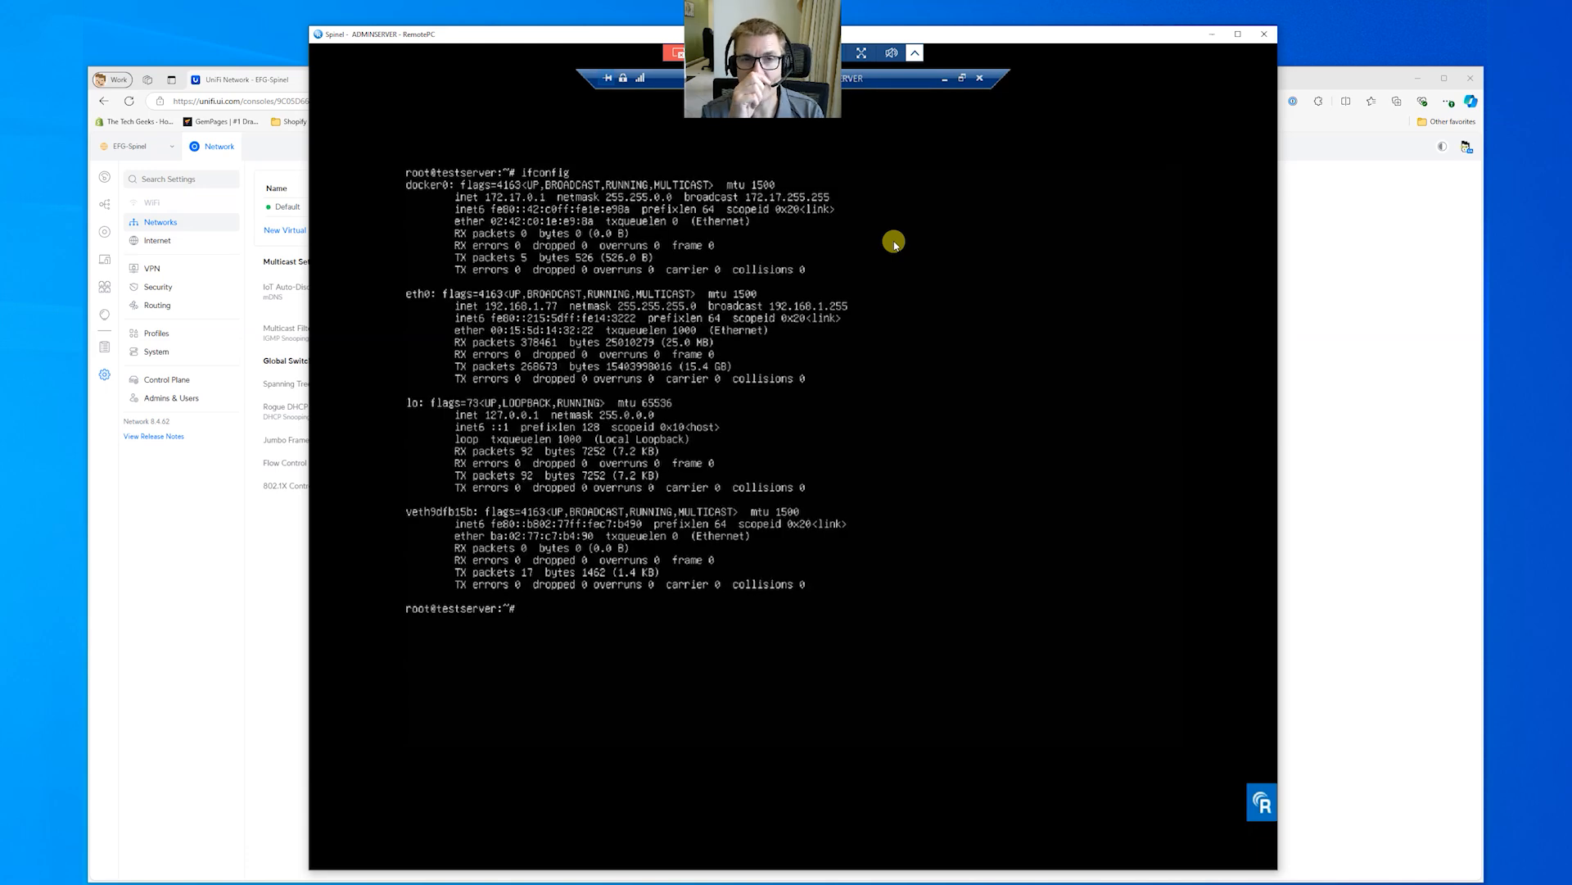
pyautogui.moveTo(549, 302)
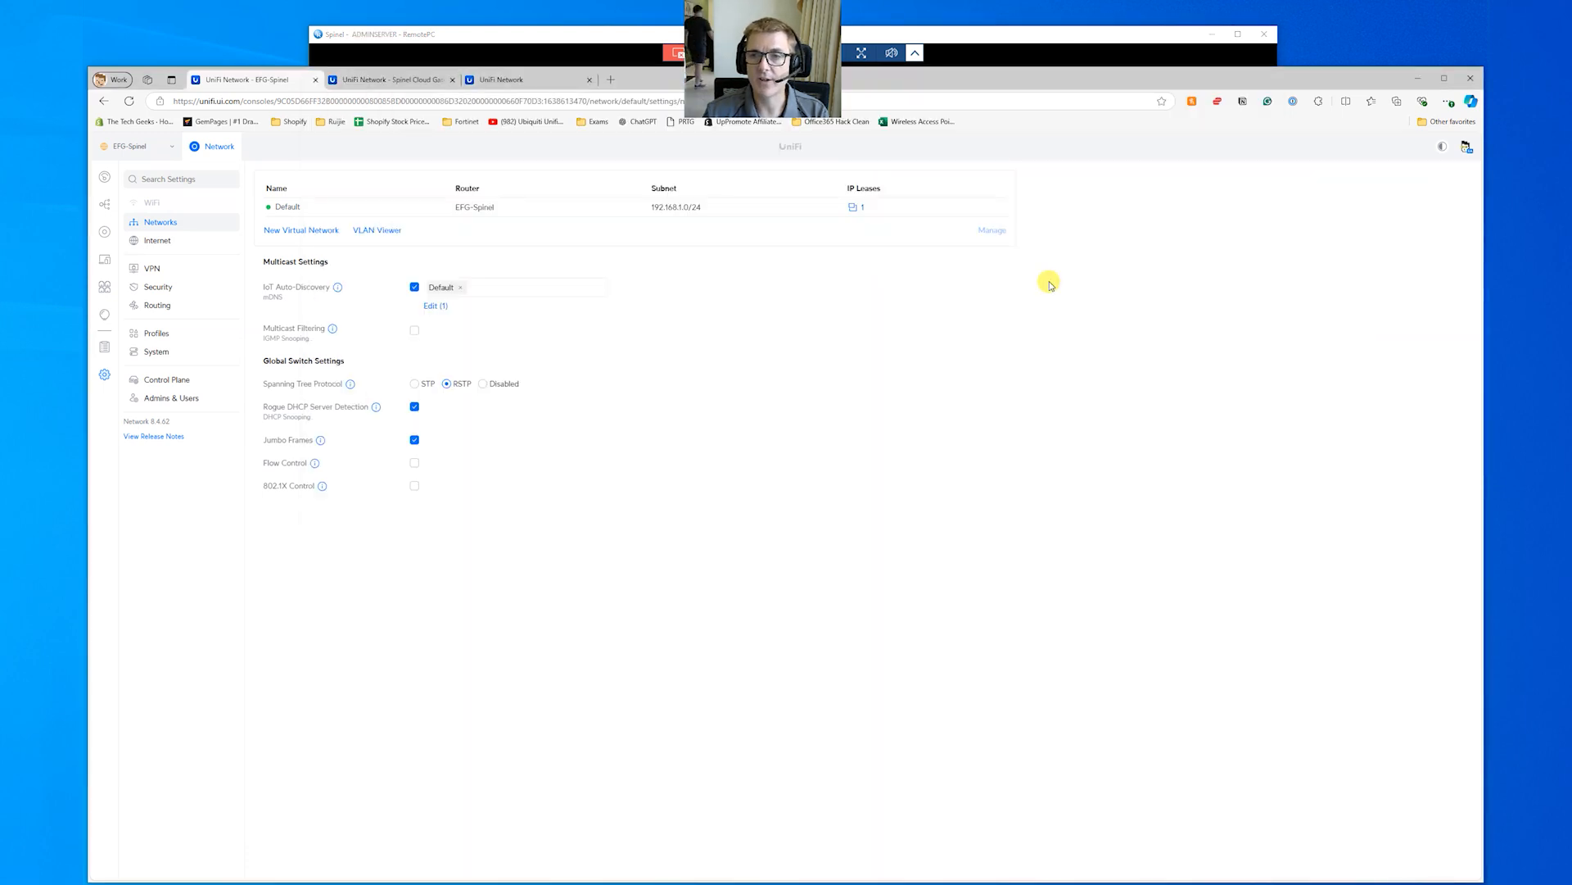
pyautogui.click(859, 206)
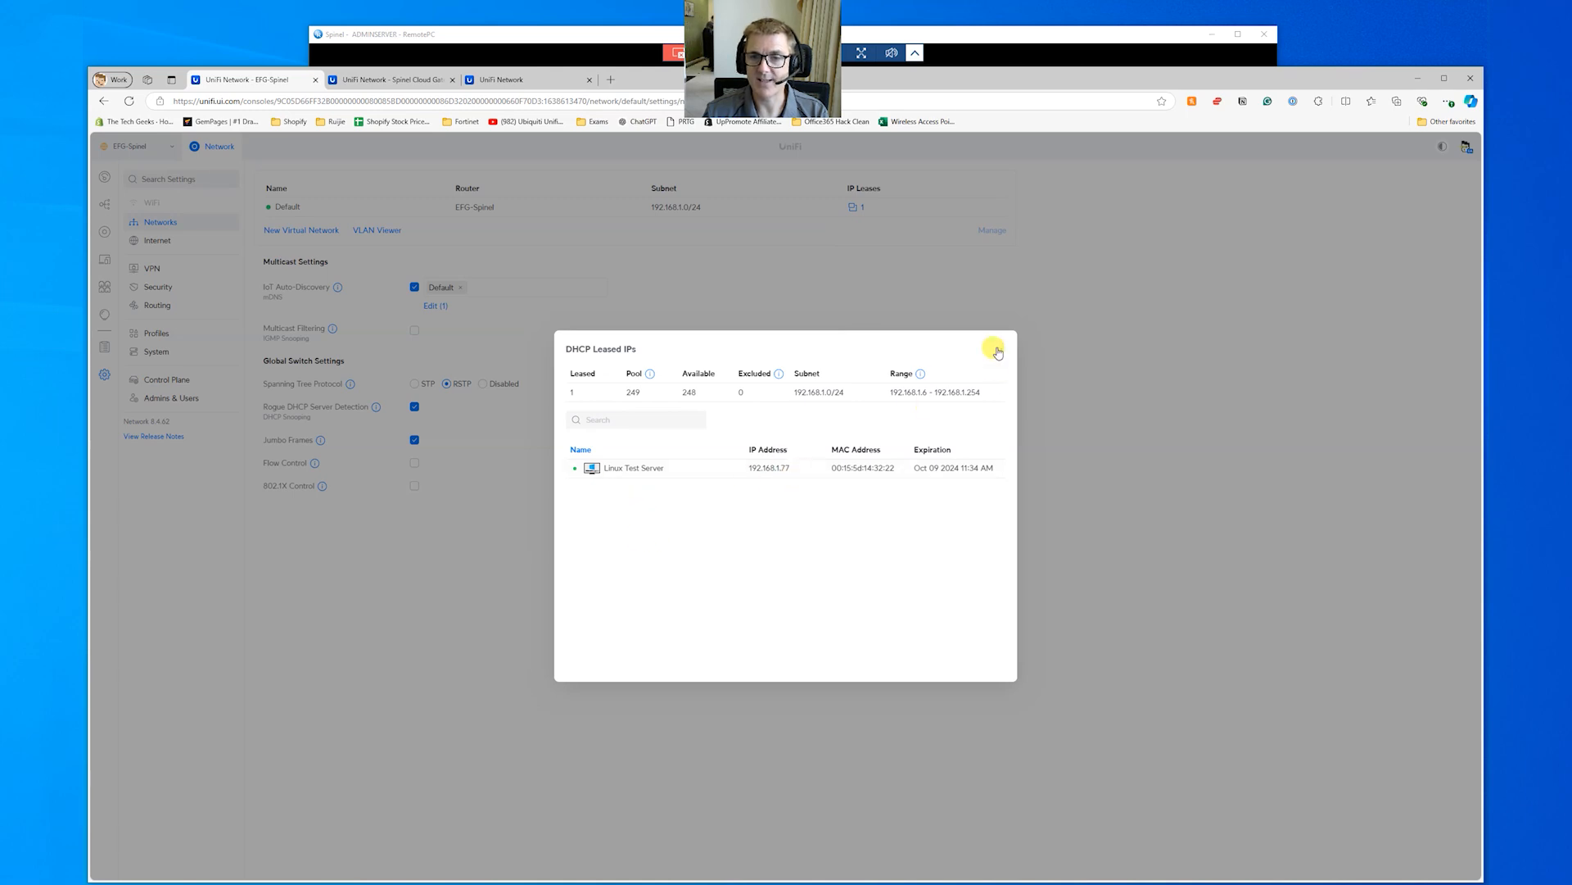
pyautogui.click(997, 348)
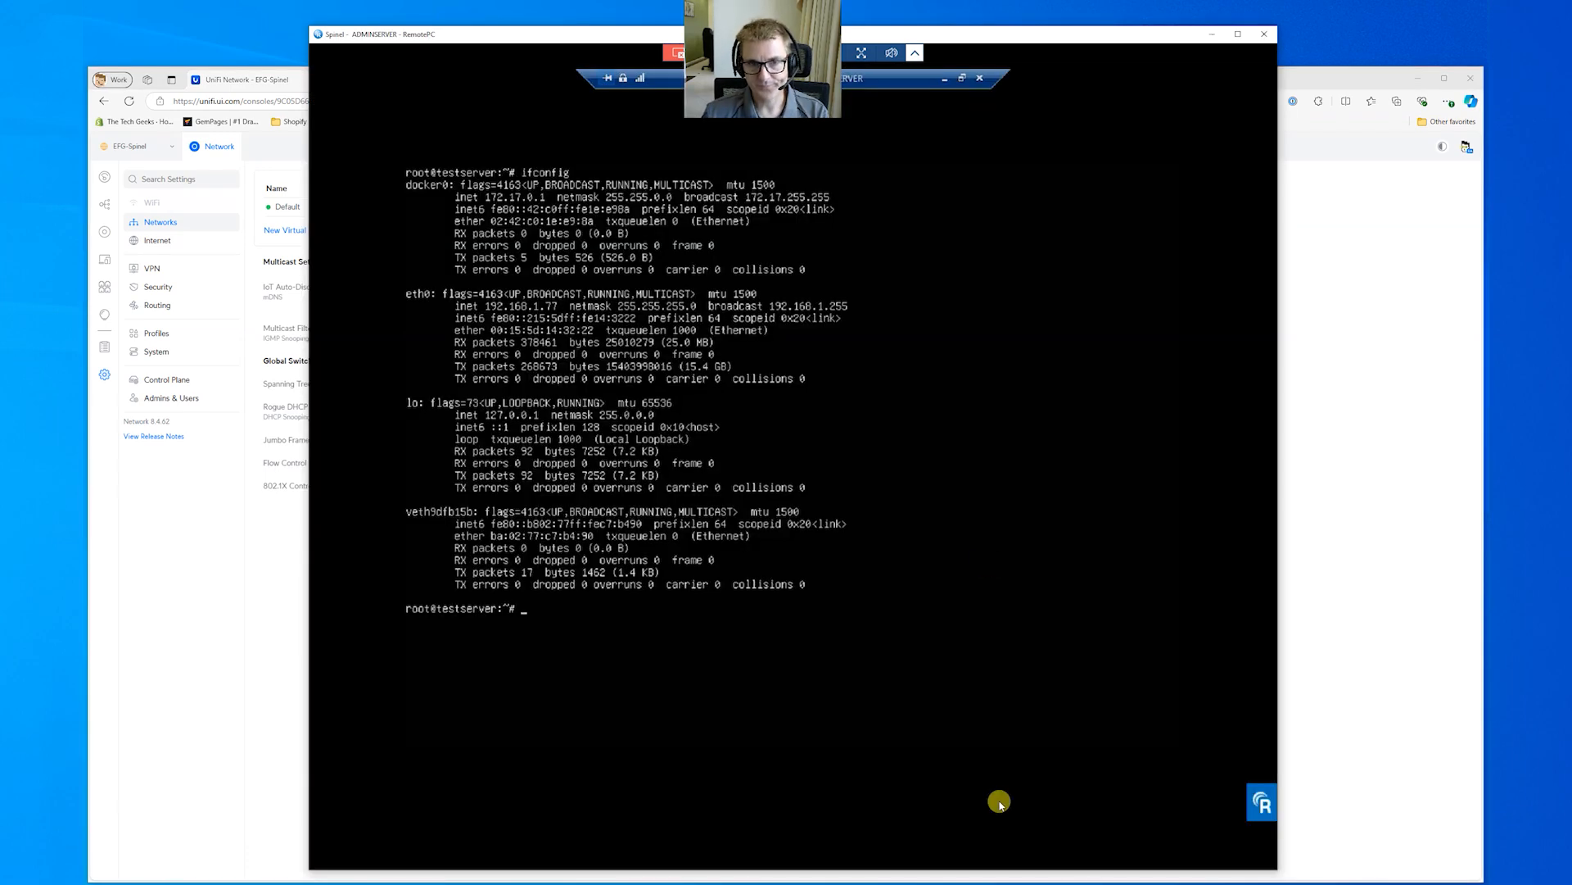
pyautogui.moveTo(987, 563)
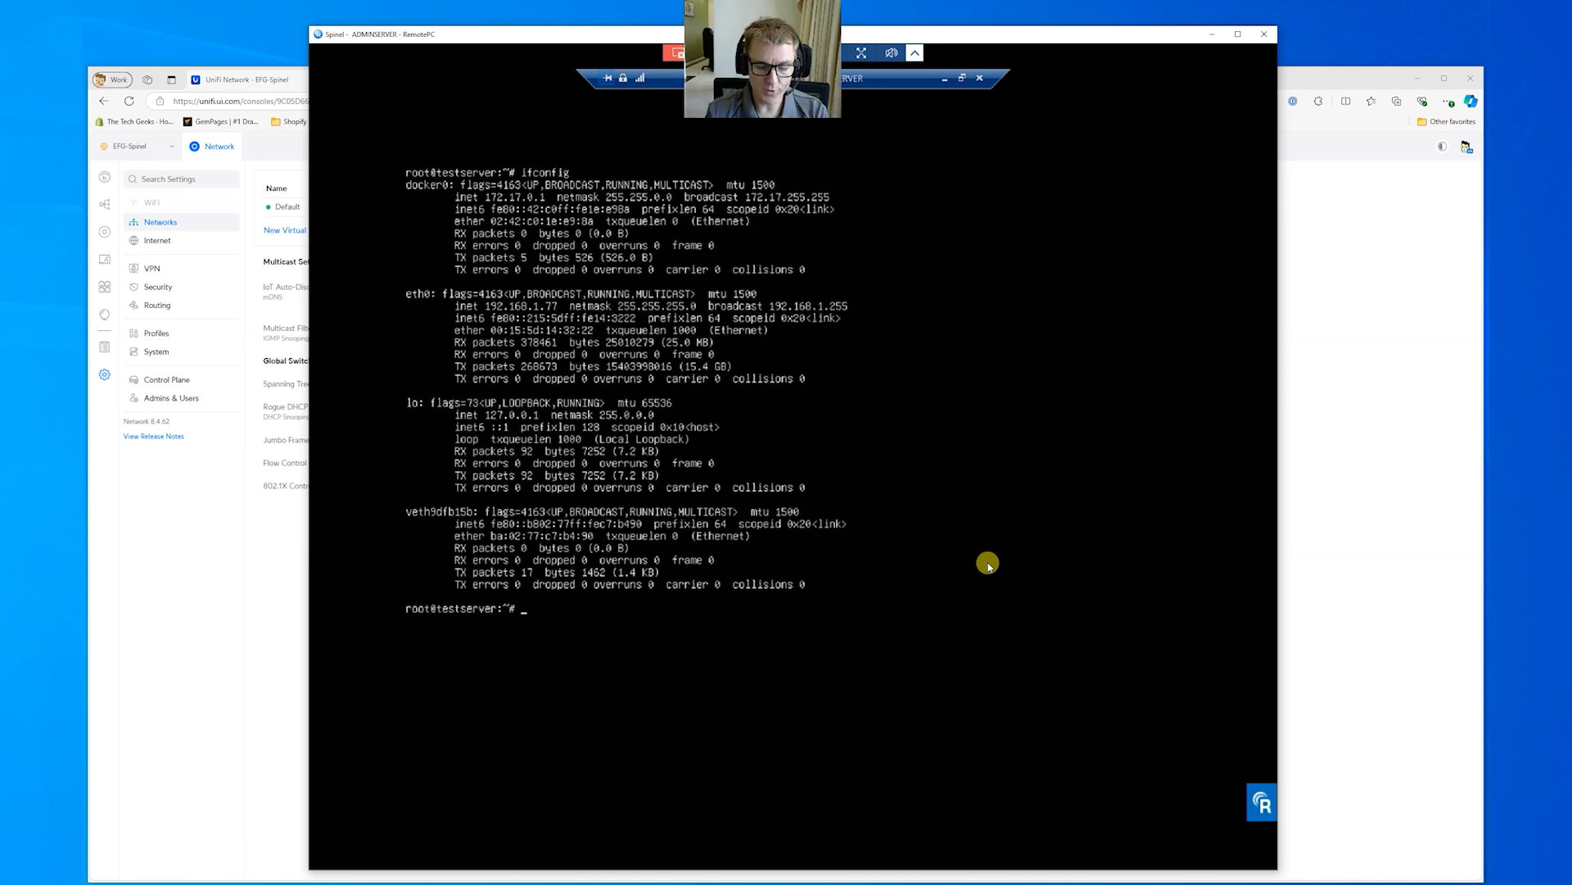
# - Clear the test server's terminal down to an empty root prompt
pyautogui.write('clear')
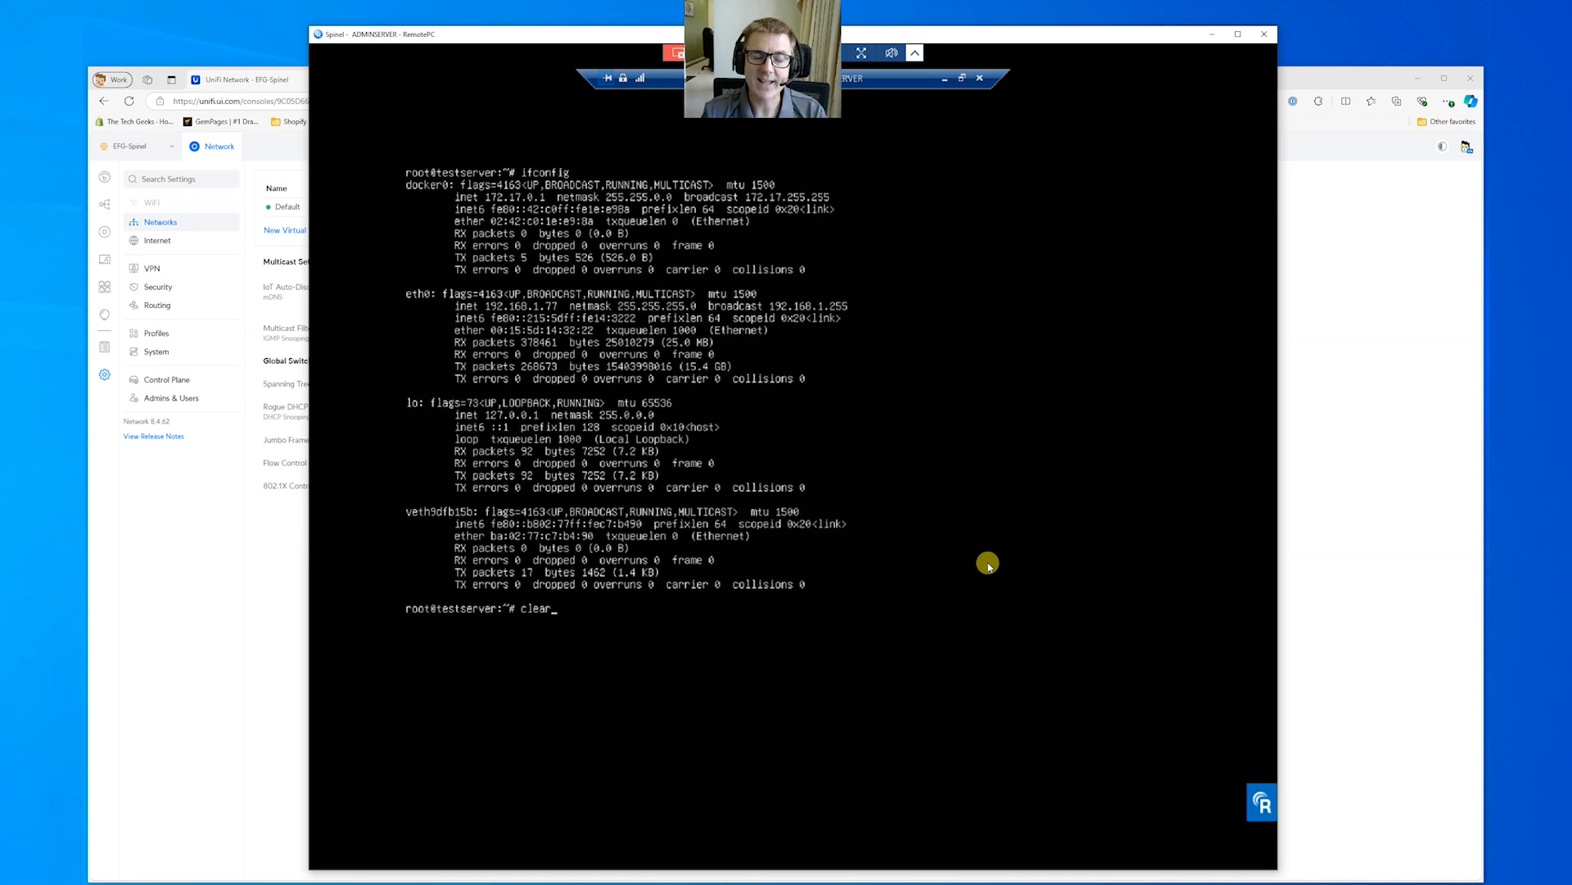
pyautogui.press('Return')
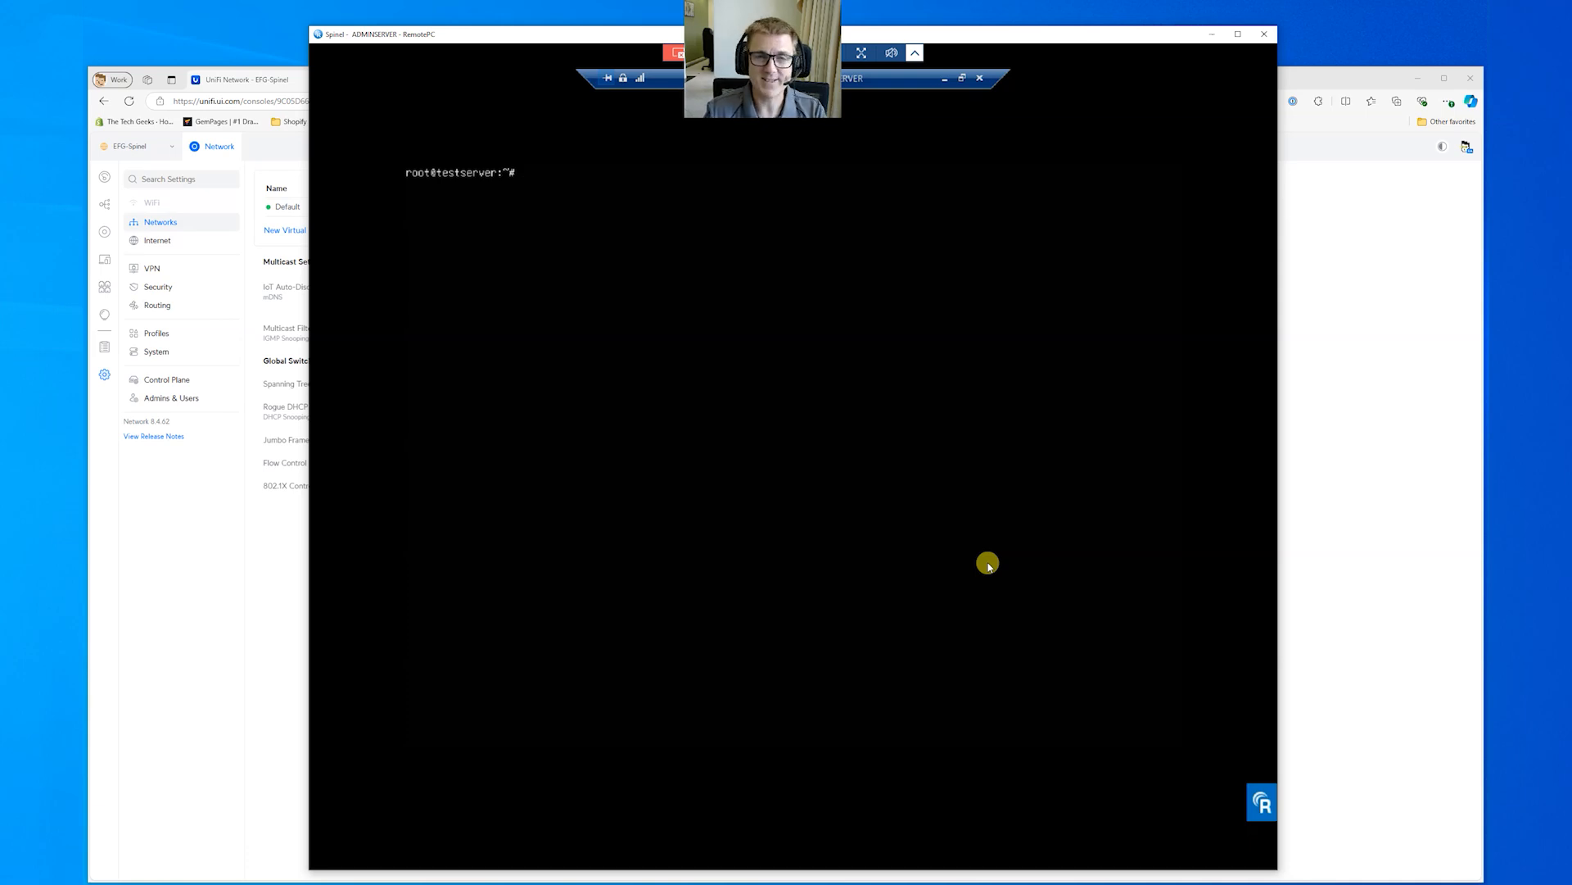
# - Run iperf3 -c 172.20.21.144 -V -P5 from a cleared terminal, averaging about 5.95 Gbits/sec
pyautogui.write('clear')
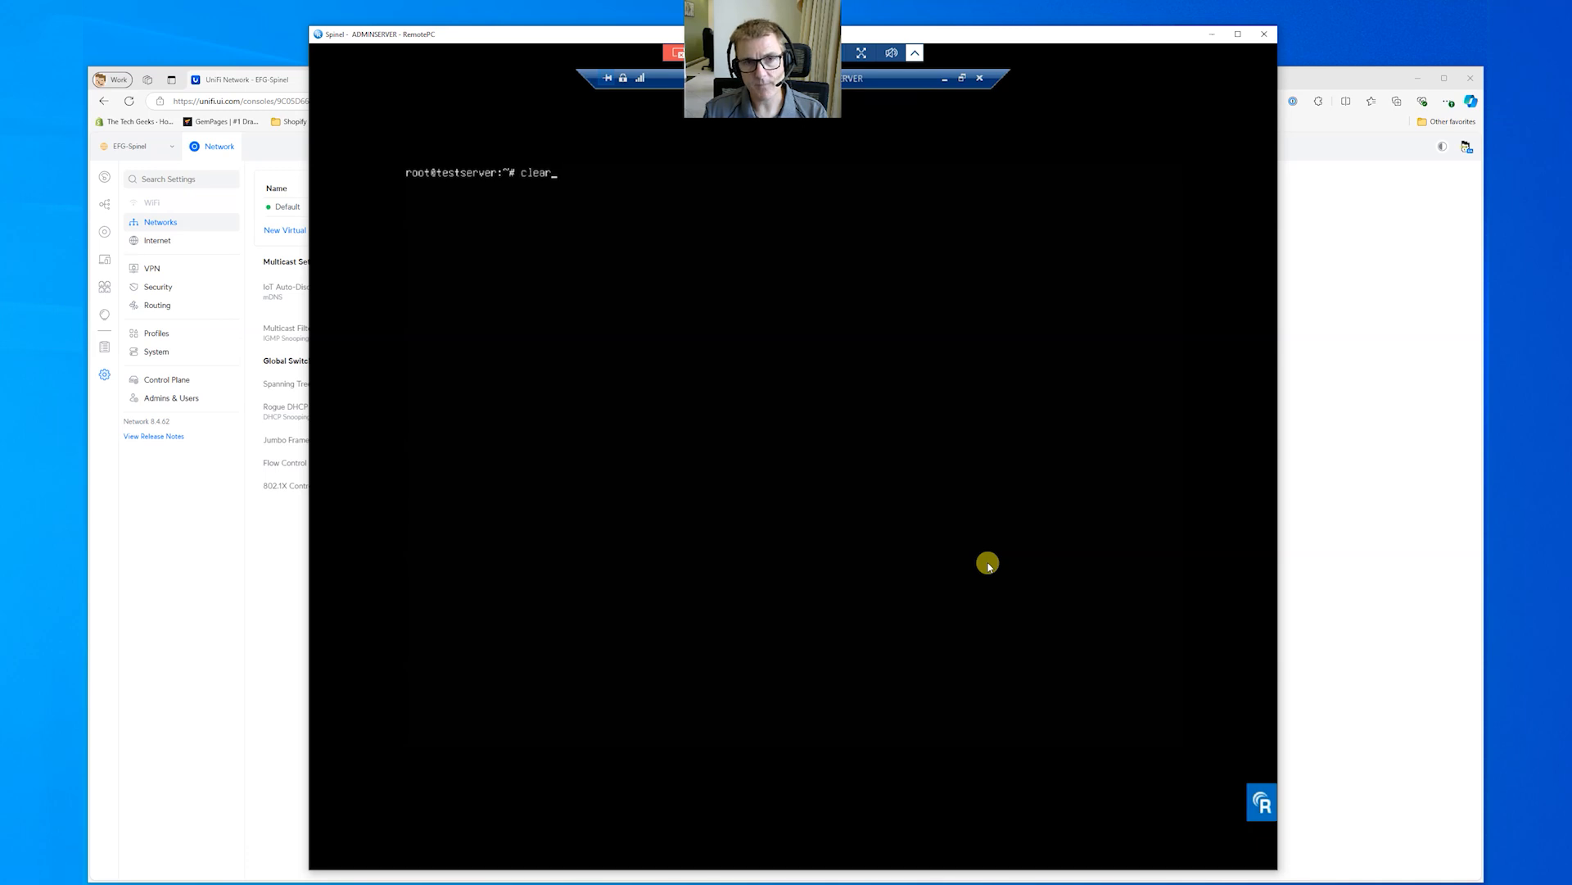
pyautogui.write('iperf3 -c 172.20.21.144 -V -P5')
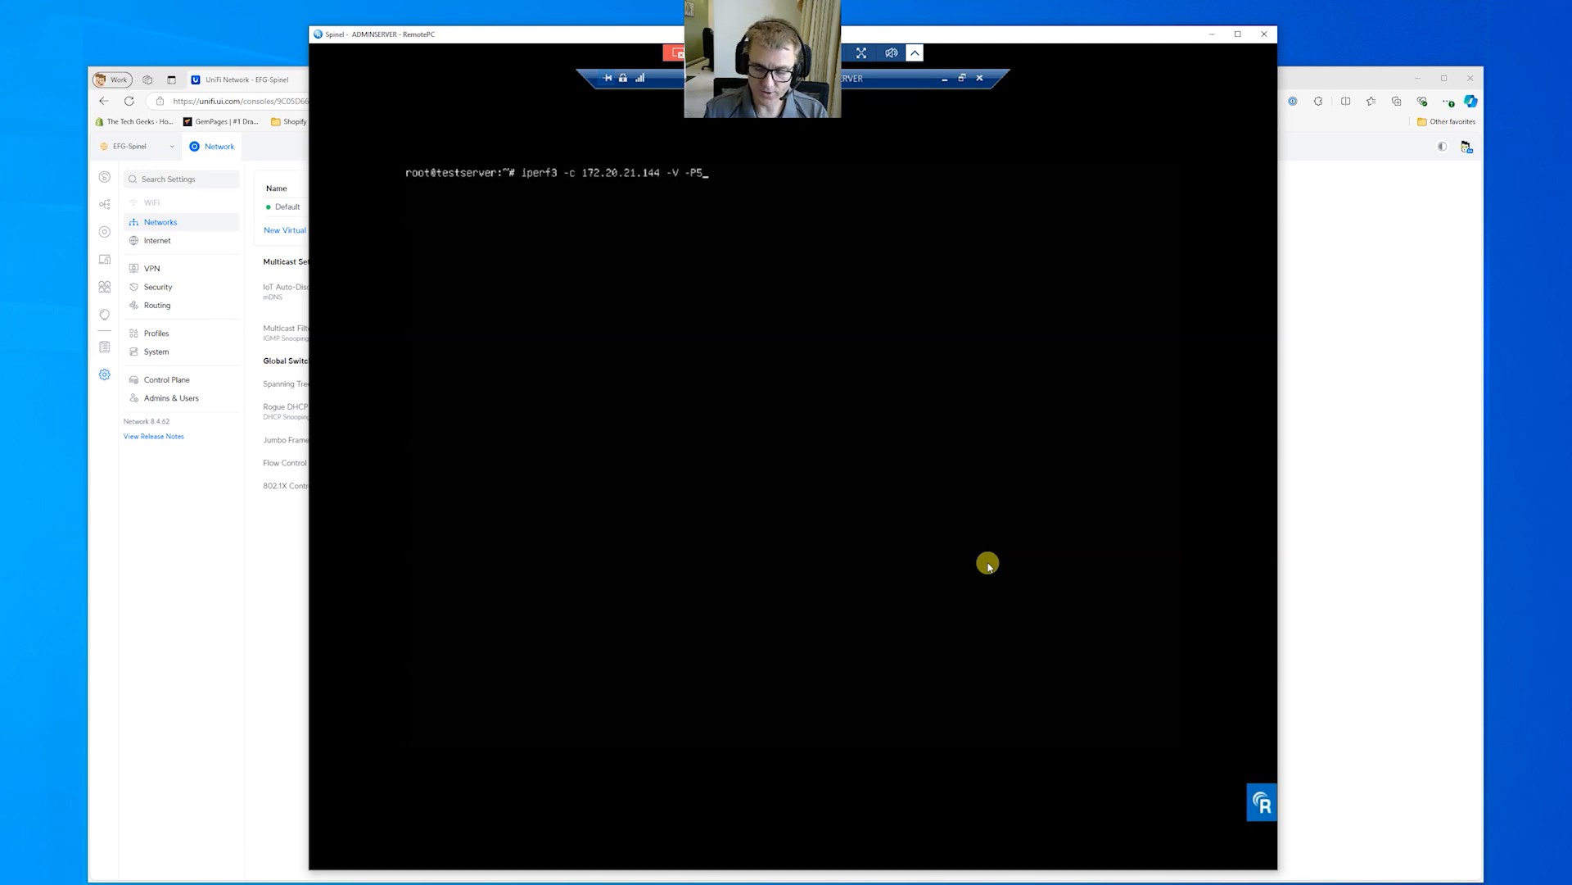
pyautogui.press('Return')
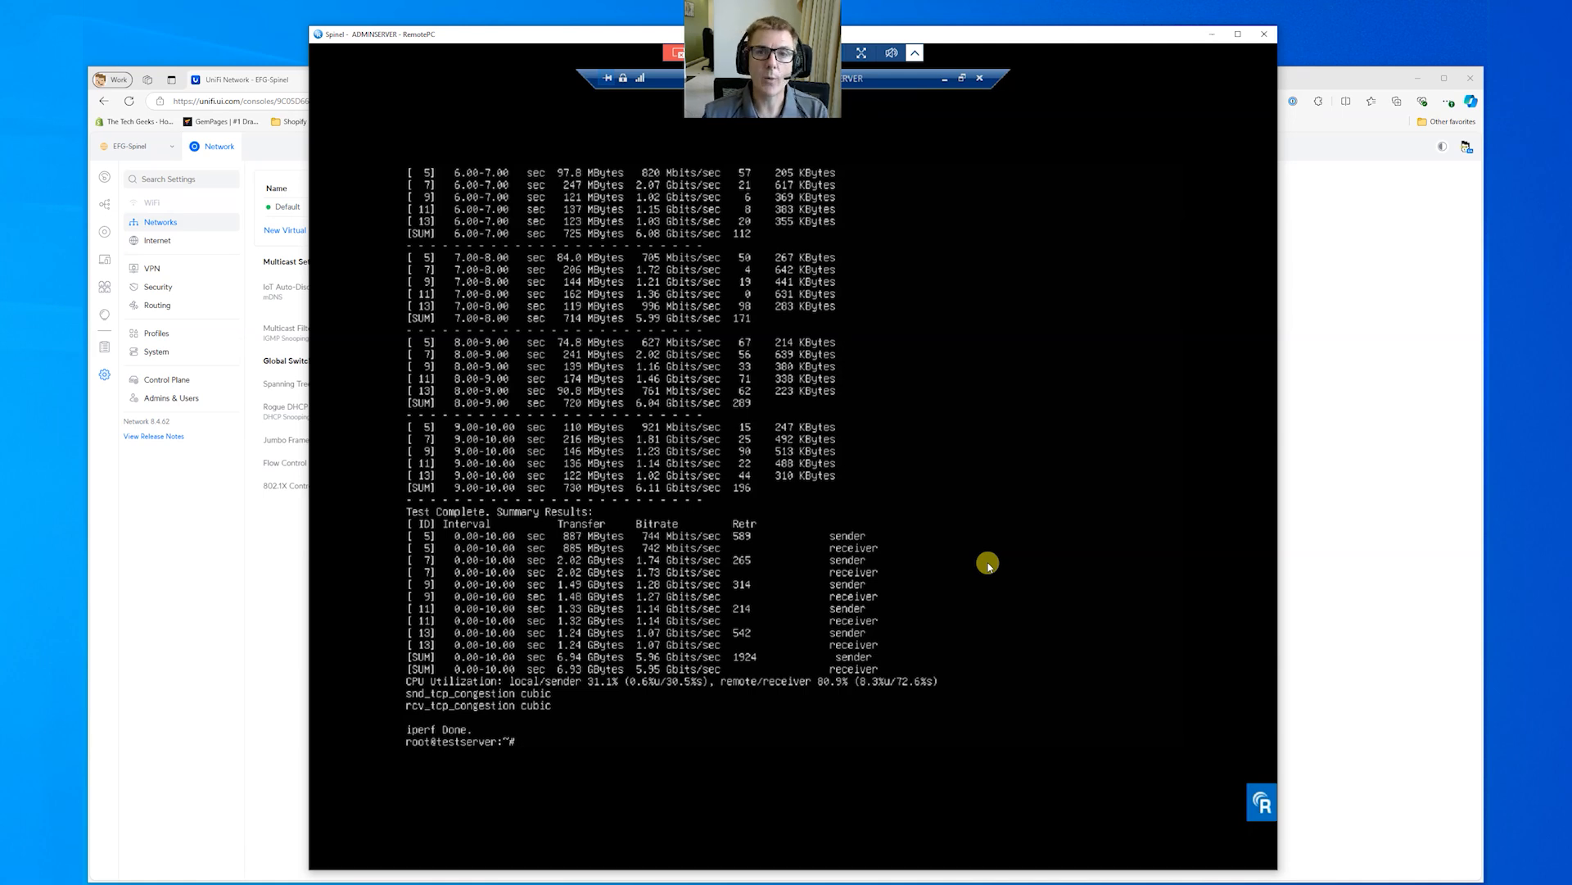
pyautogui.moveTo(984, 555)
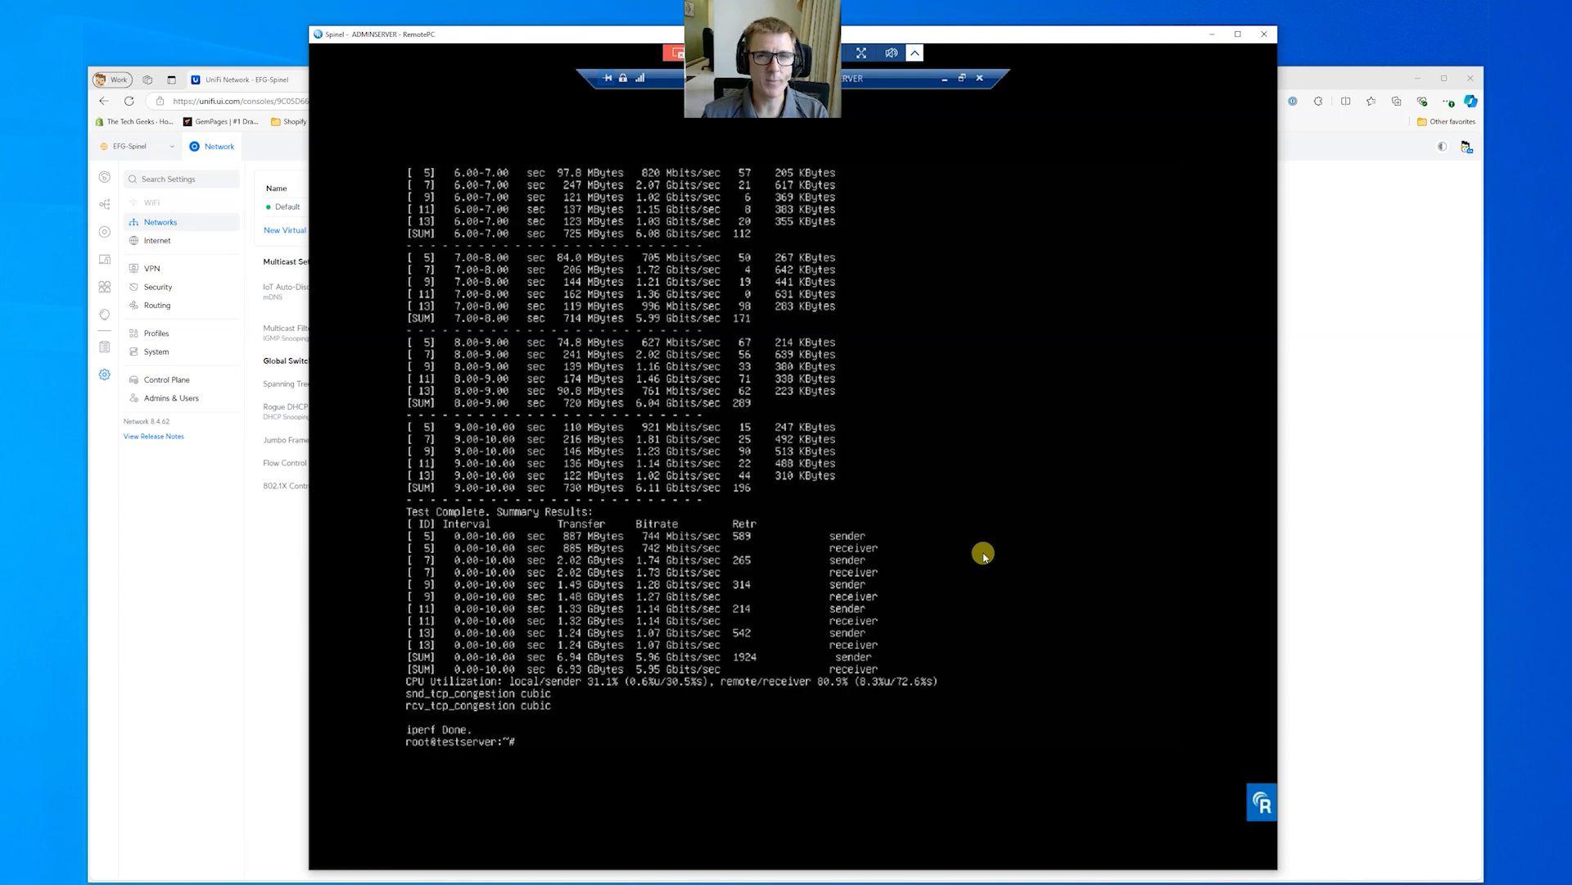
pyautogui.moveTo(142, 644)
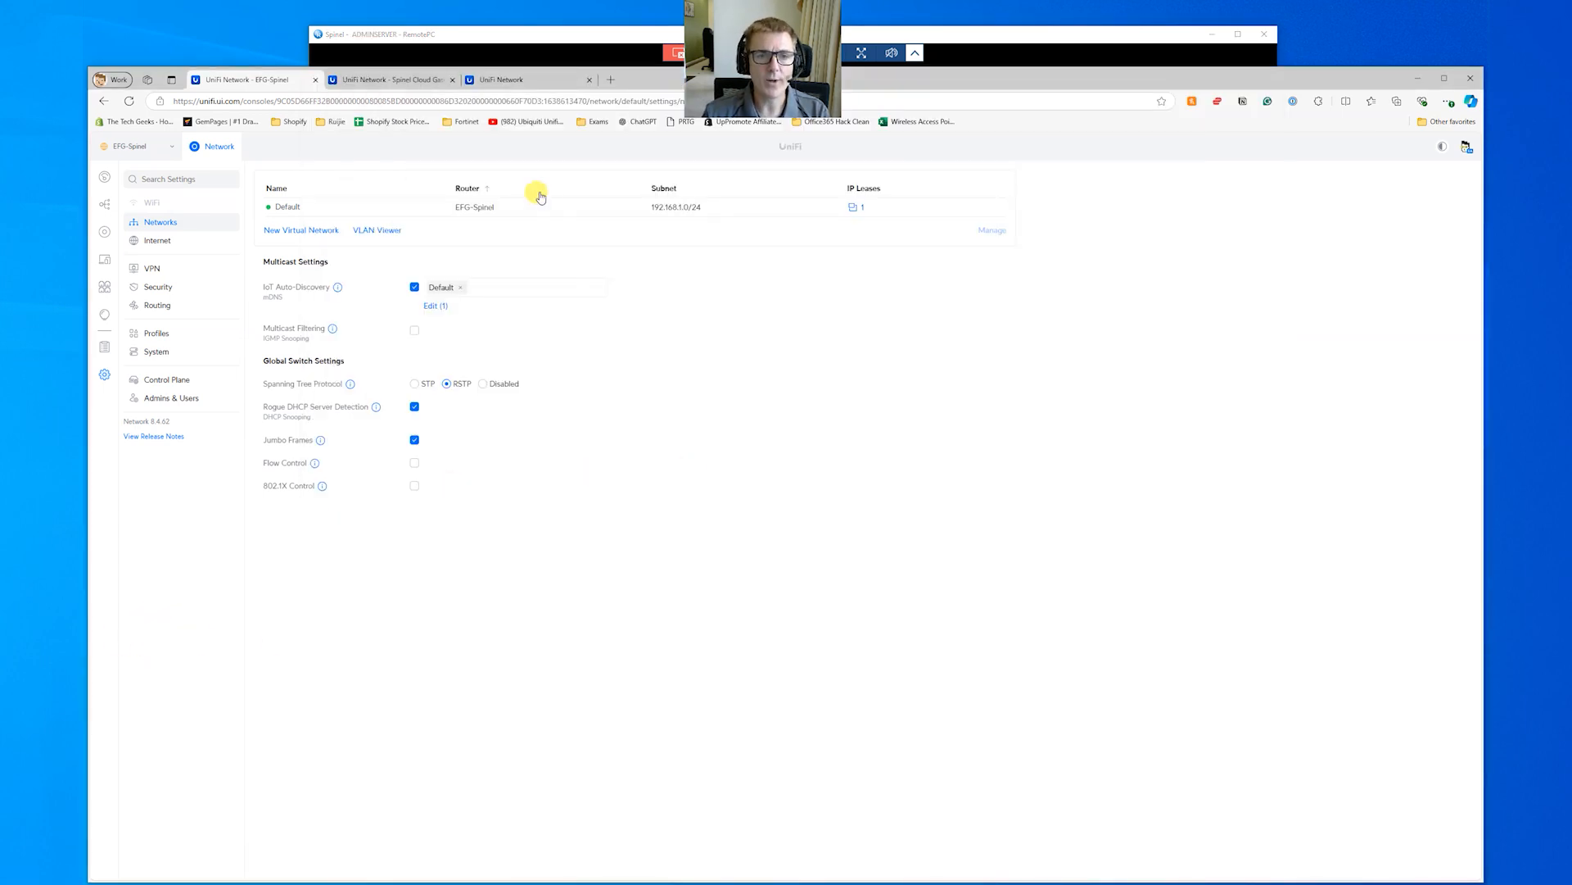
# - Review the Default network settings and return unchanged to the Networks list (192.168.1.0/24)
pyautogui.click(286, 207)
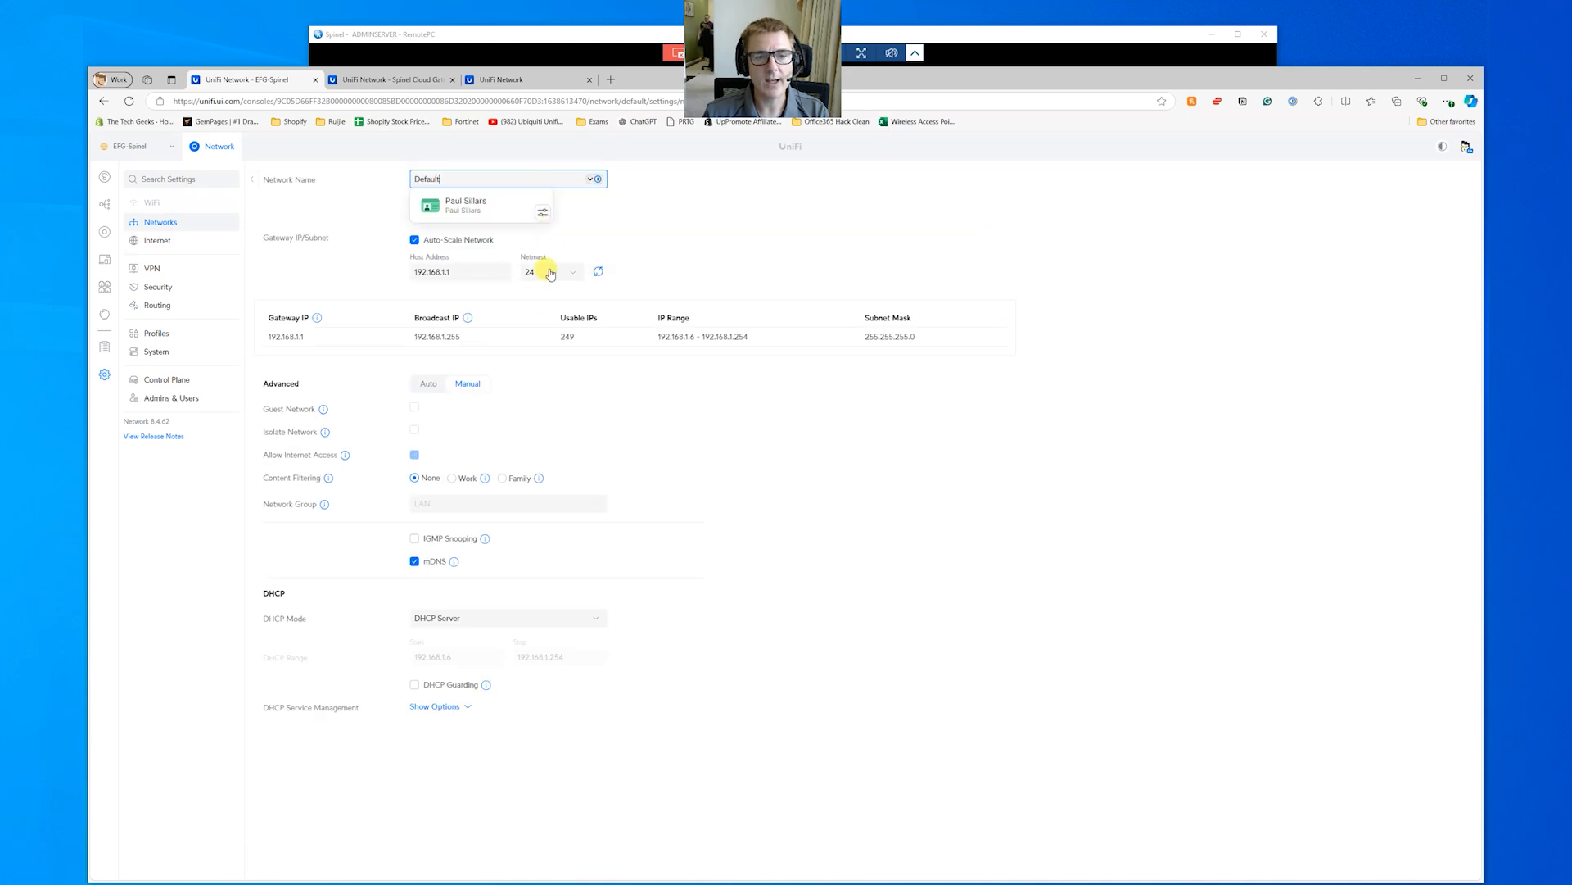
pyautogui.click(504, 478)
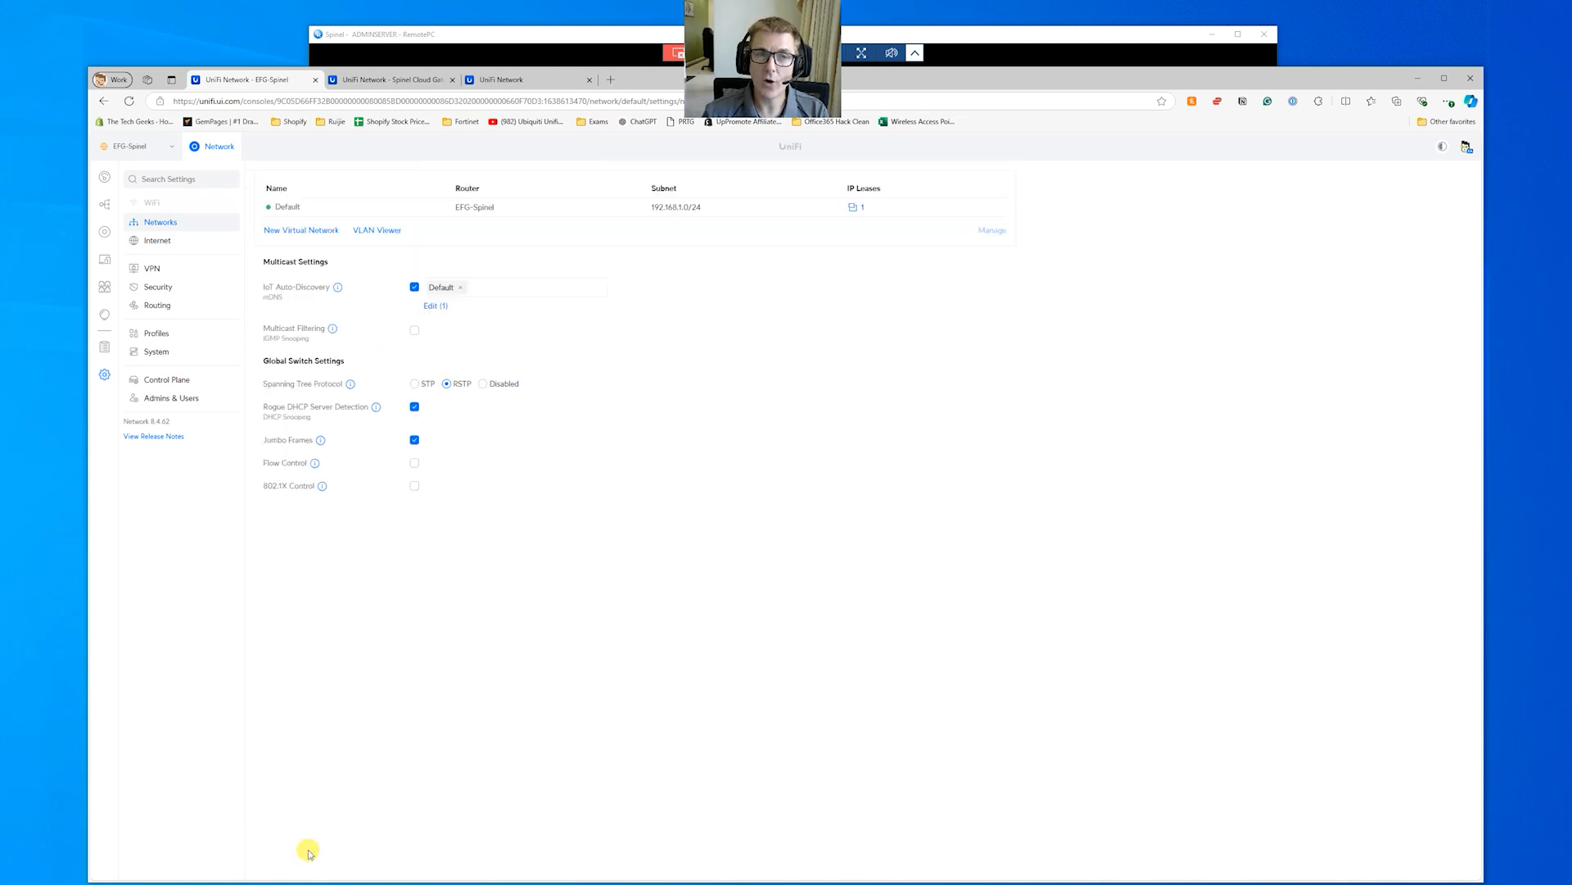
pyautogui.moveTo(468, 36)
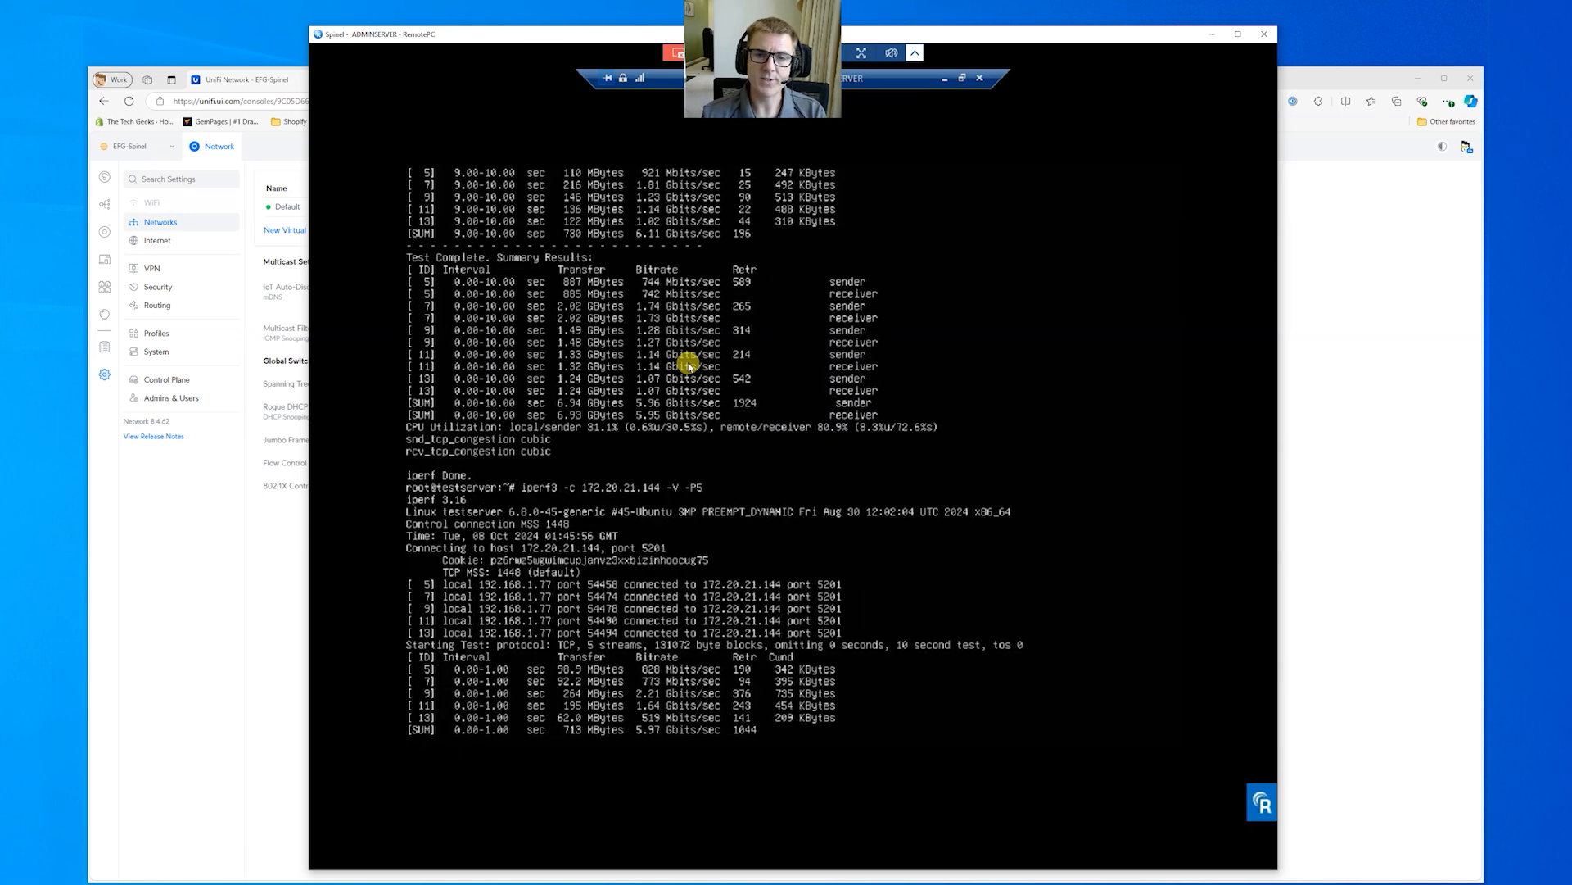
# - Read the repeat iperf3 summary of about 6.16 Gbits/sec, then return to Security settings
pyautogui.scroll(-3)
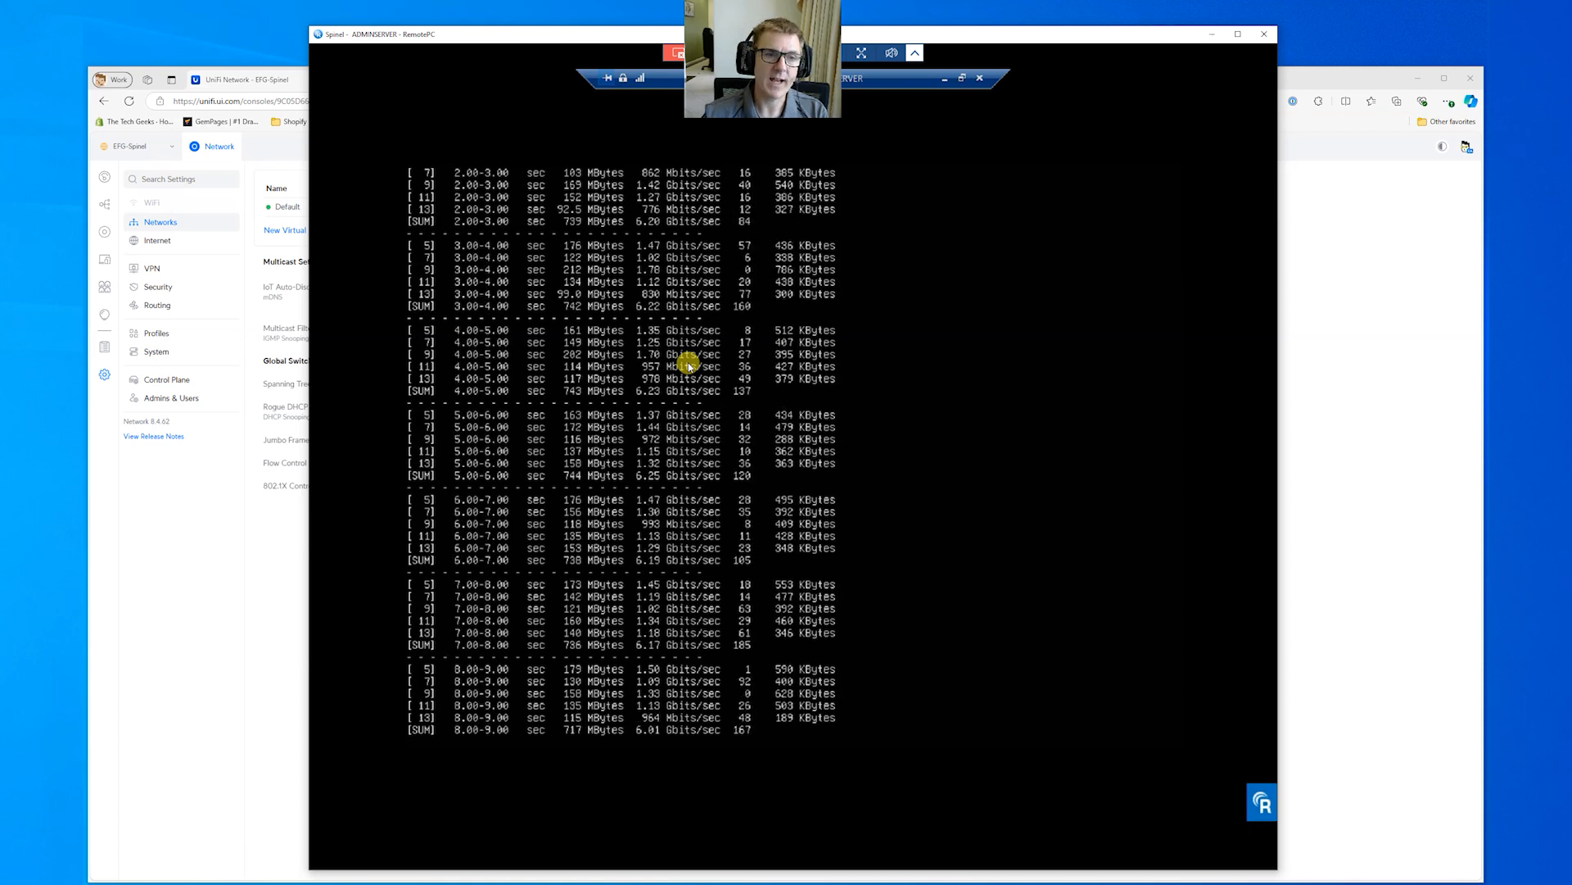
pyautogui.scroll(-3)
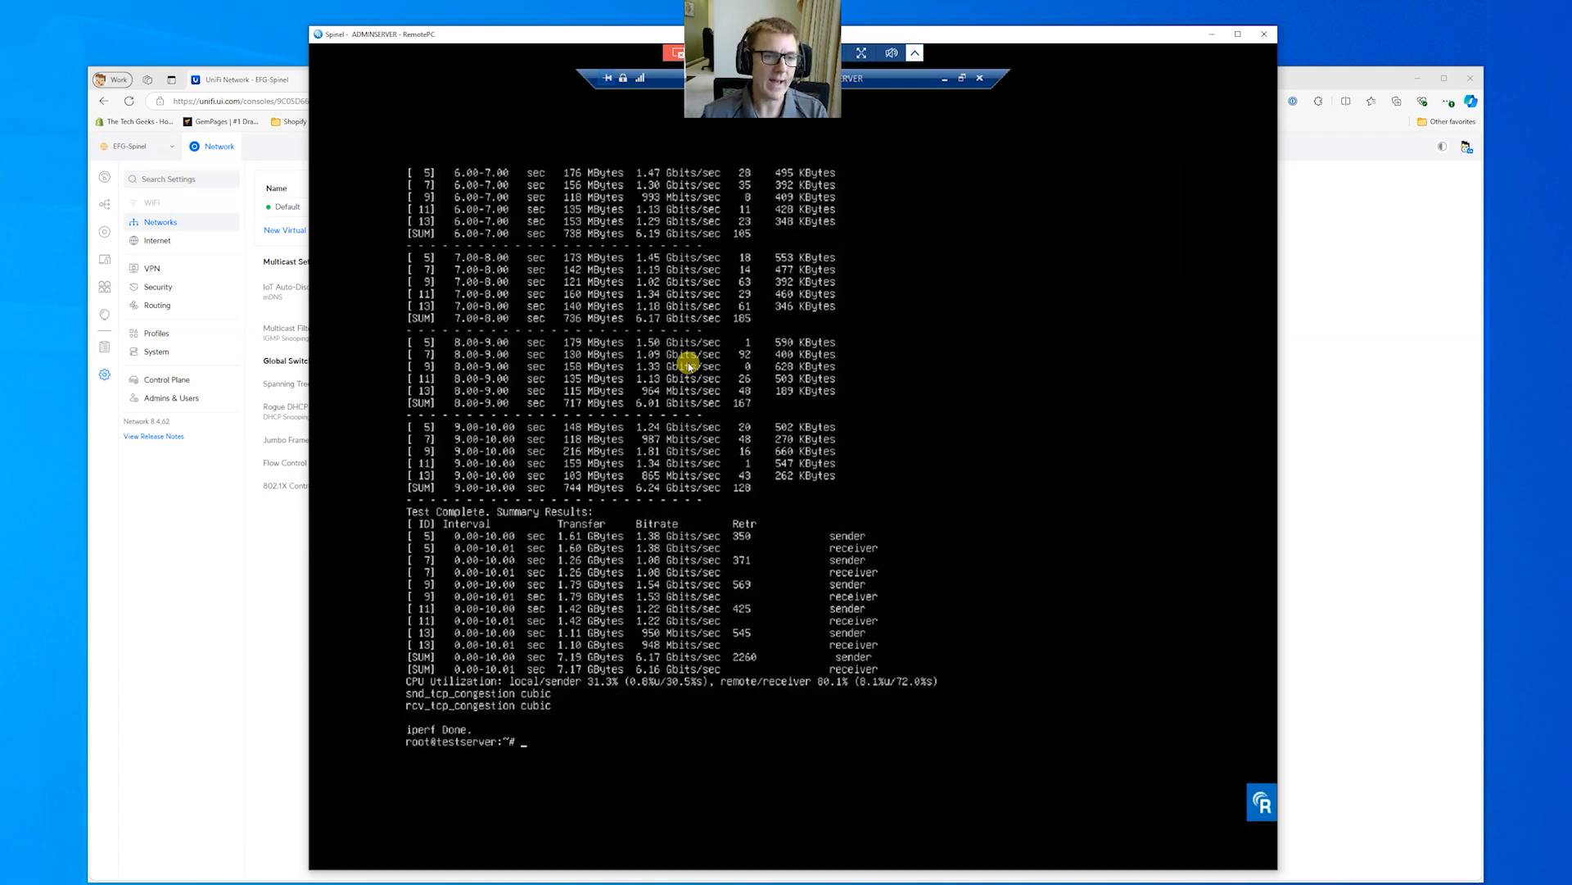
pyautogui.click(157, 286)
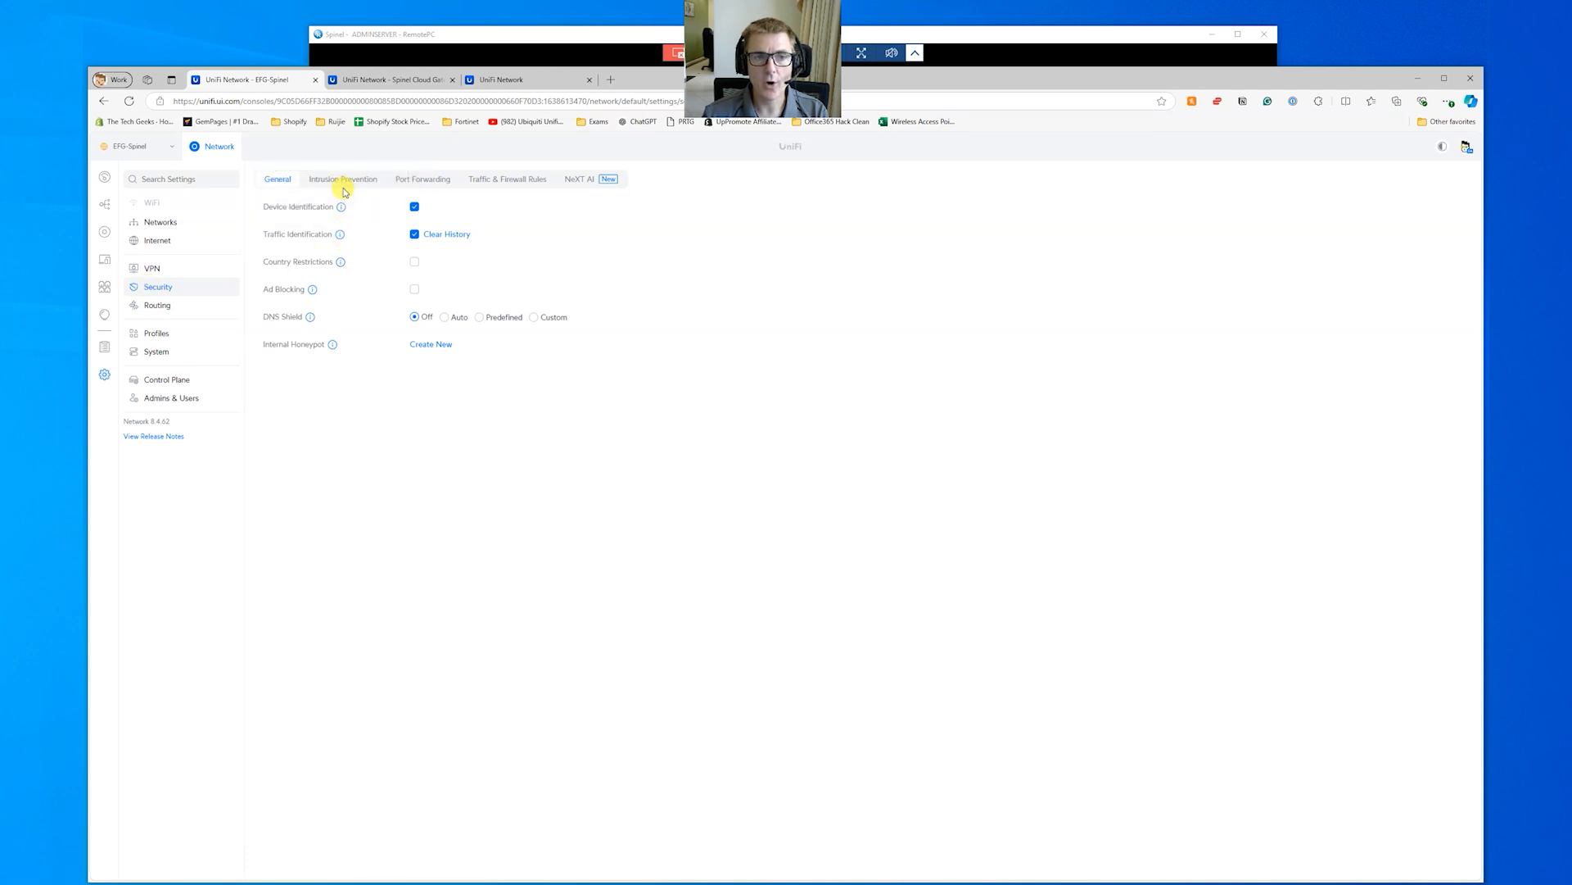
# - Open Intrusion Prevention, showing Advanced detection, Notify and Block, and High sensitivity
pyautogui.click(343, 179)
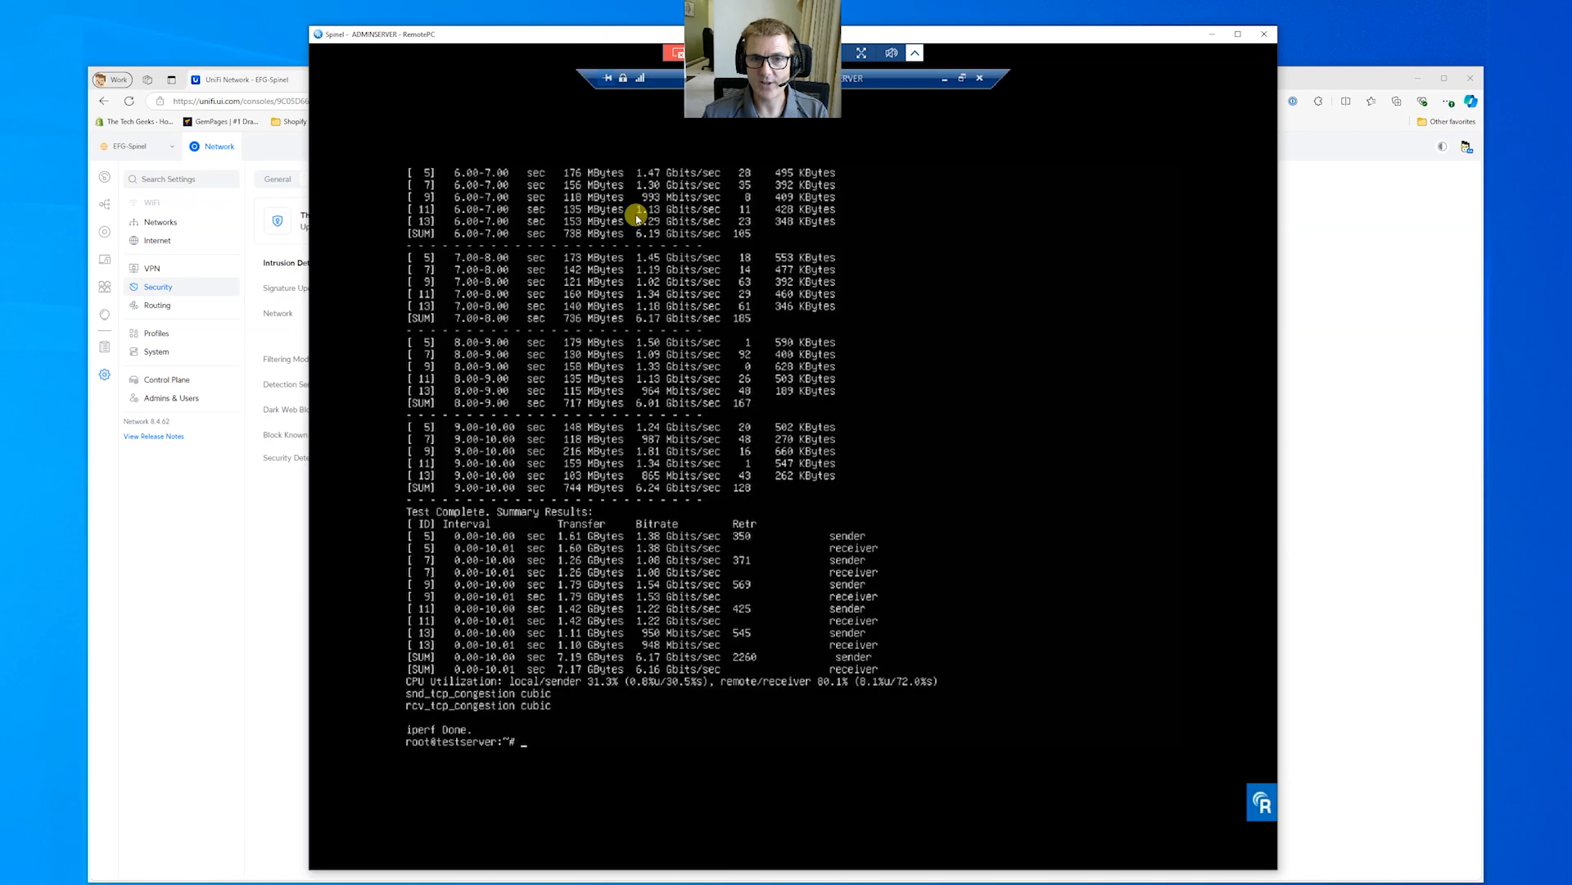
pyautogui.moveTo(281, 551)
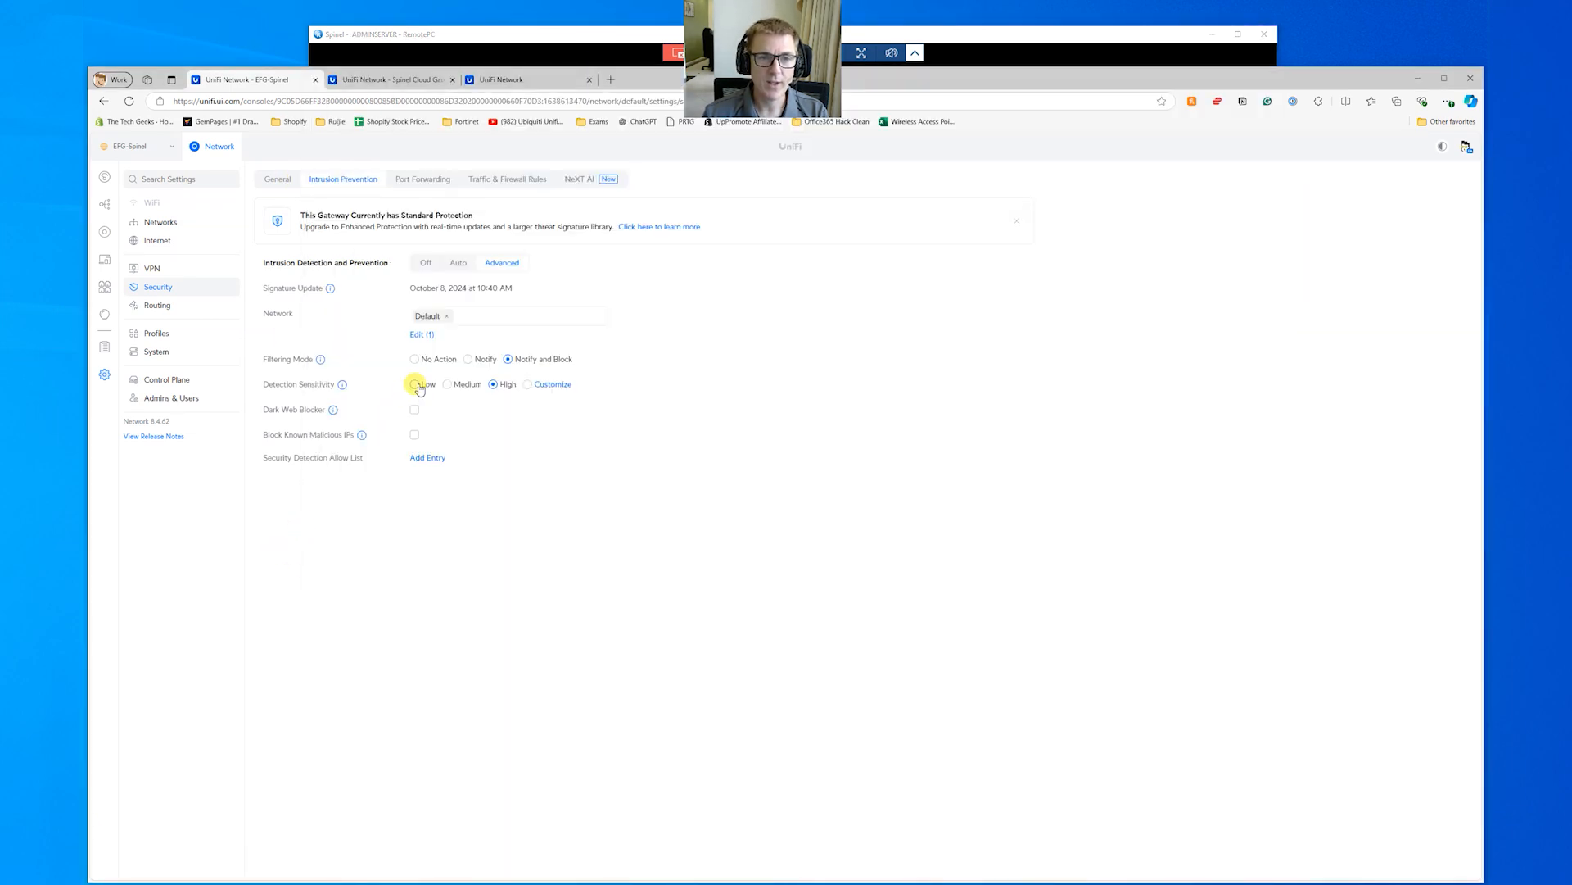
# - Switch Intrusion Detection and Prevention off, apply it, and return to the Networks overview
pyautogui.click(425, 262)
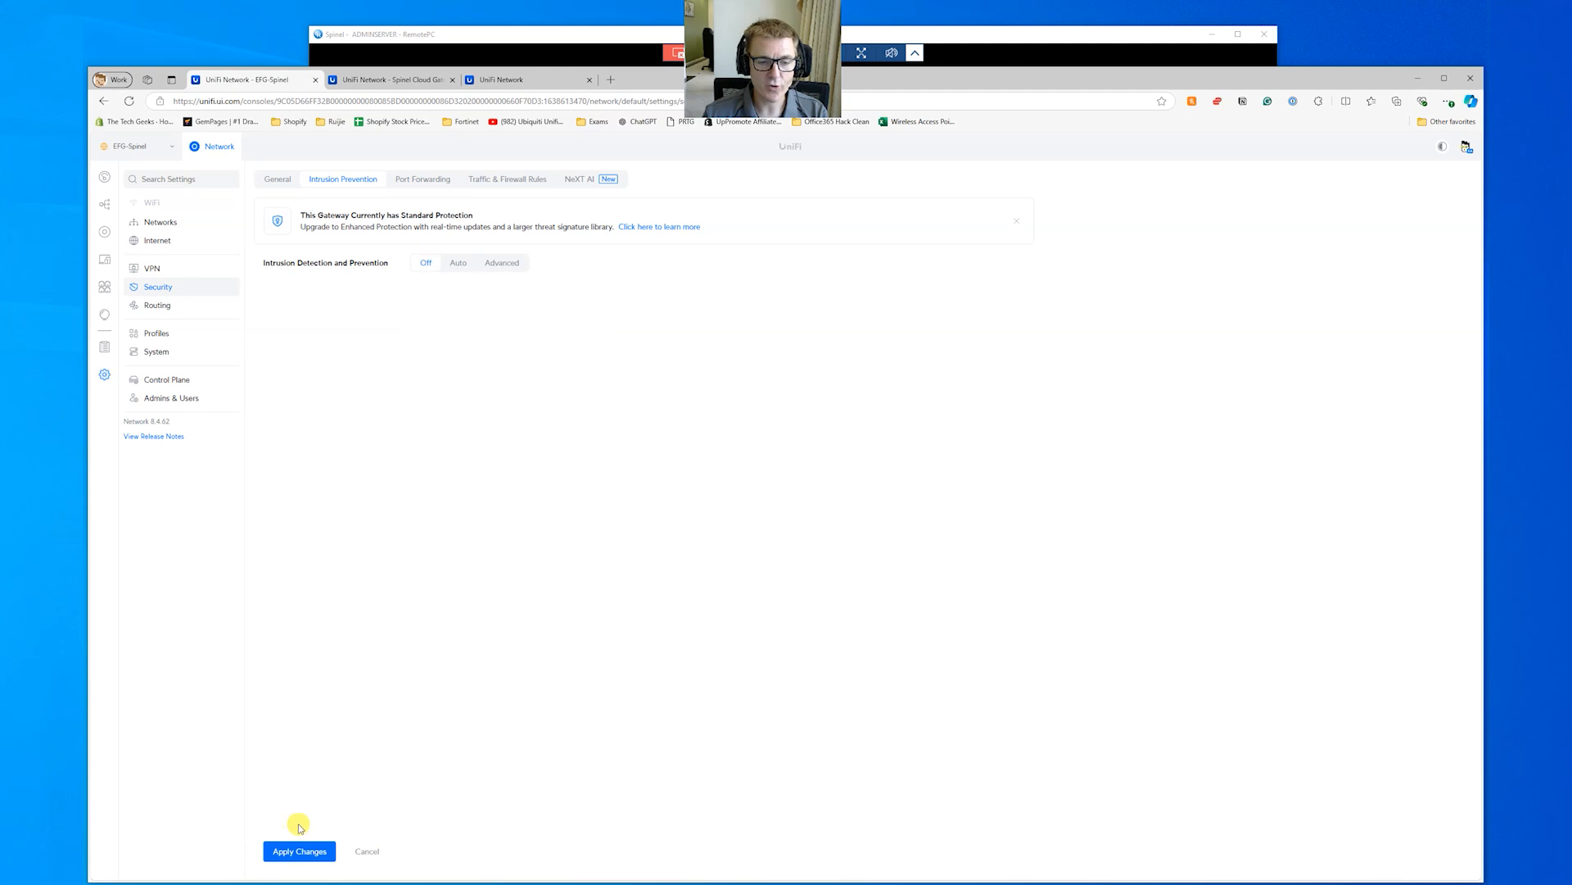
pyautogui.click(299, 850)
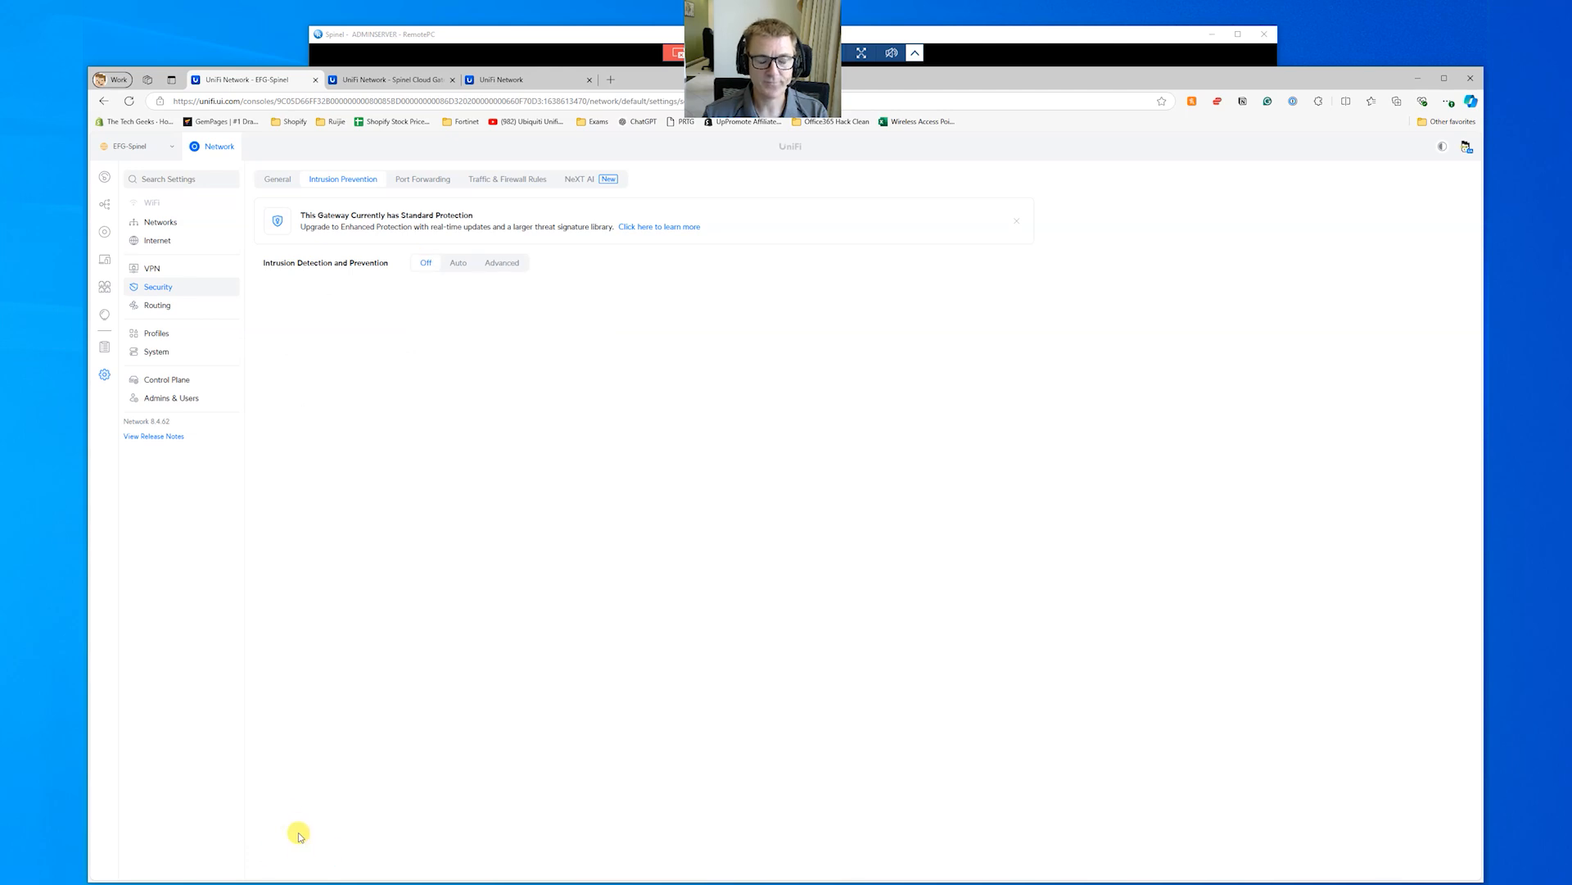
pyautogui.moveTo(191, 241)
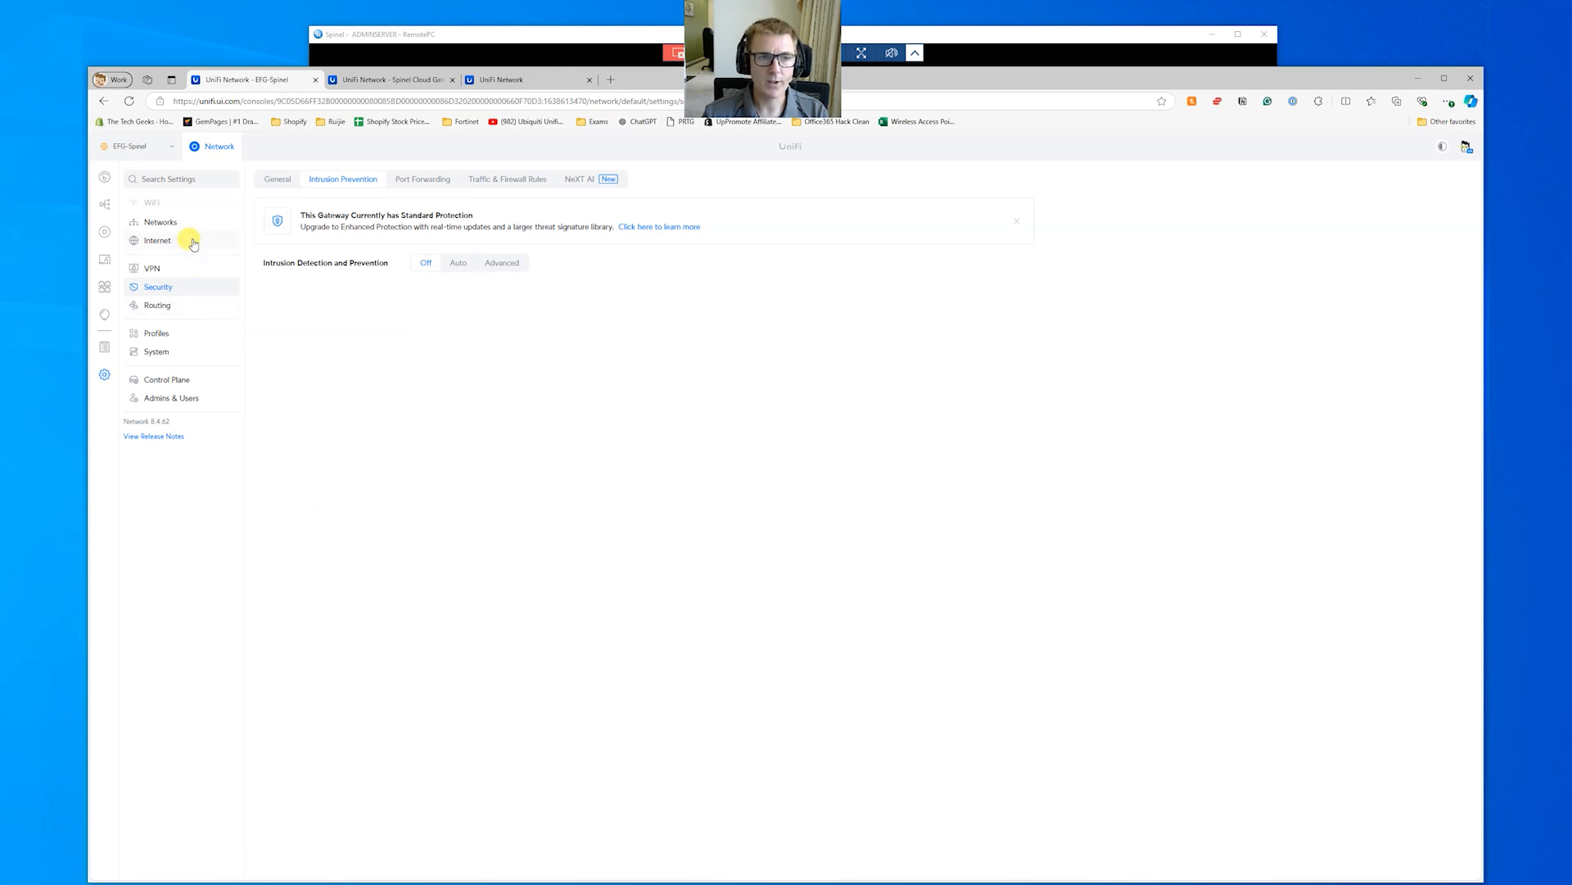
pyautogui.click(159, 222)
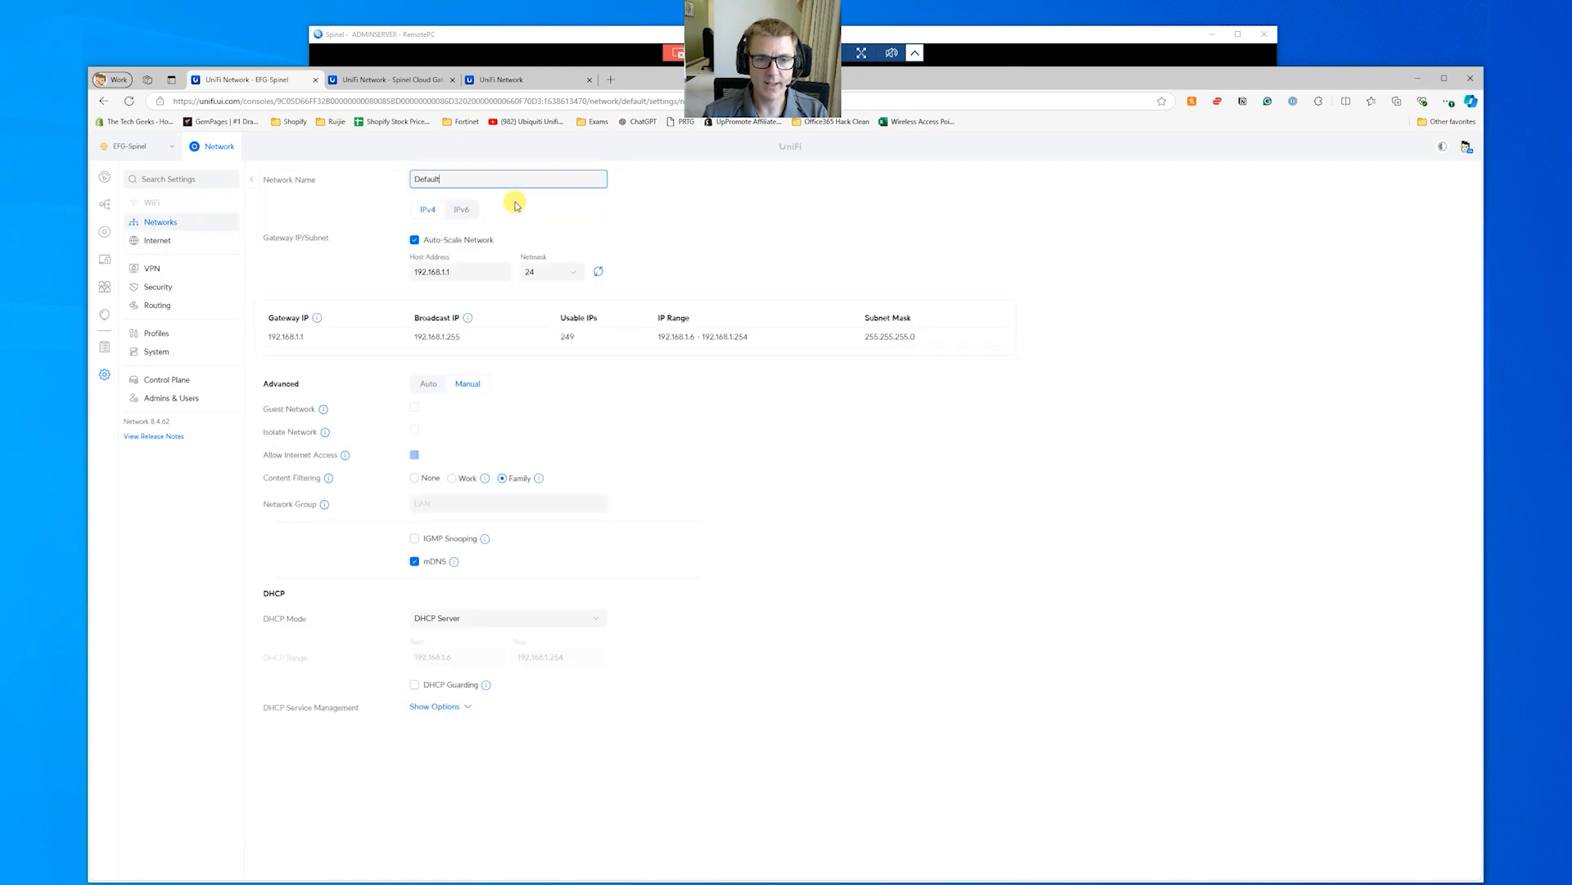
pyautogui.click(414, 478)
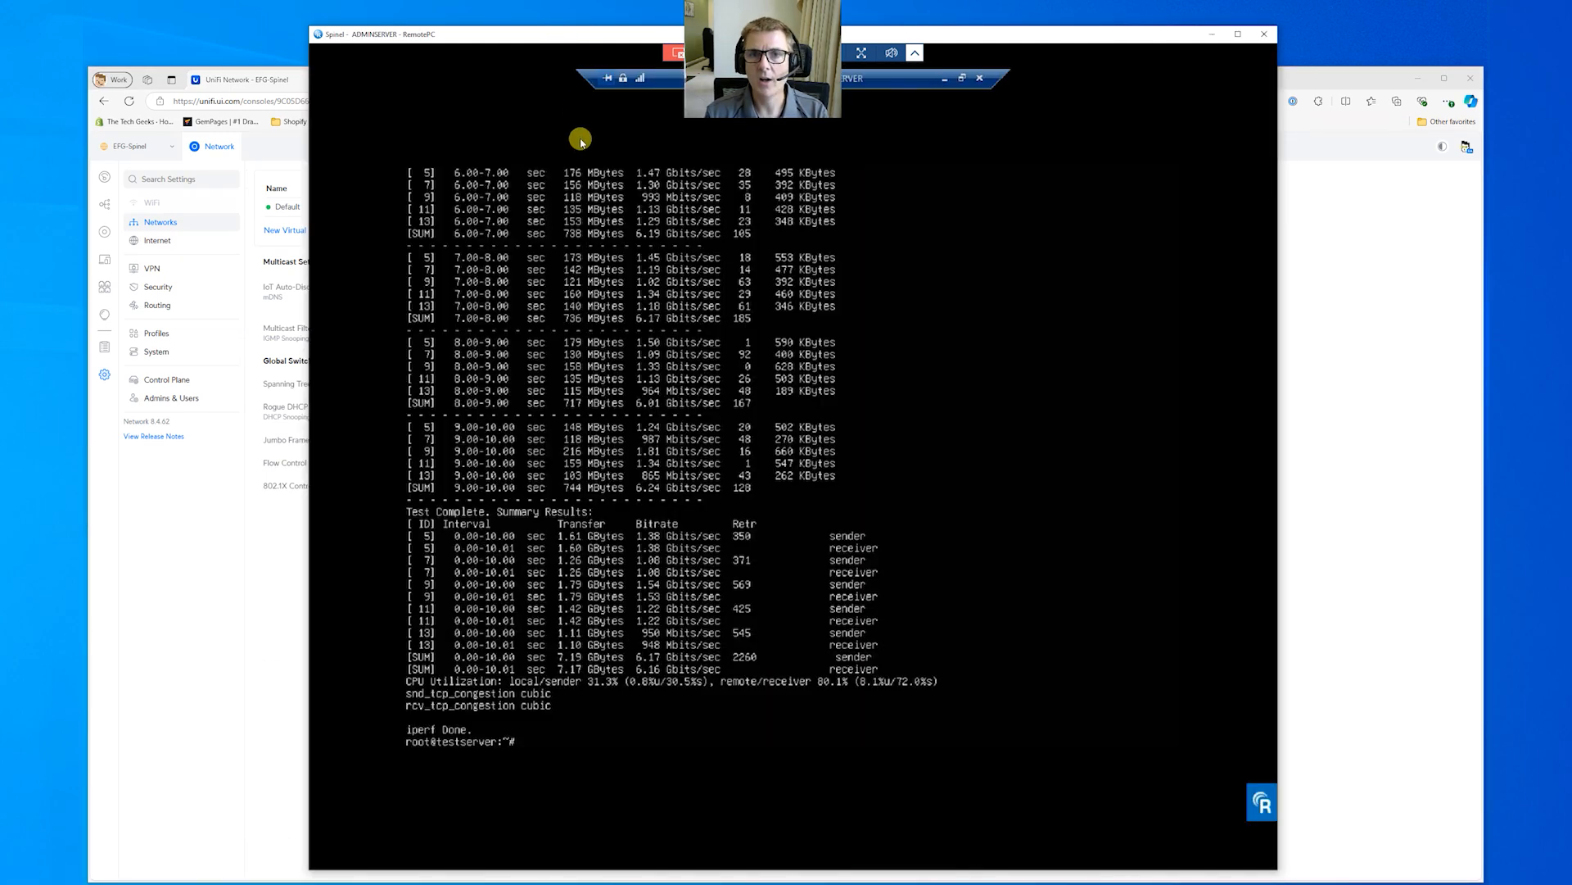
# - Rerun iperf3 -c 172.20.21.144 -V -P5, reaching about 6.32 Gbits/sec
pyautogui.write('iperf3 -c 172.20.21.144 -V -P5')
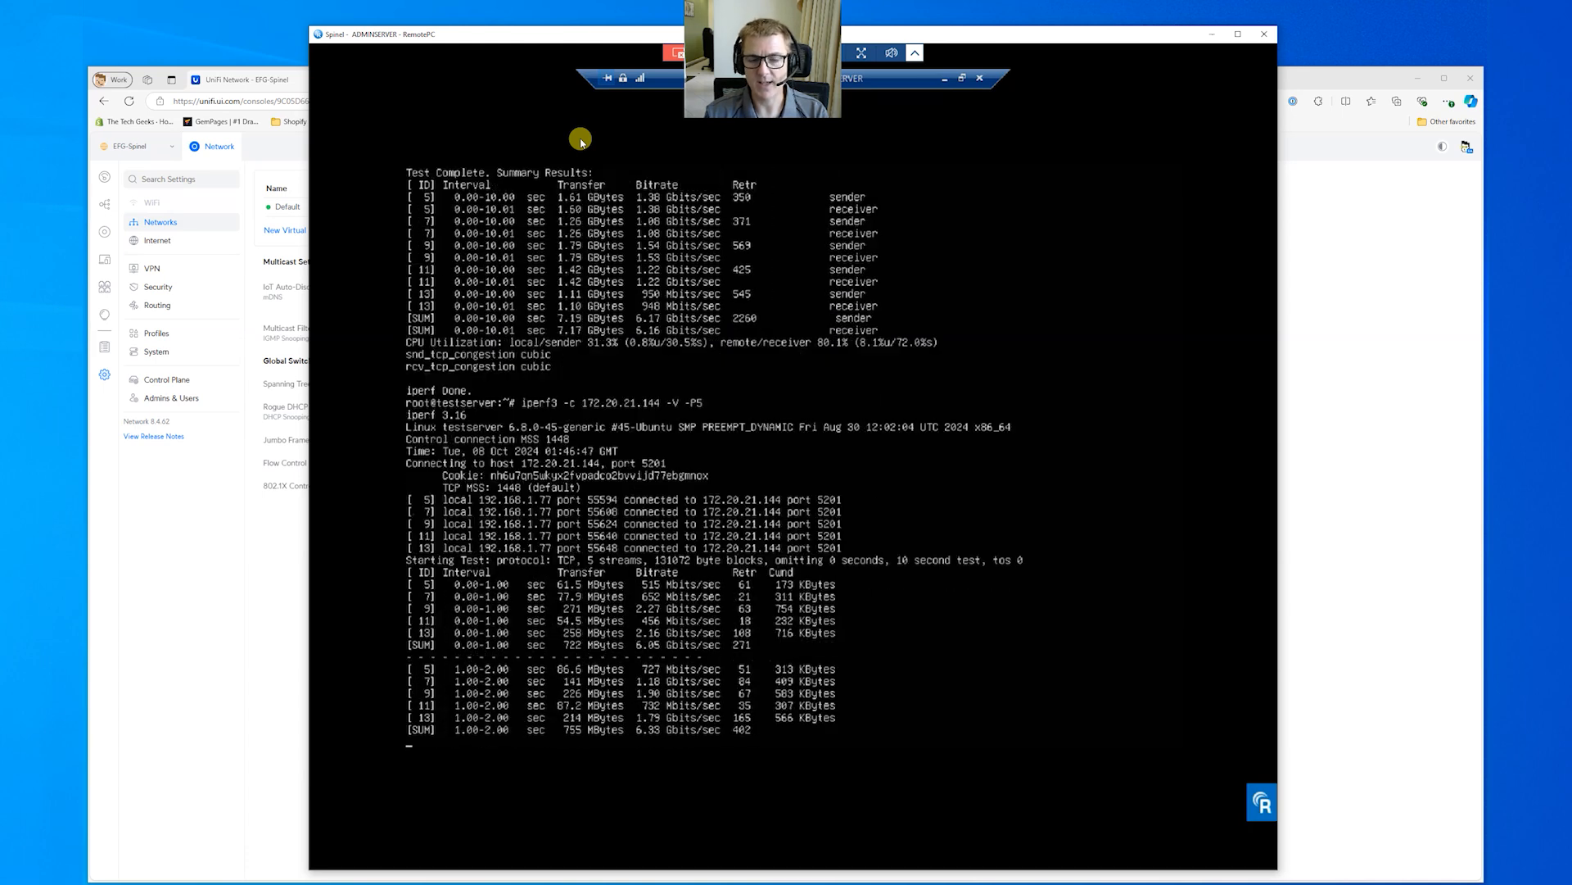
pyautogui.scroll(-3)
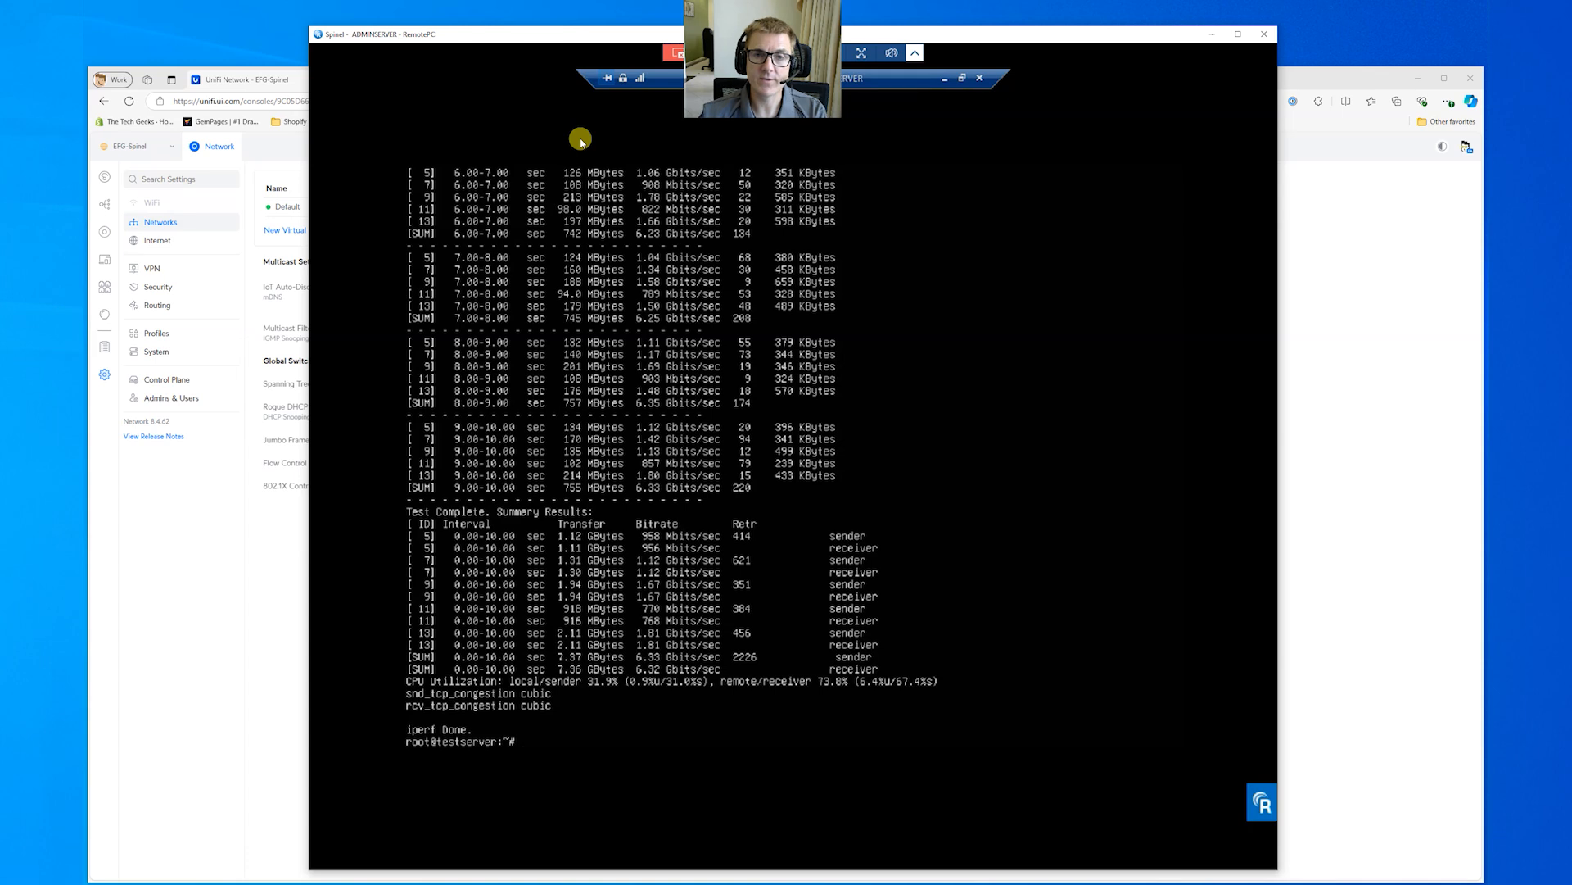
pyautogui.moveTo(196, 492)
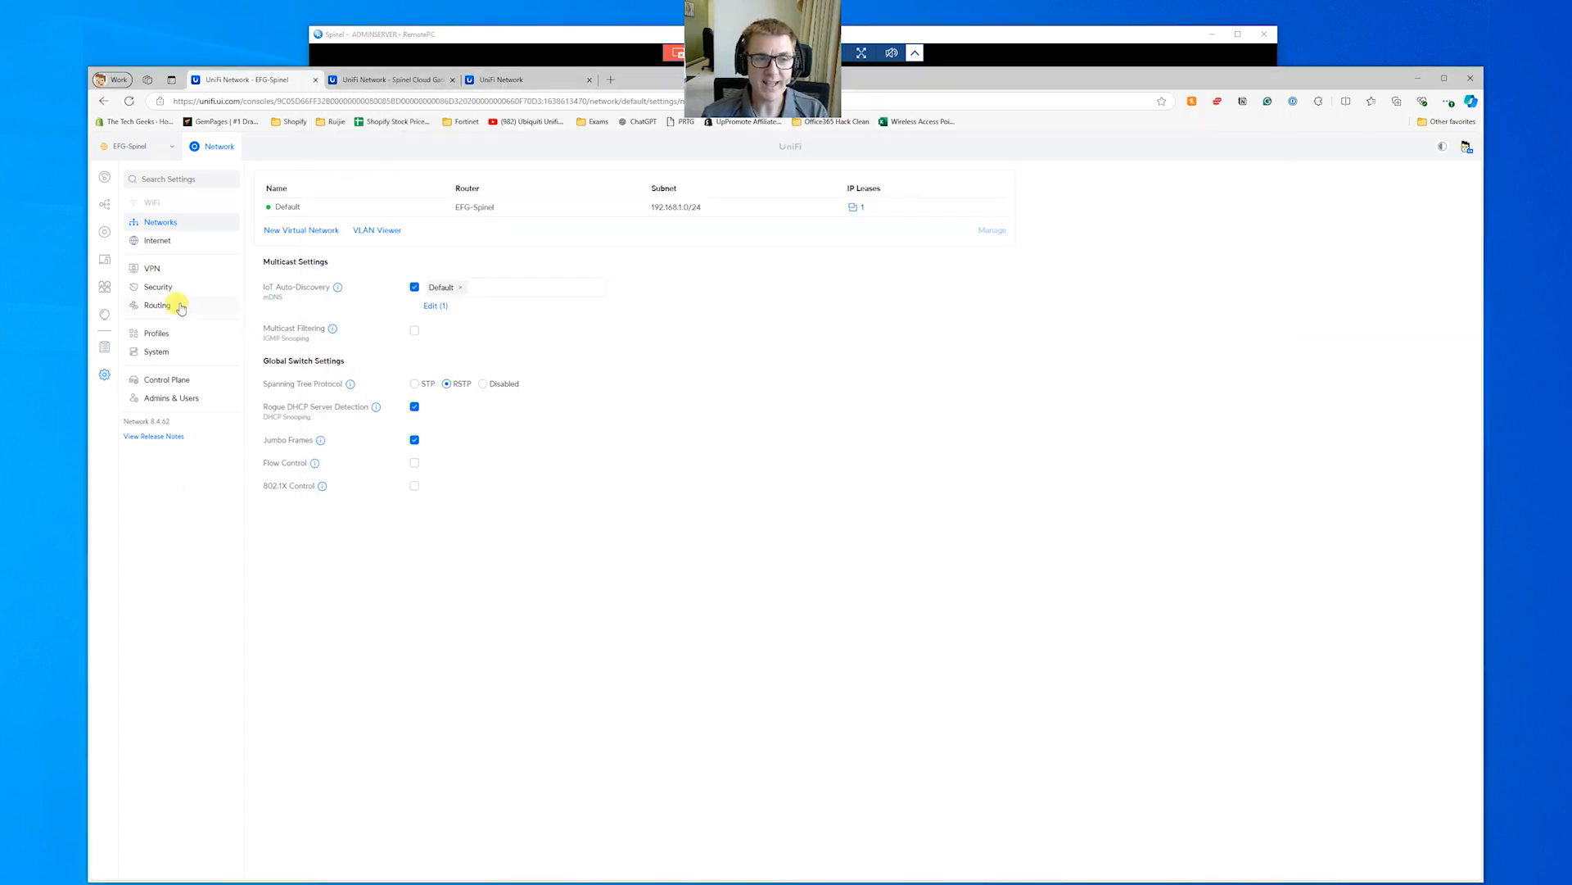
# - Open the Security > NeXT AI tab, showing Simple inspection for all networks and domains
pyautogui.click(157, 286)
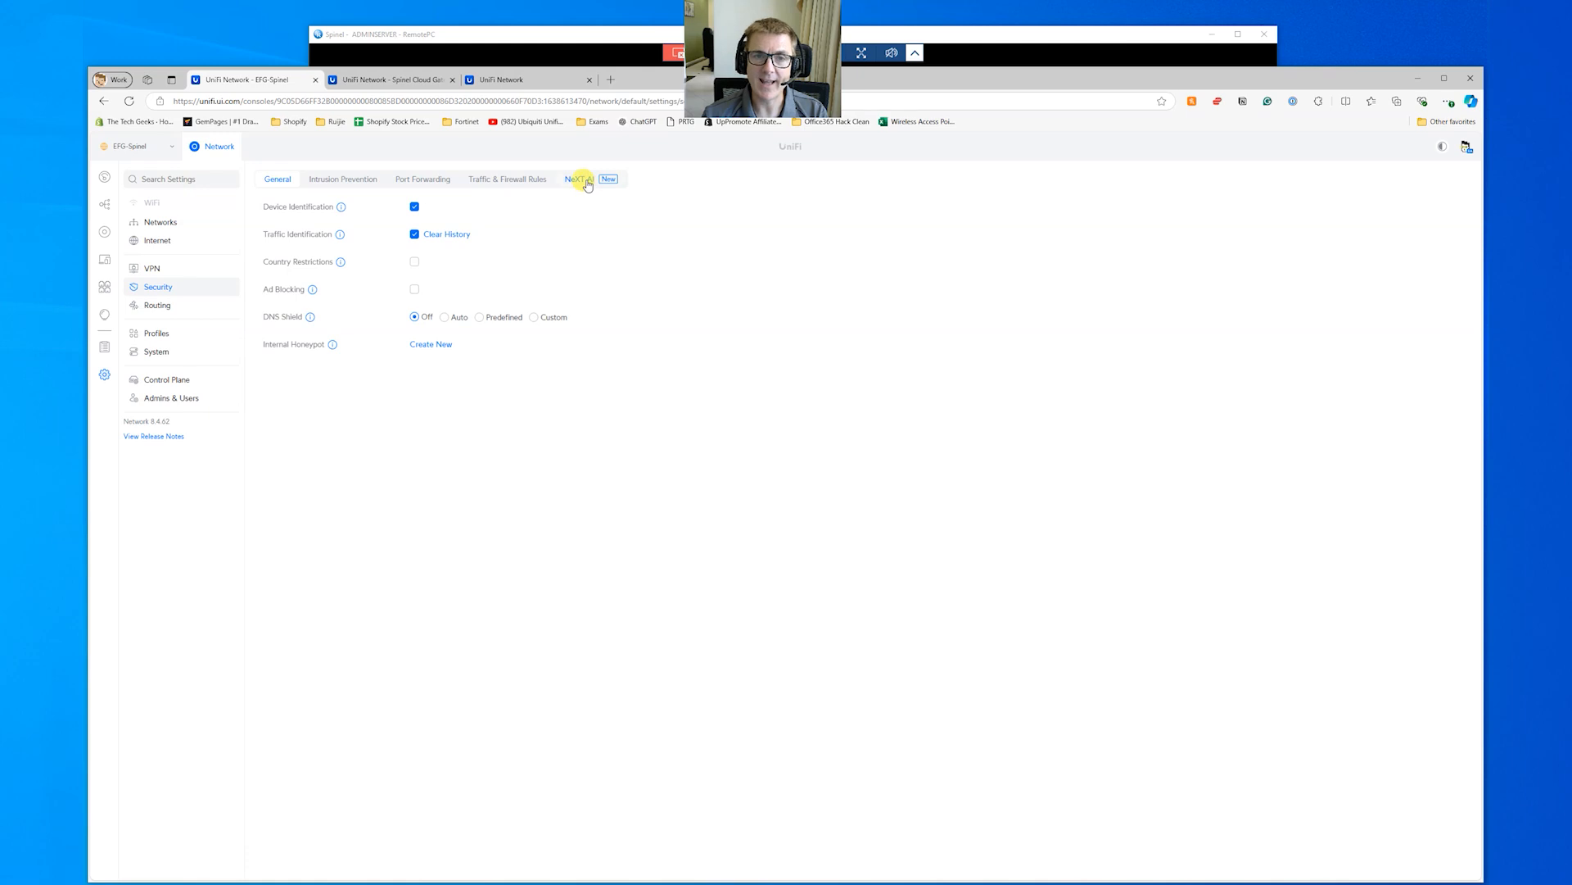
pyautogui.click(578, 179)
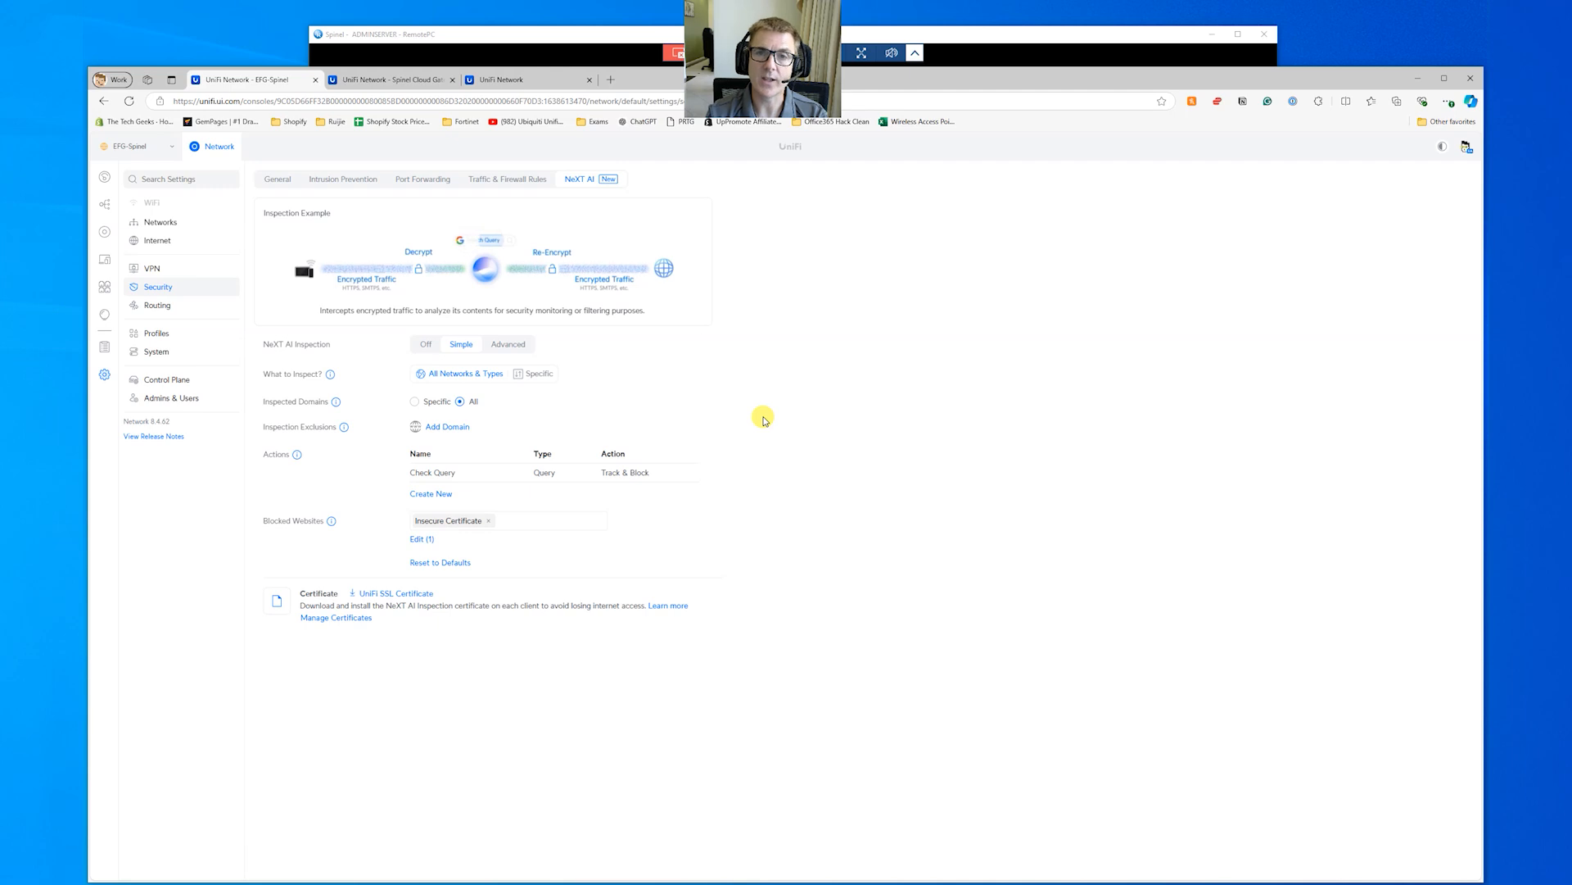
pyautogui.moveTo(146, 859)
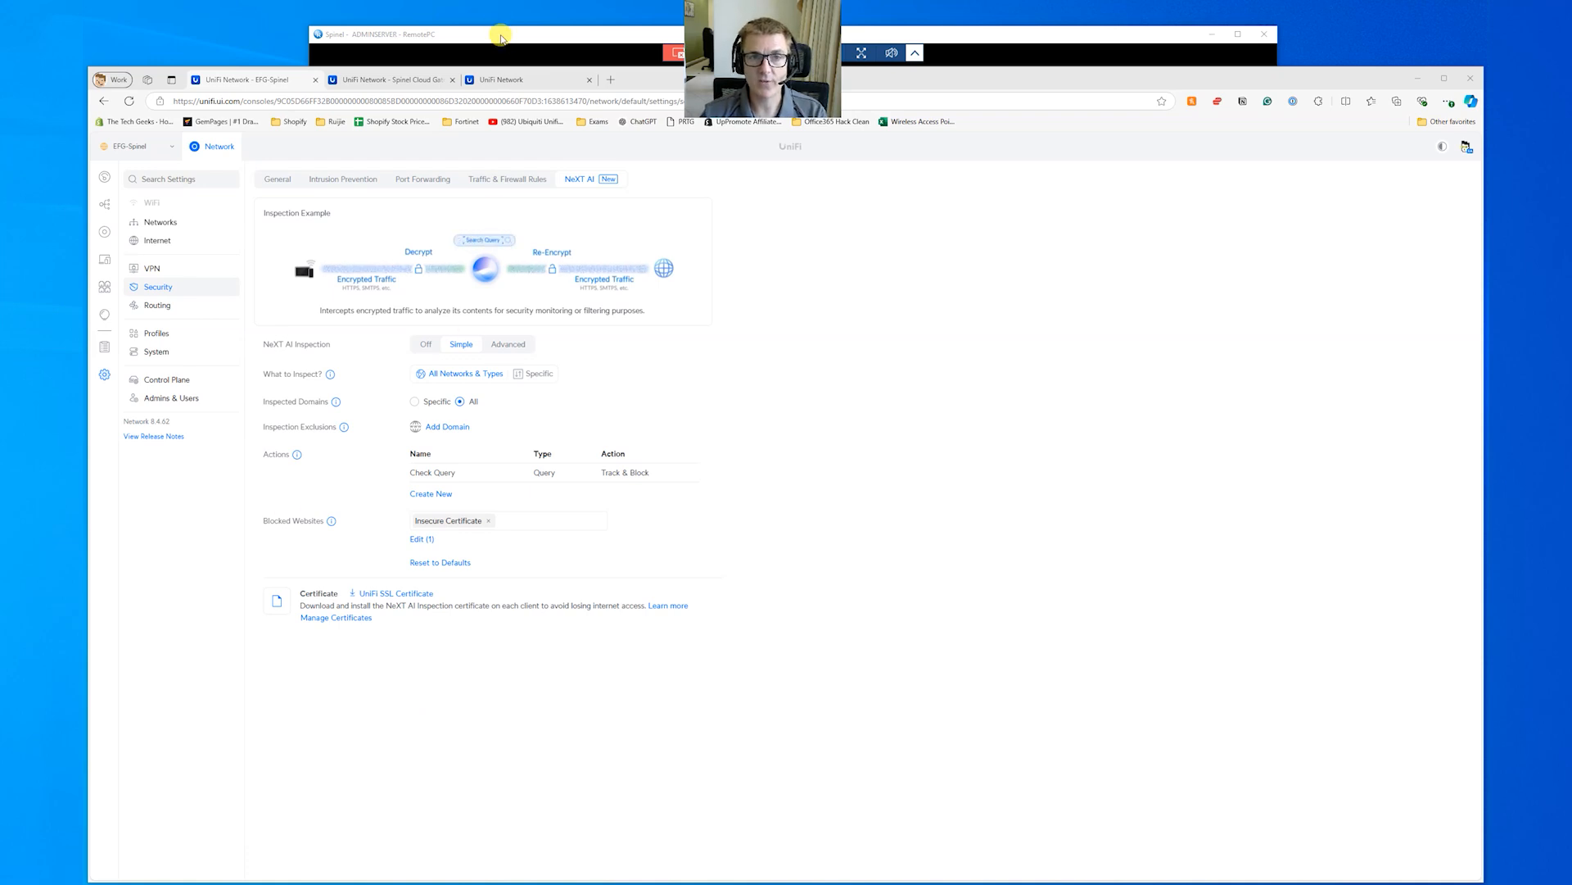
pyautogui.click(421, 35)
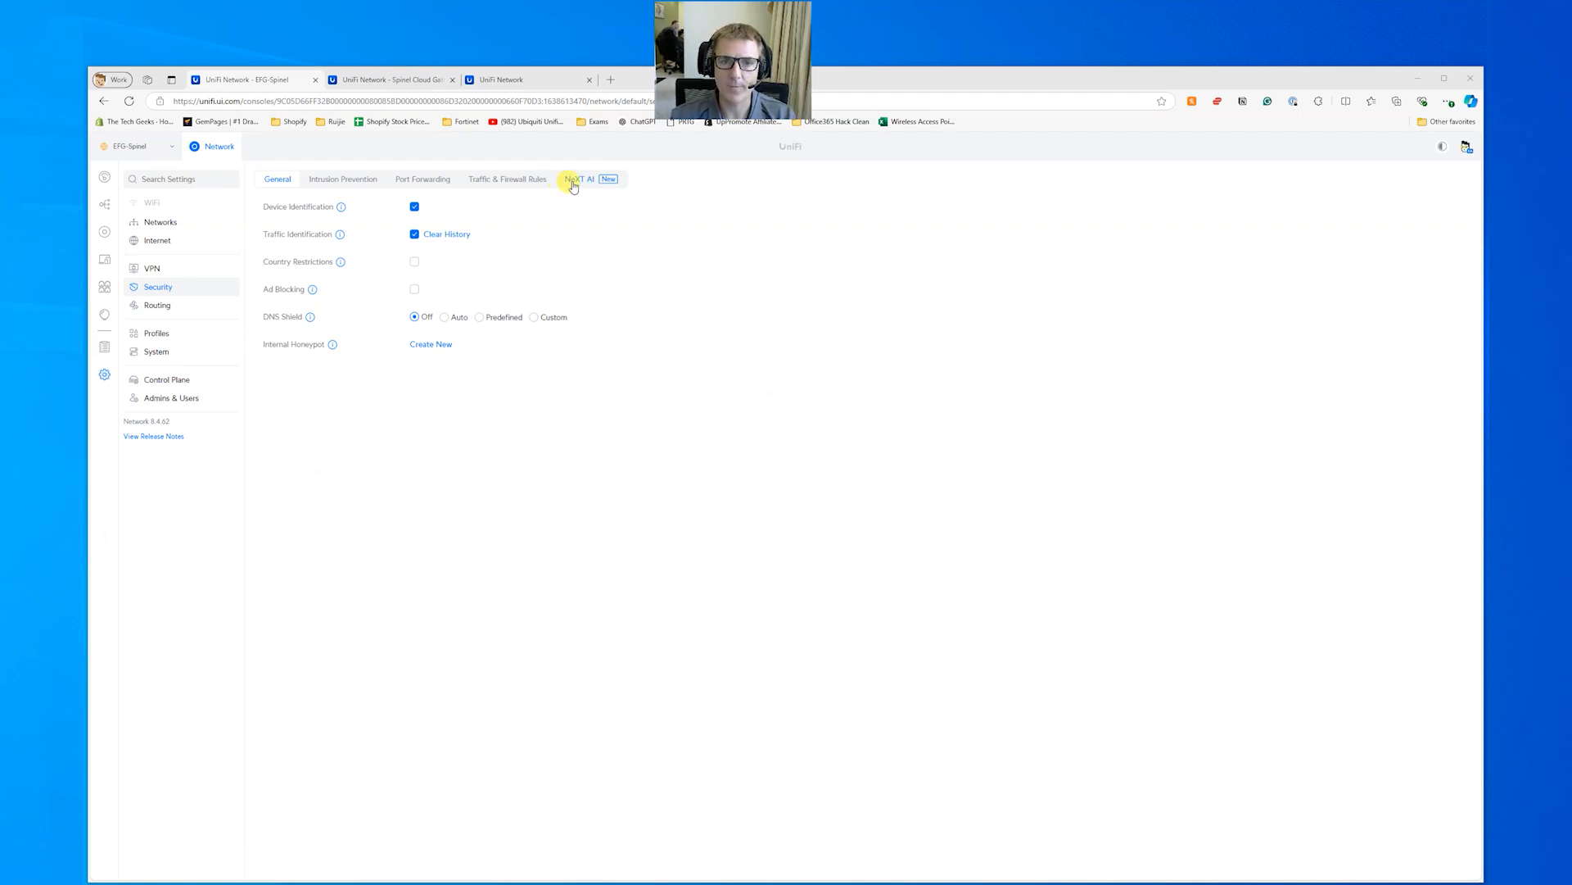
pyautogui.click(580, 179)
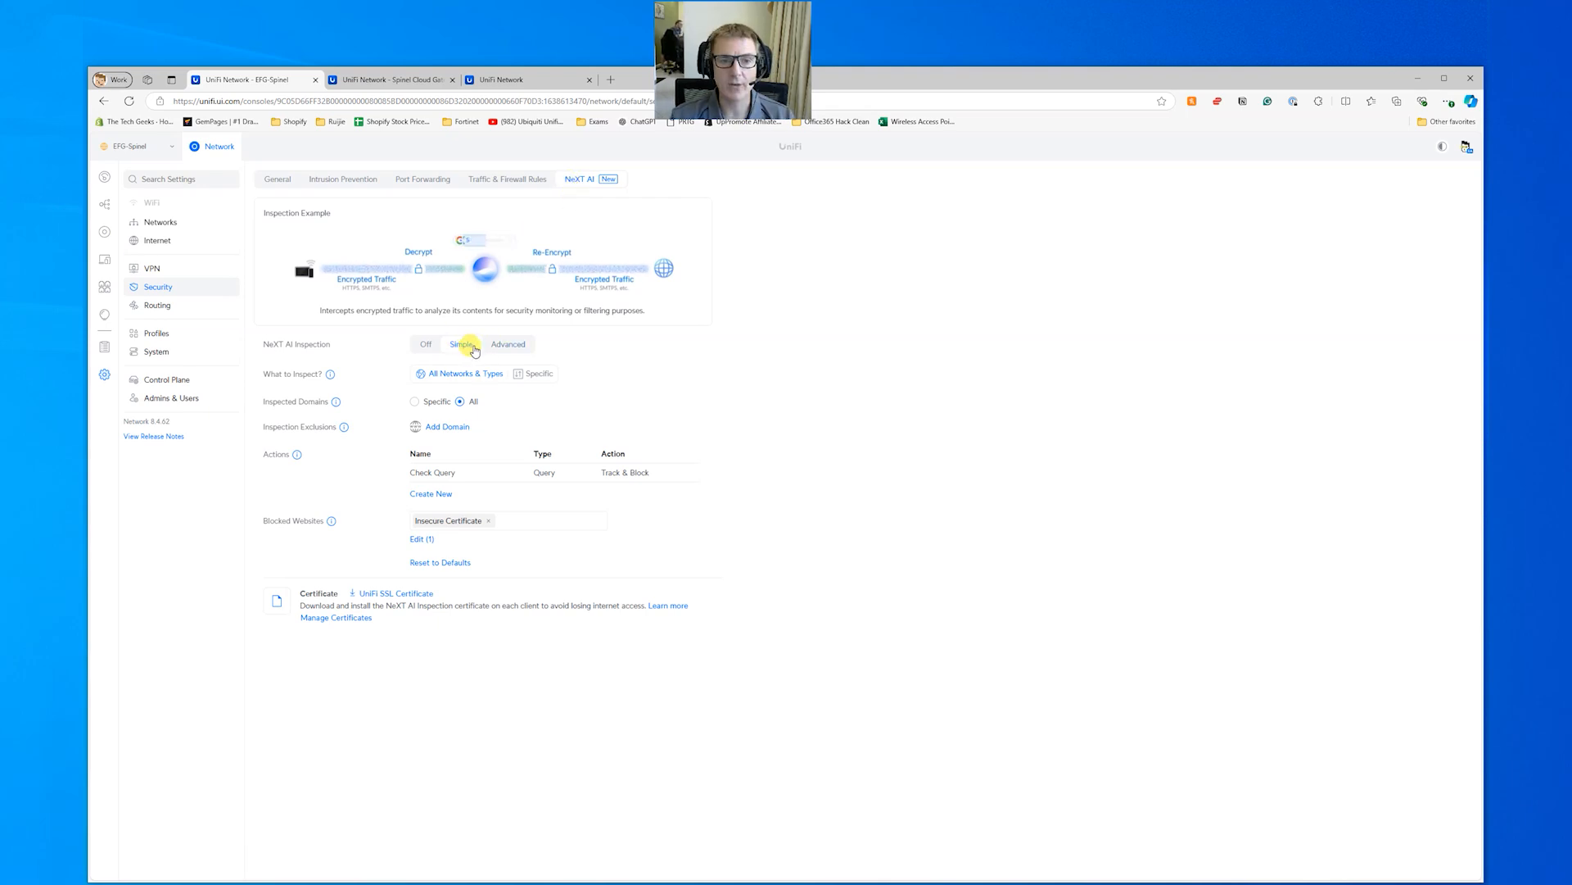
pyautogui.moveTo(471, 373)
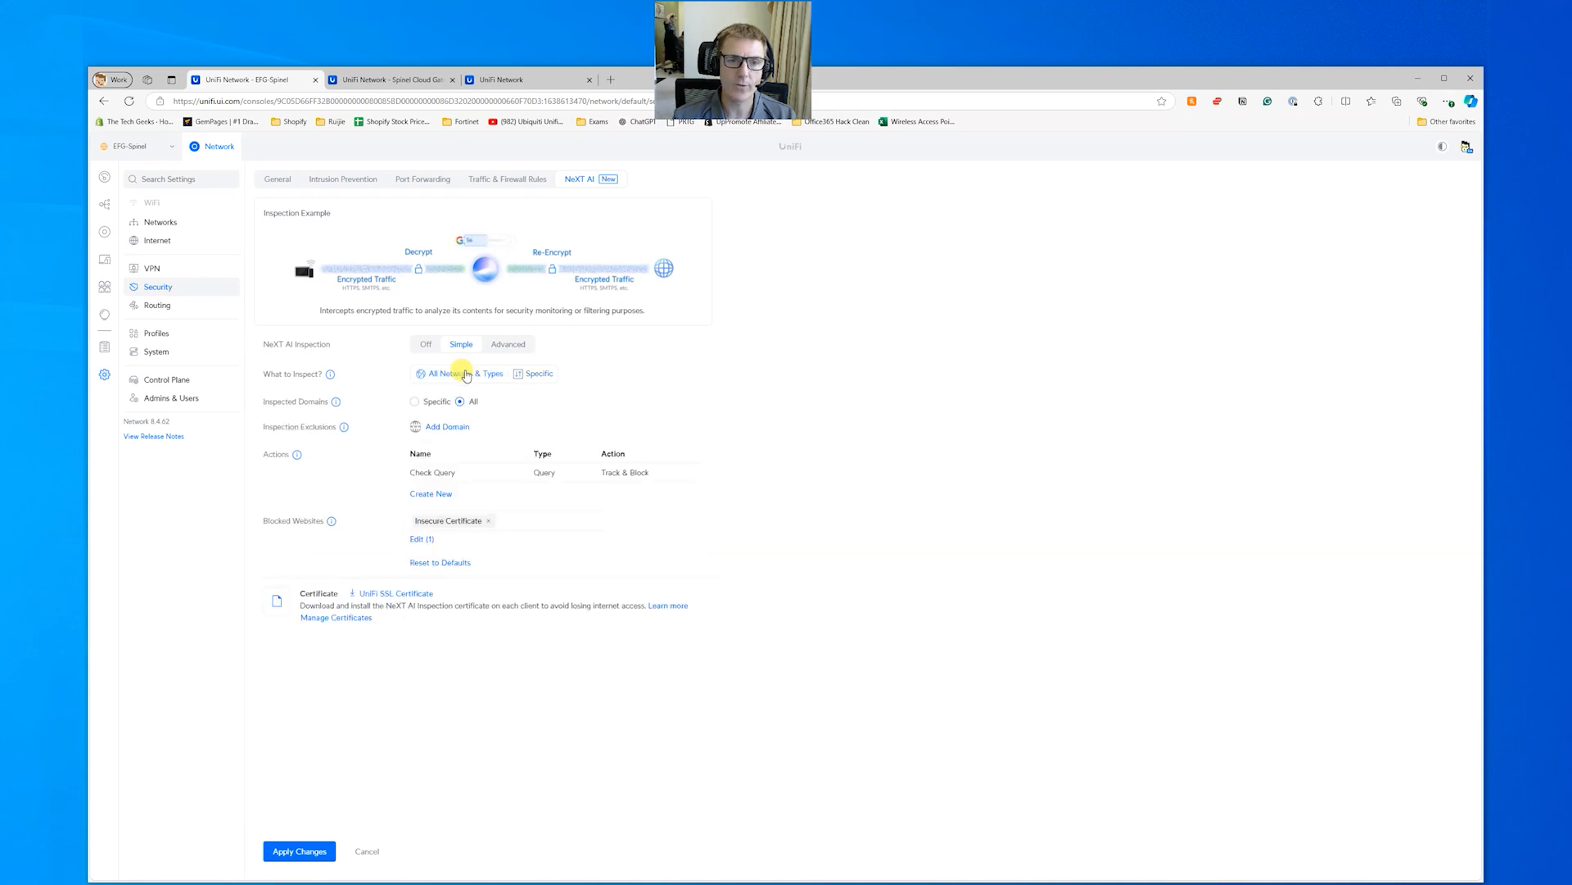
pyautogui.moveTo(658, 472)
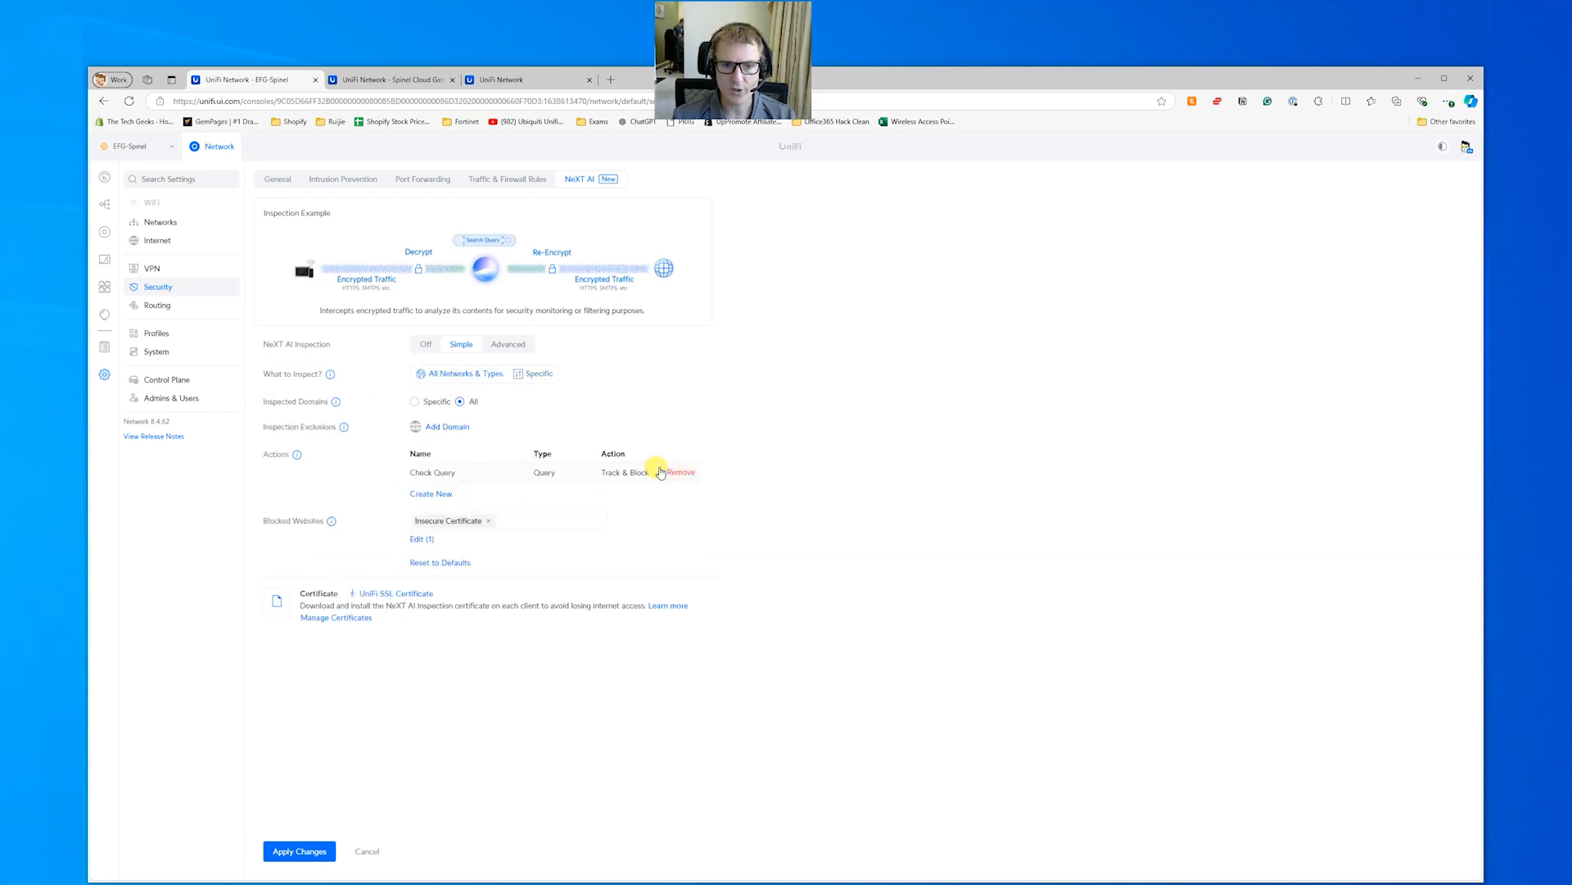
# - Remove the Check Query action, keep only Insecure Certificate blocked, and apply the change
pyautogui.click(680, 472)
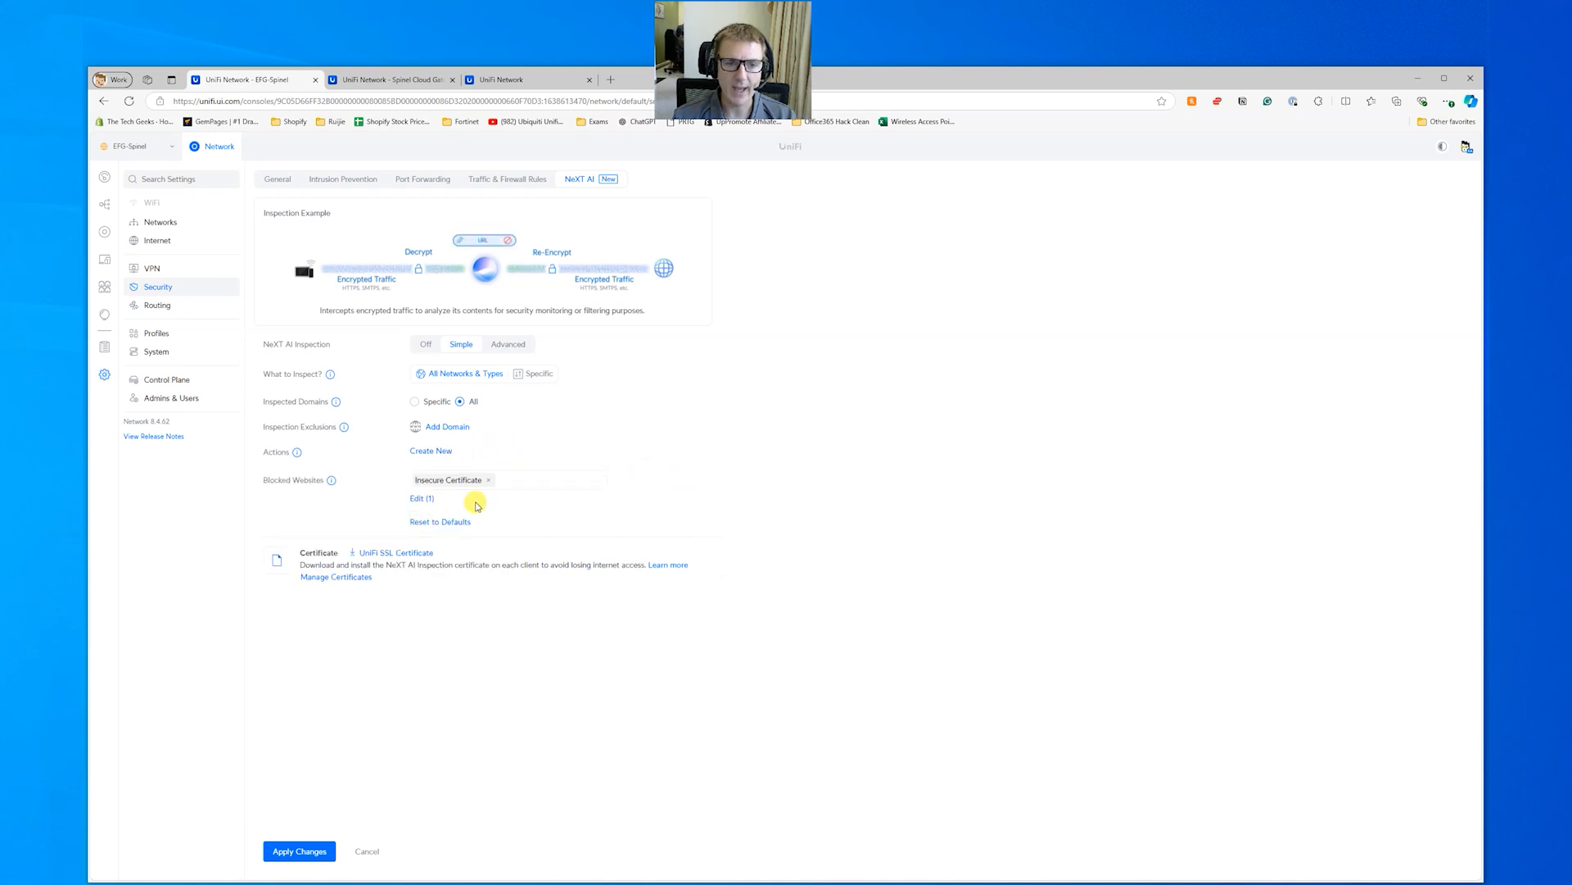
pyautogui.click(422, 499)
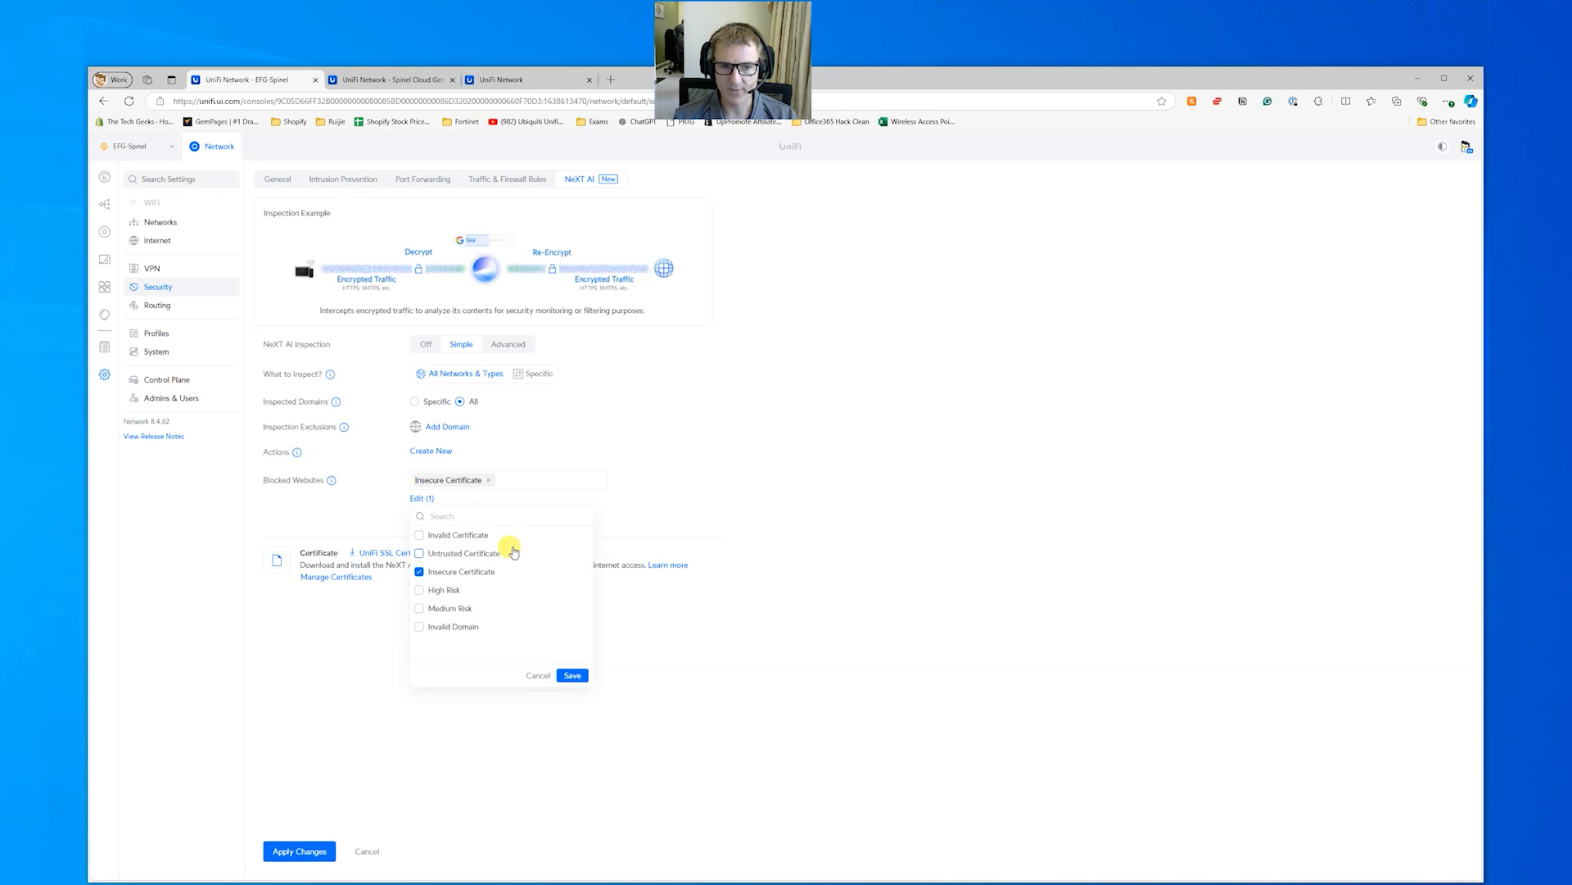
pyautogui.moveTo(495, 572)
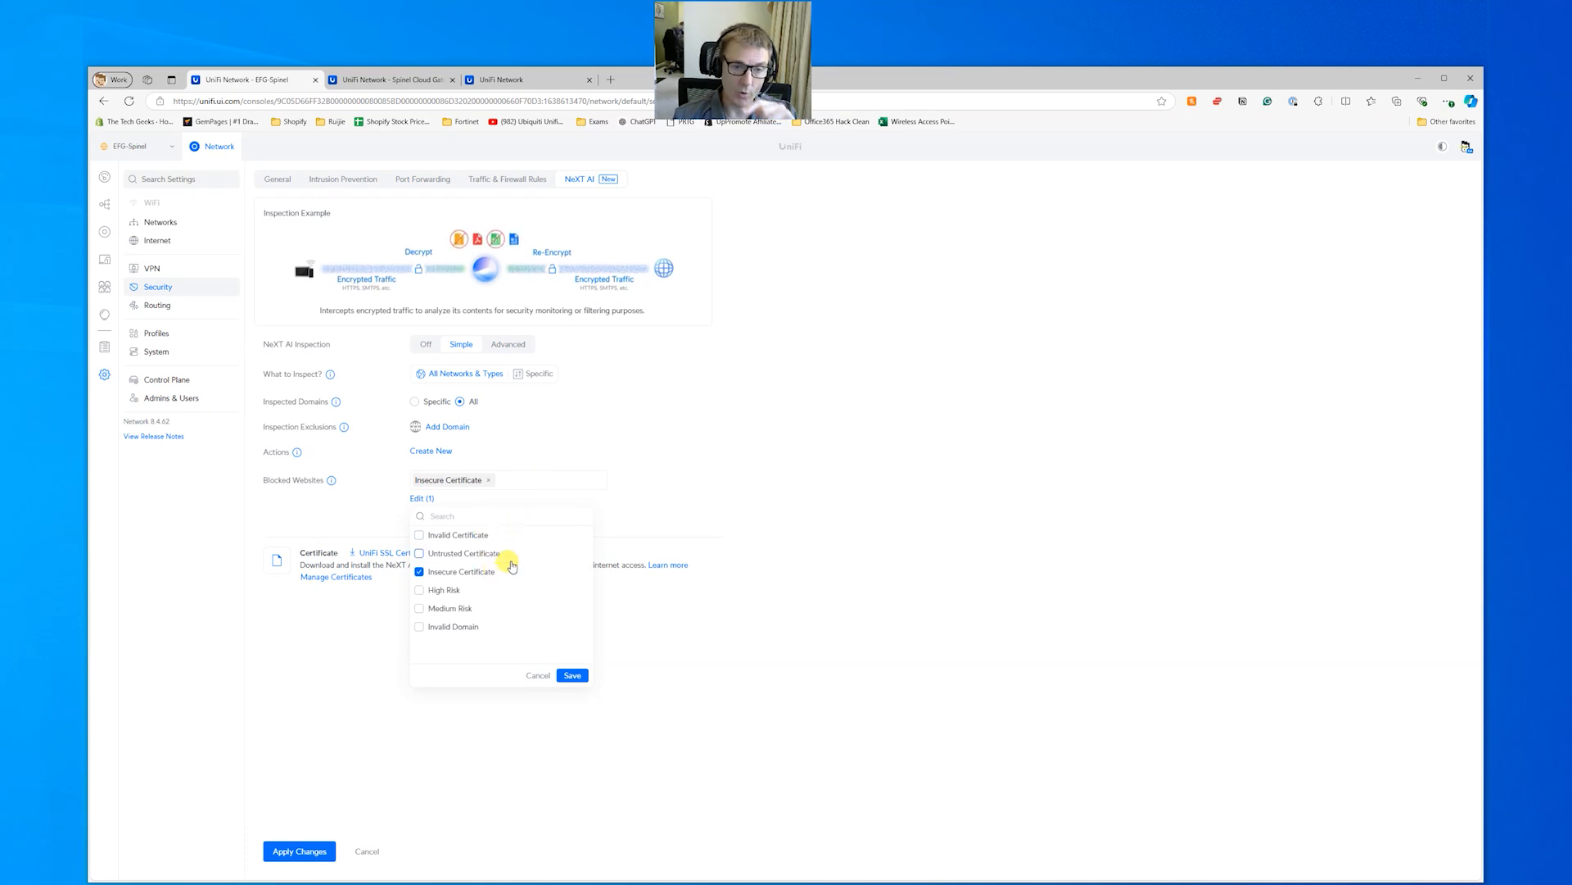
pyautogui.moveTo(537, 589)
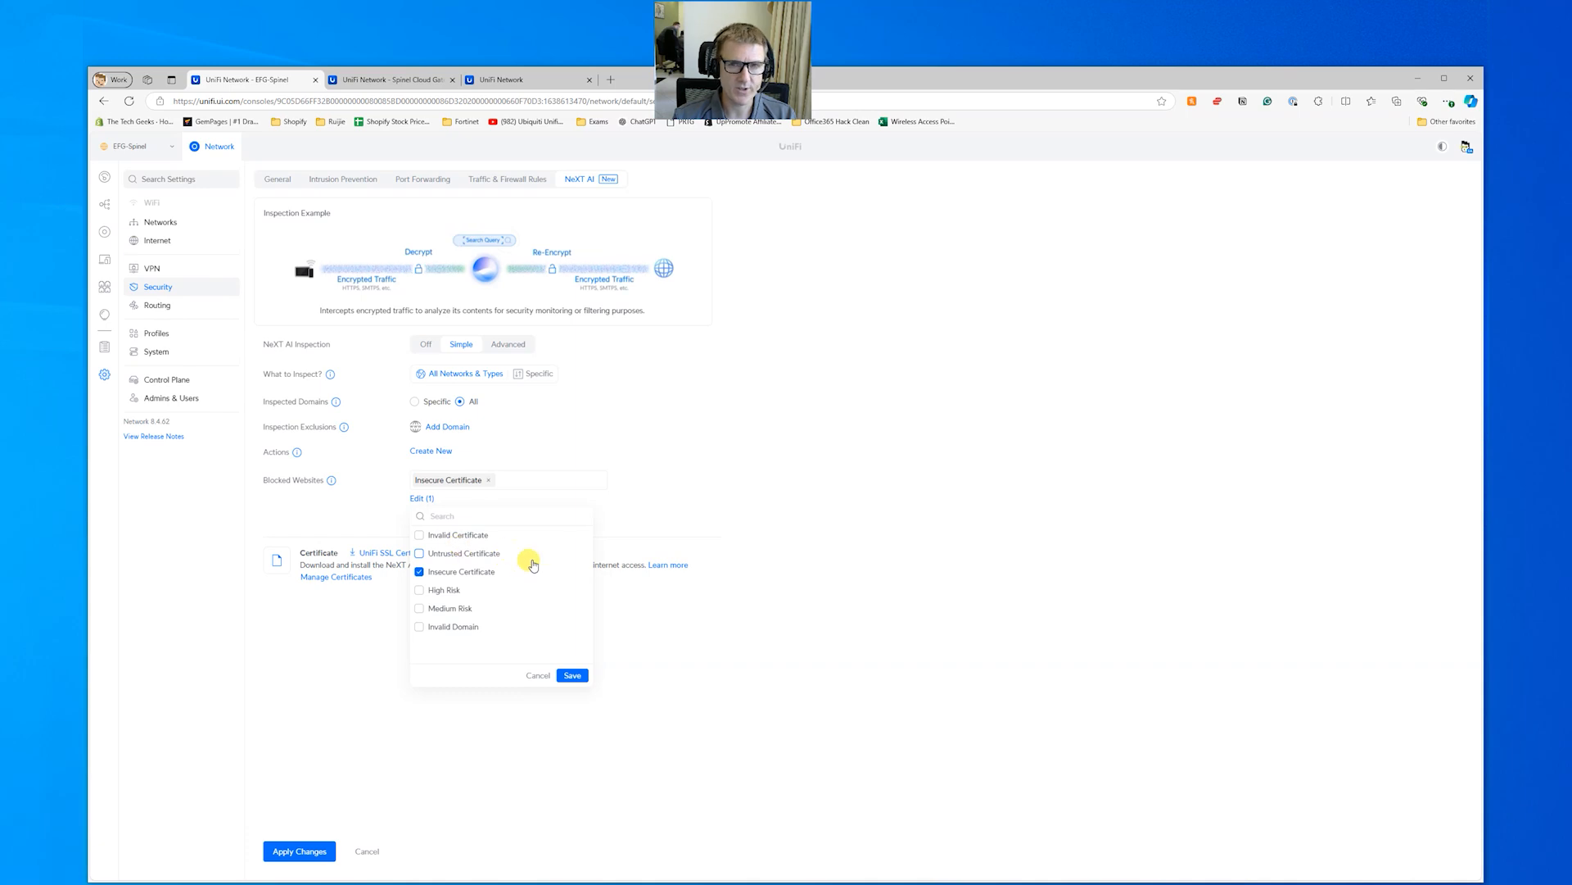
pyautogui.moveTo(805, 496)
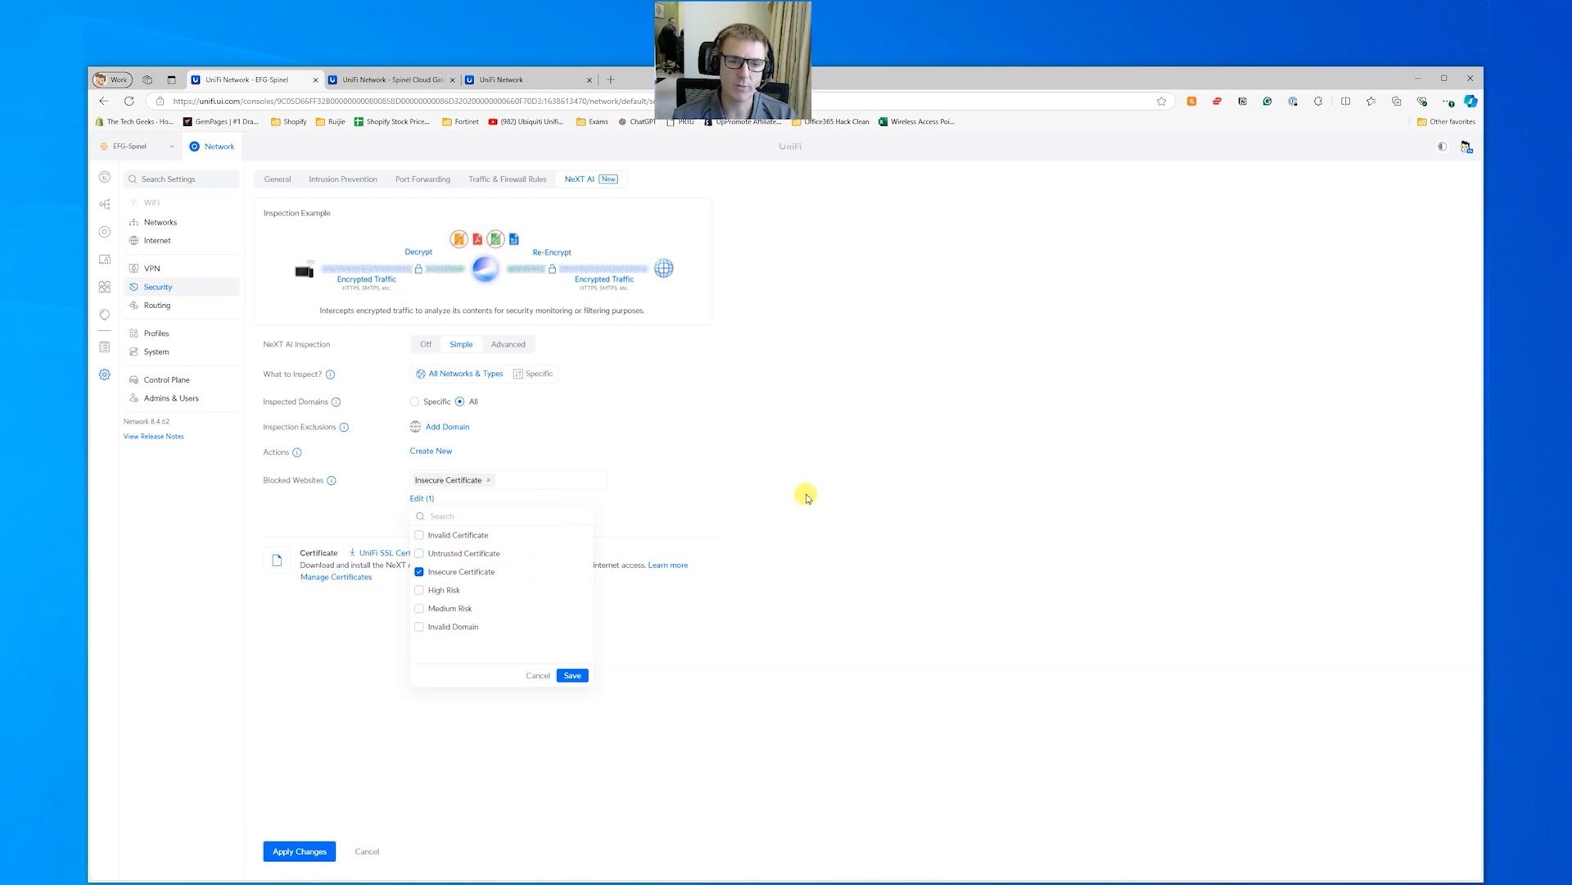
pyautogui.click(572, 674)
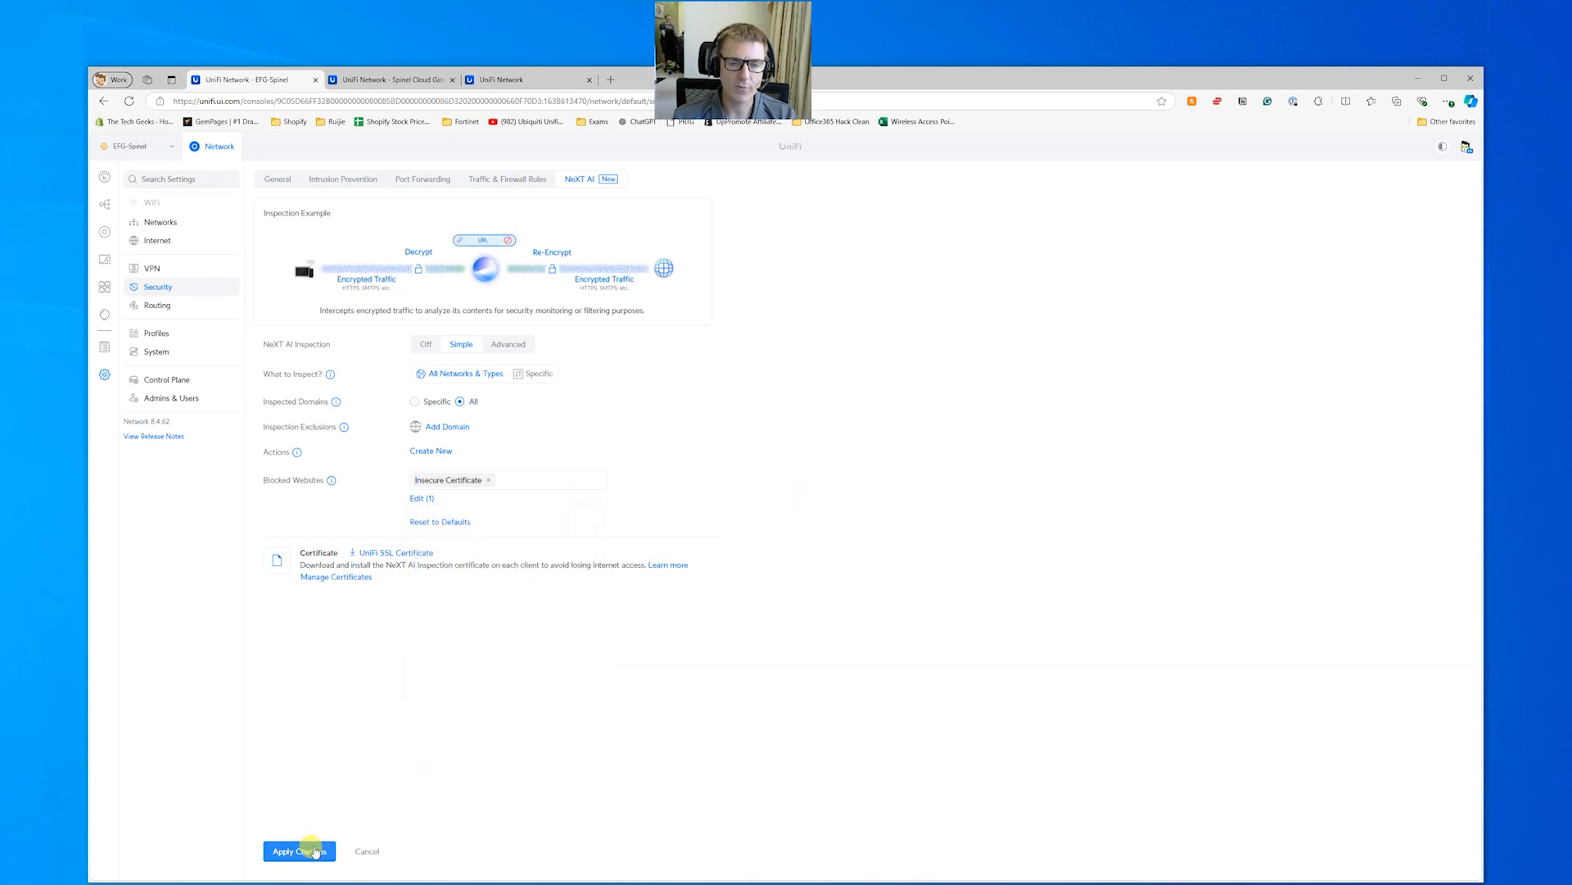
pyautogui.click(298, 850)
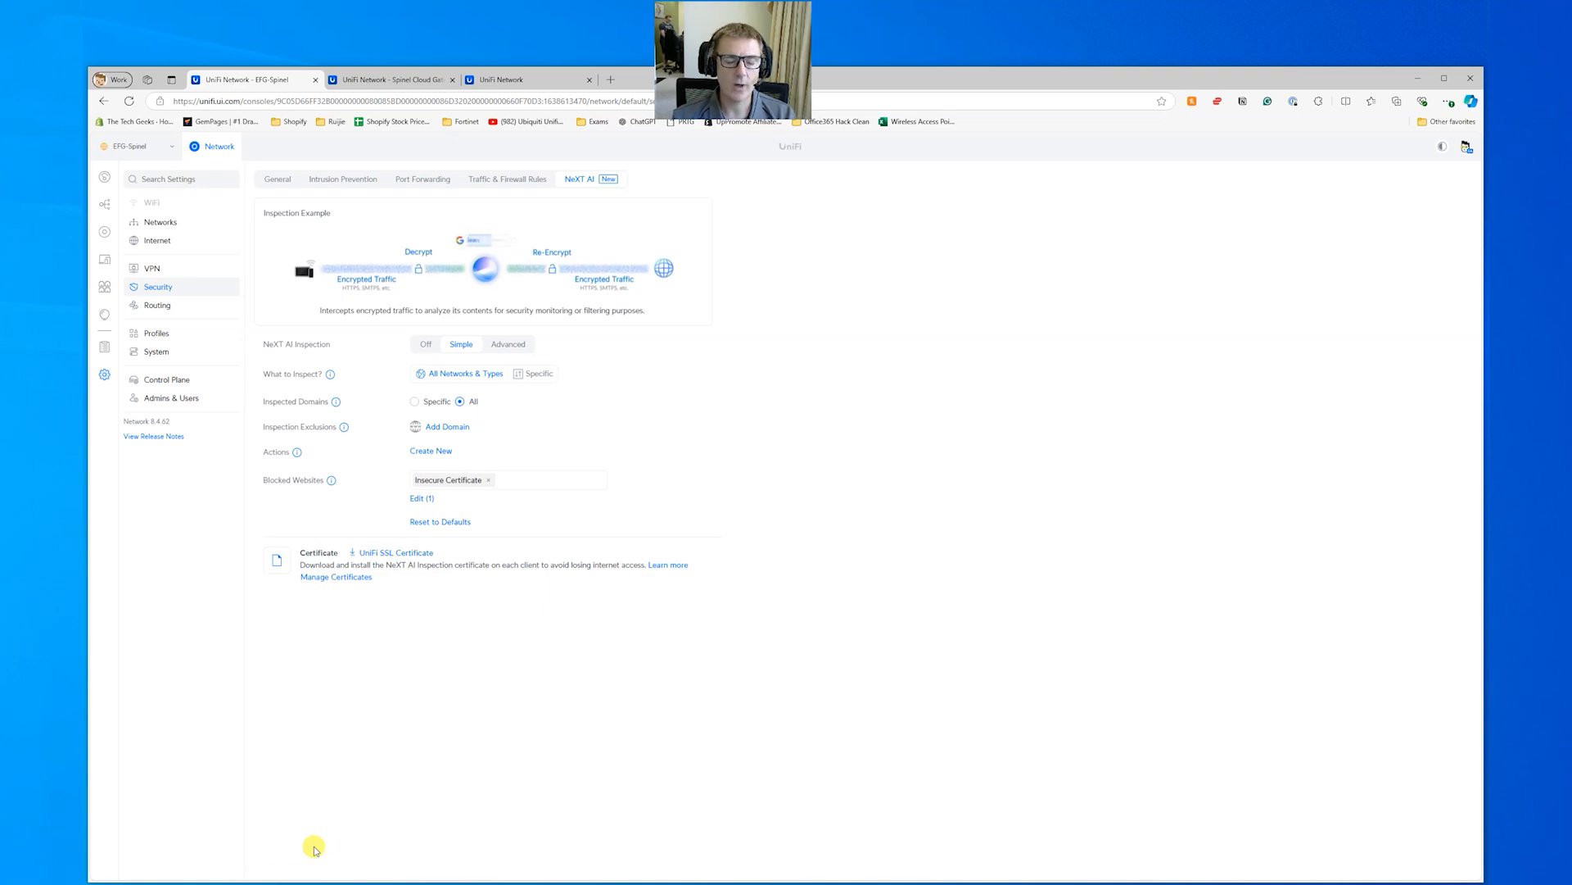
pyautogui.moveTo(340, 790)
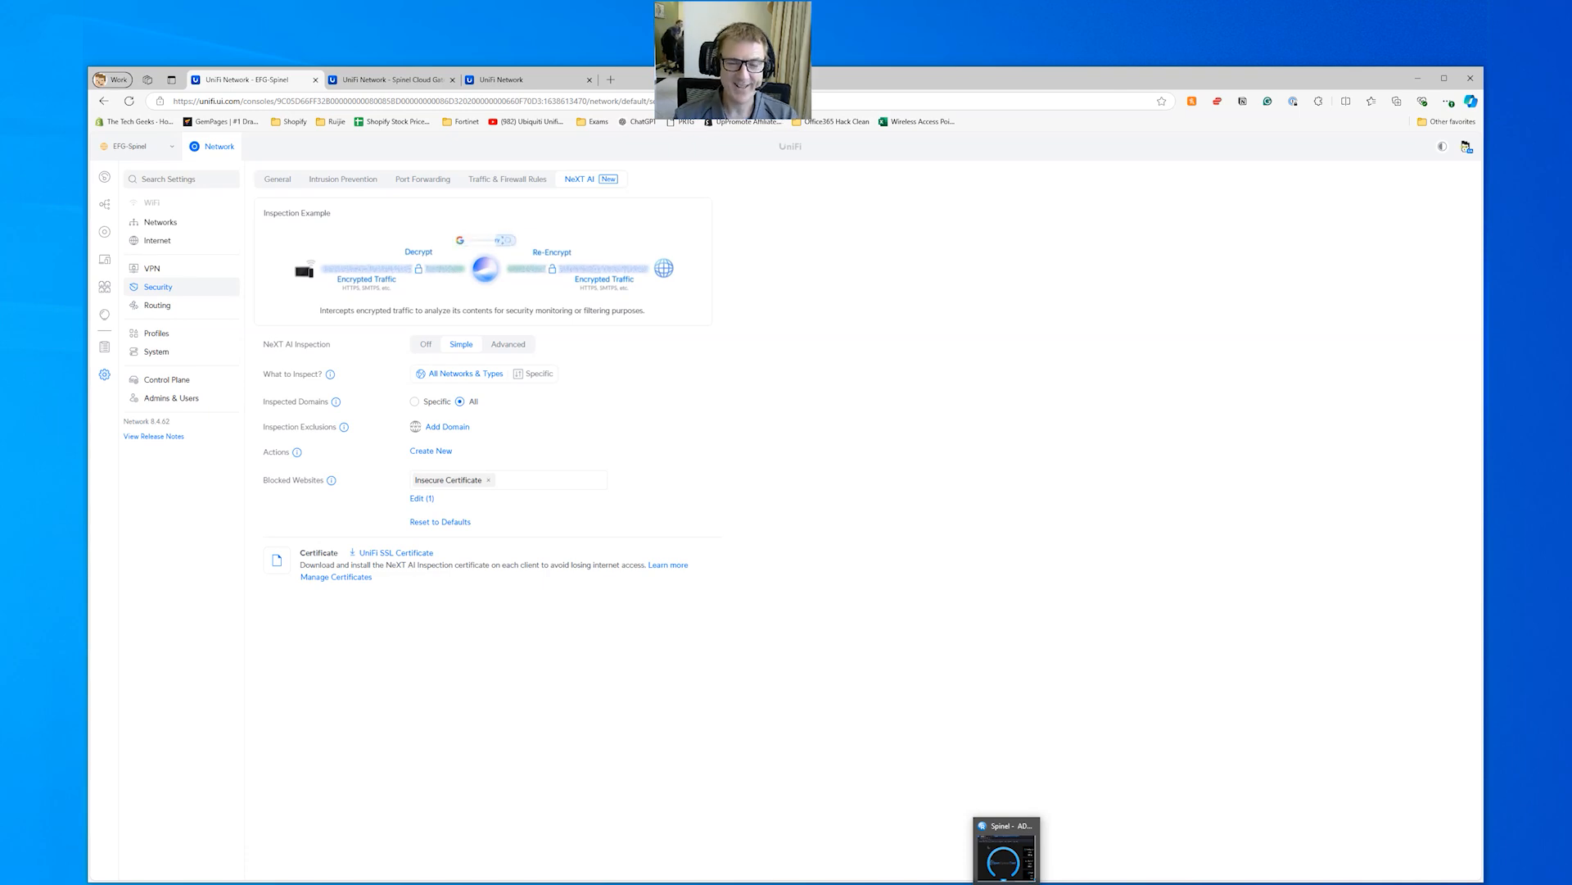
# - In the remote Chromium, view test.thetechgeeks.com's certificate, issued by UniFi SSL Certificate Authority, Ubiquiti Inc
pyautogui.click(1004, 847)
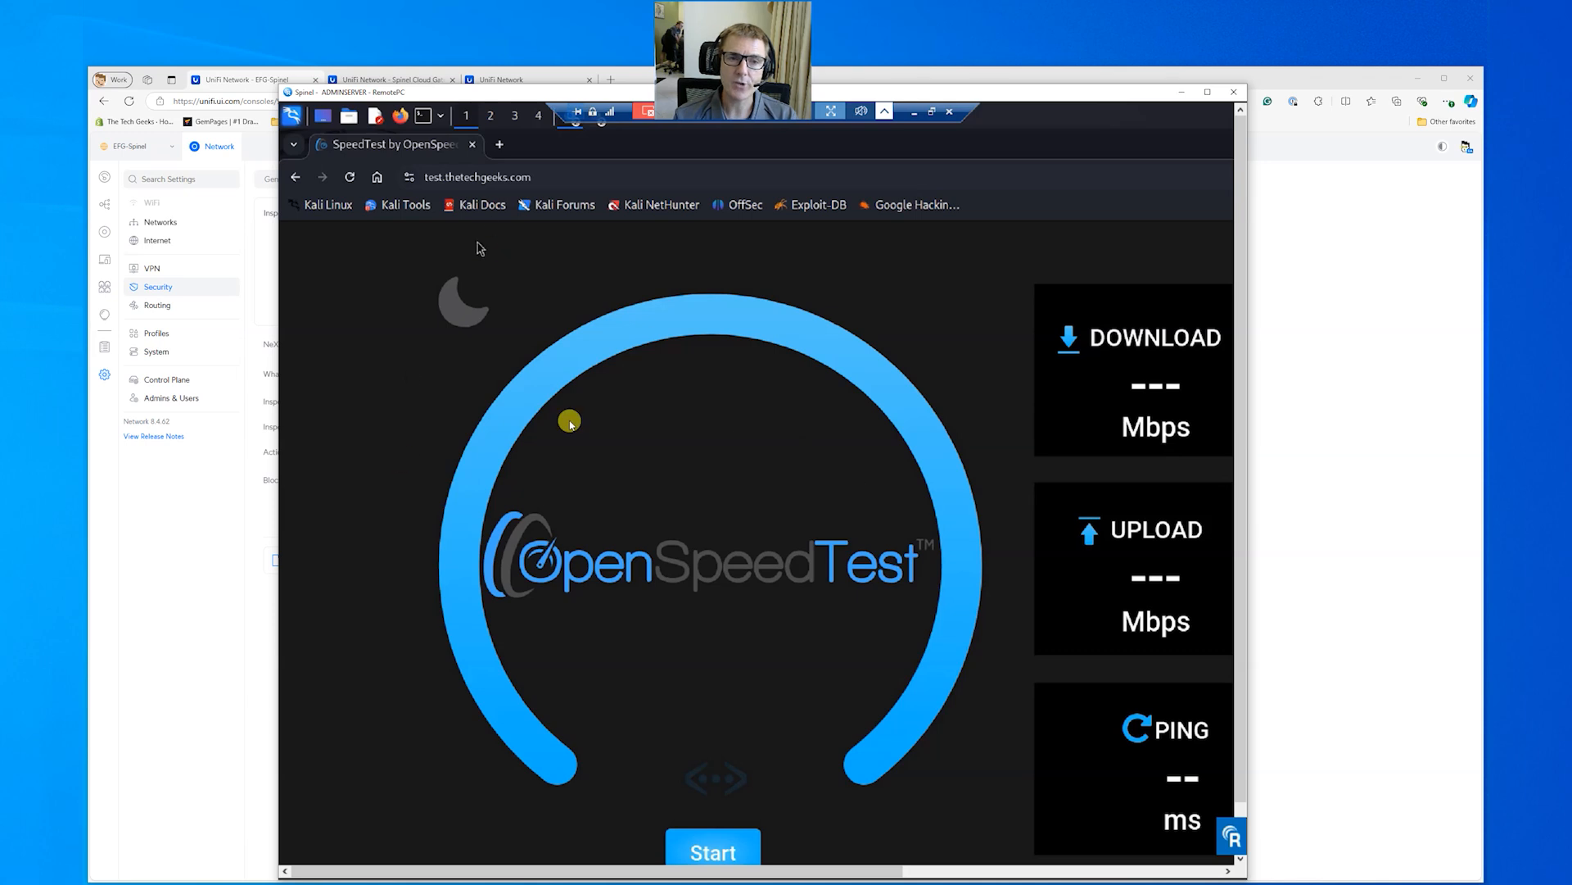
pyautogui.moveTo(506, 341)
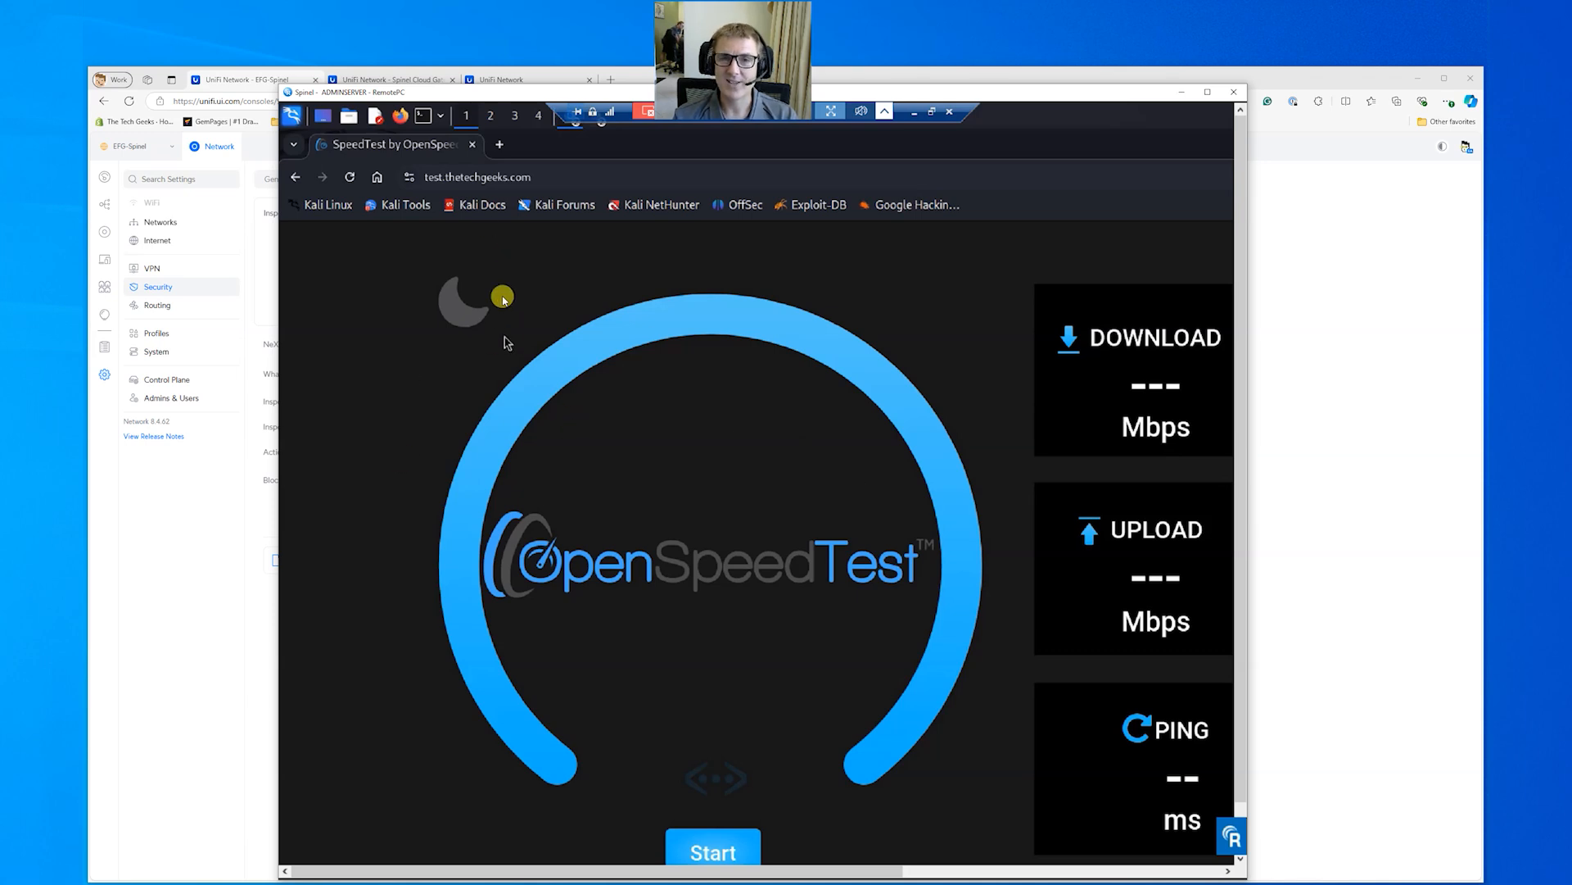
pyautogui.moveTo(411, 178)
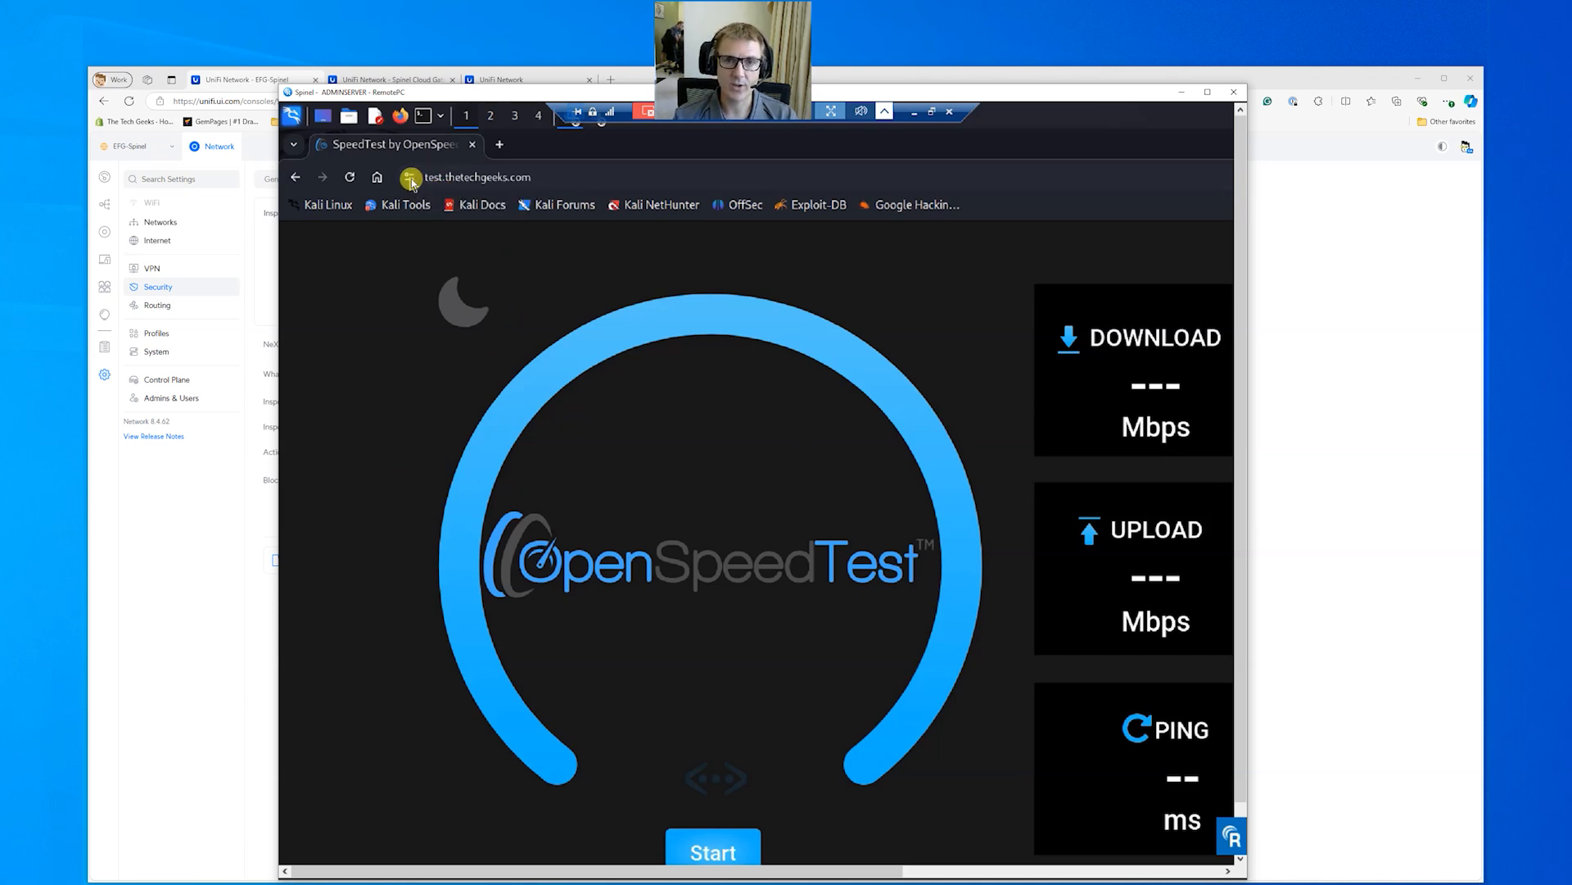
pyautogui.click(411, 178)
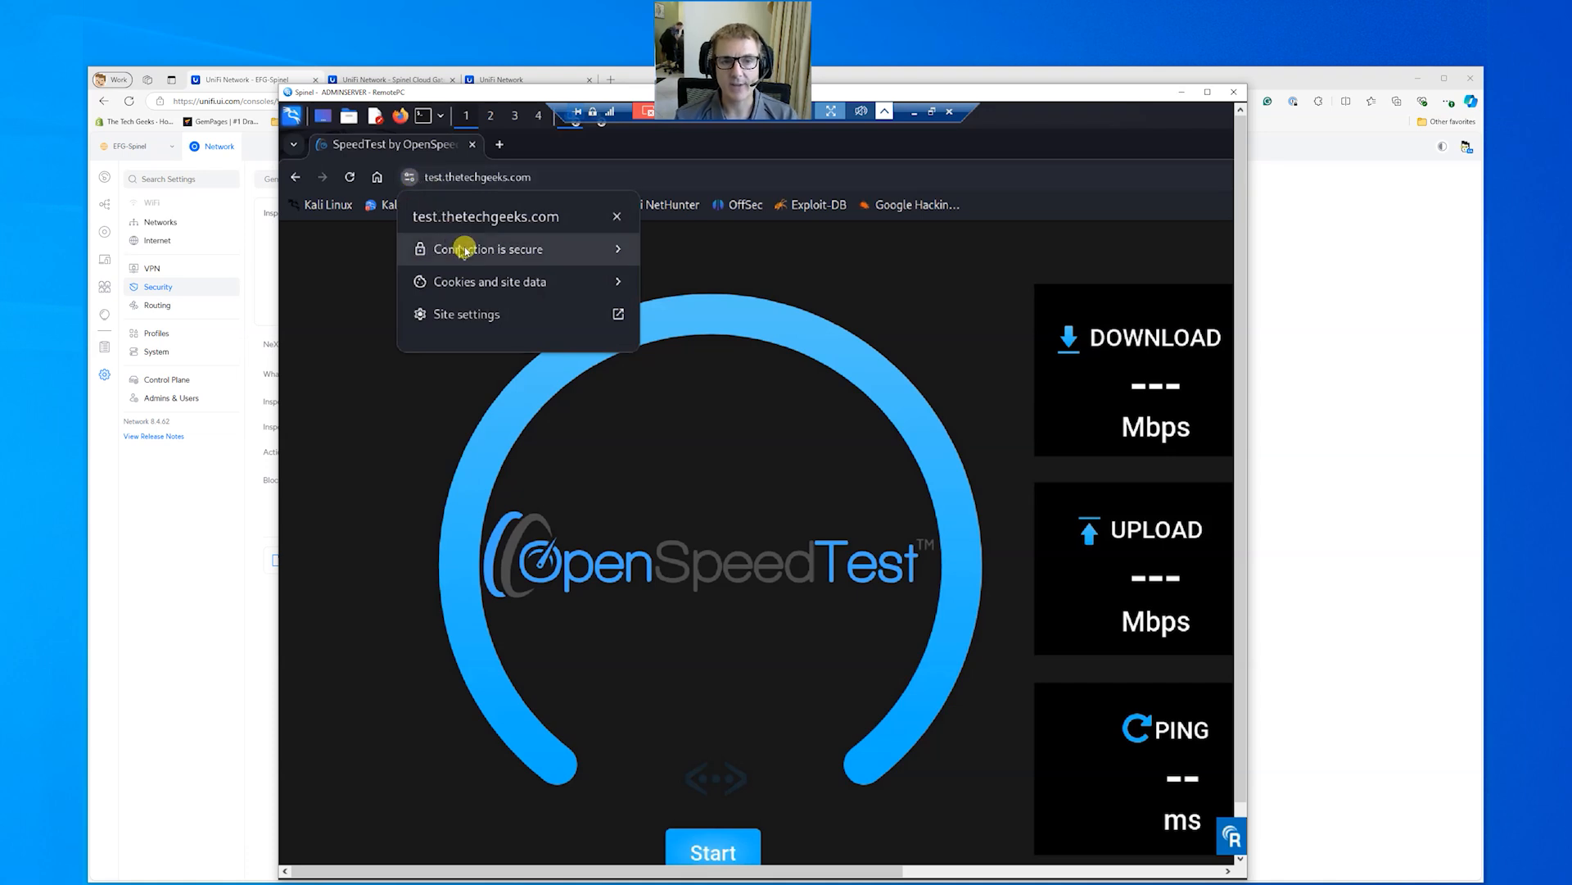
pyautogui.click(488, 249)
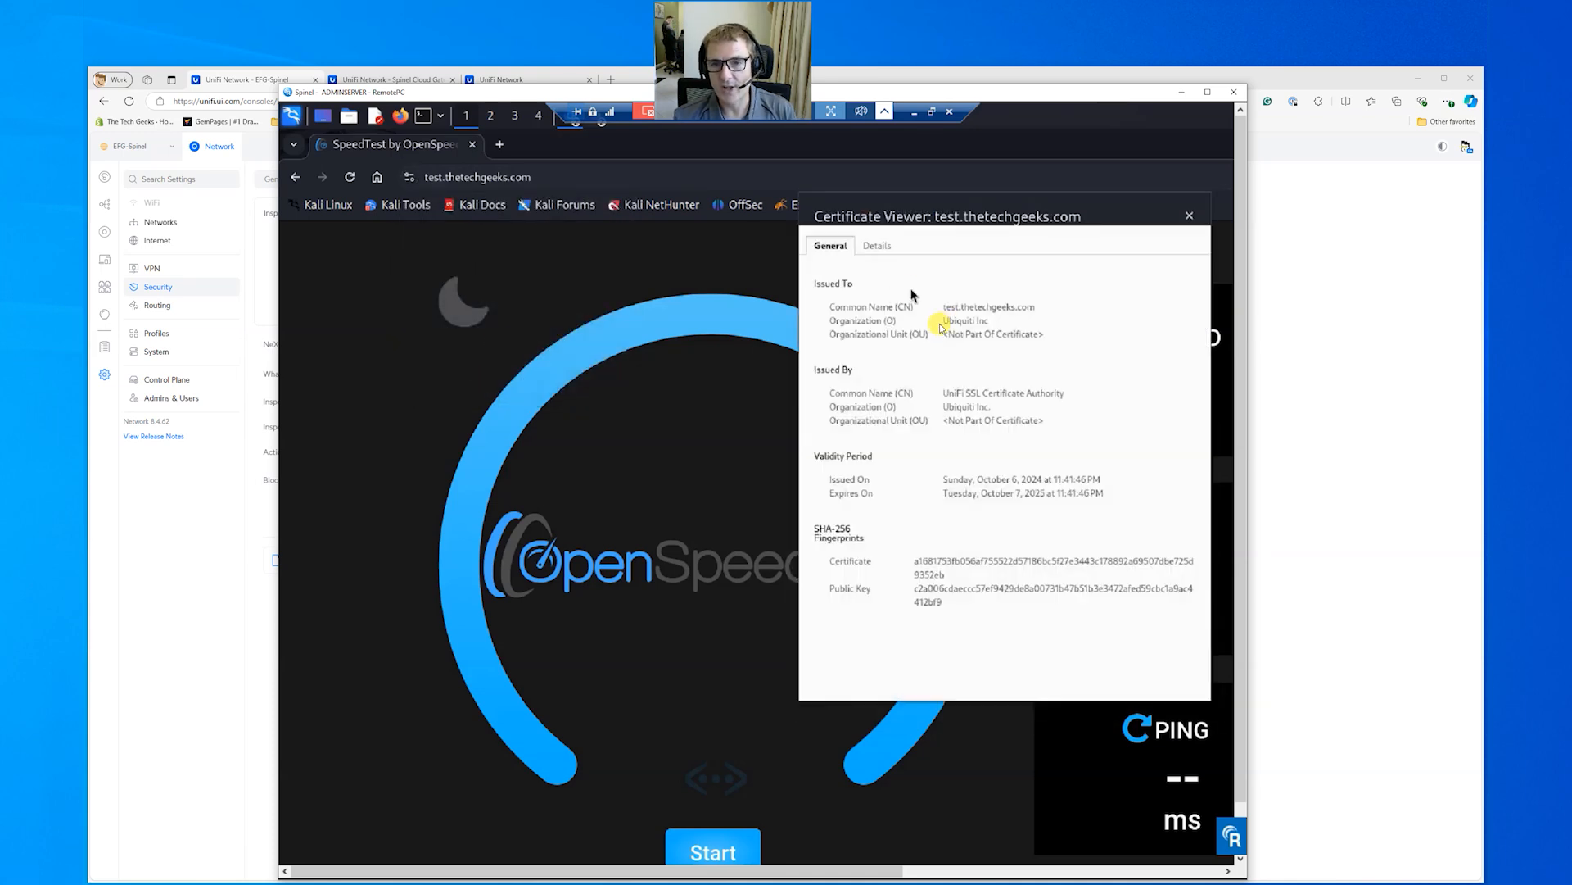
pyautogui.moveTo(1010, 303)
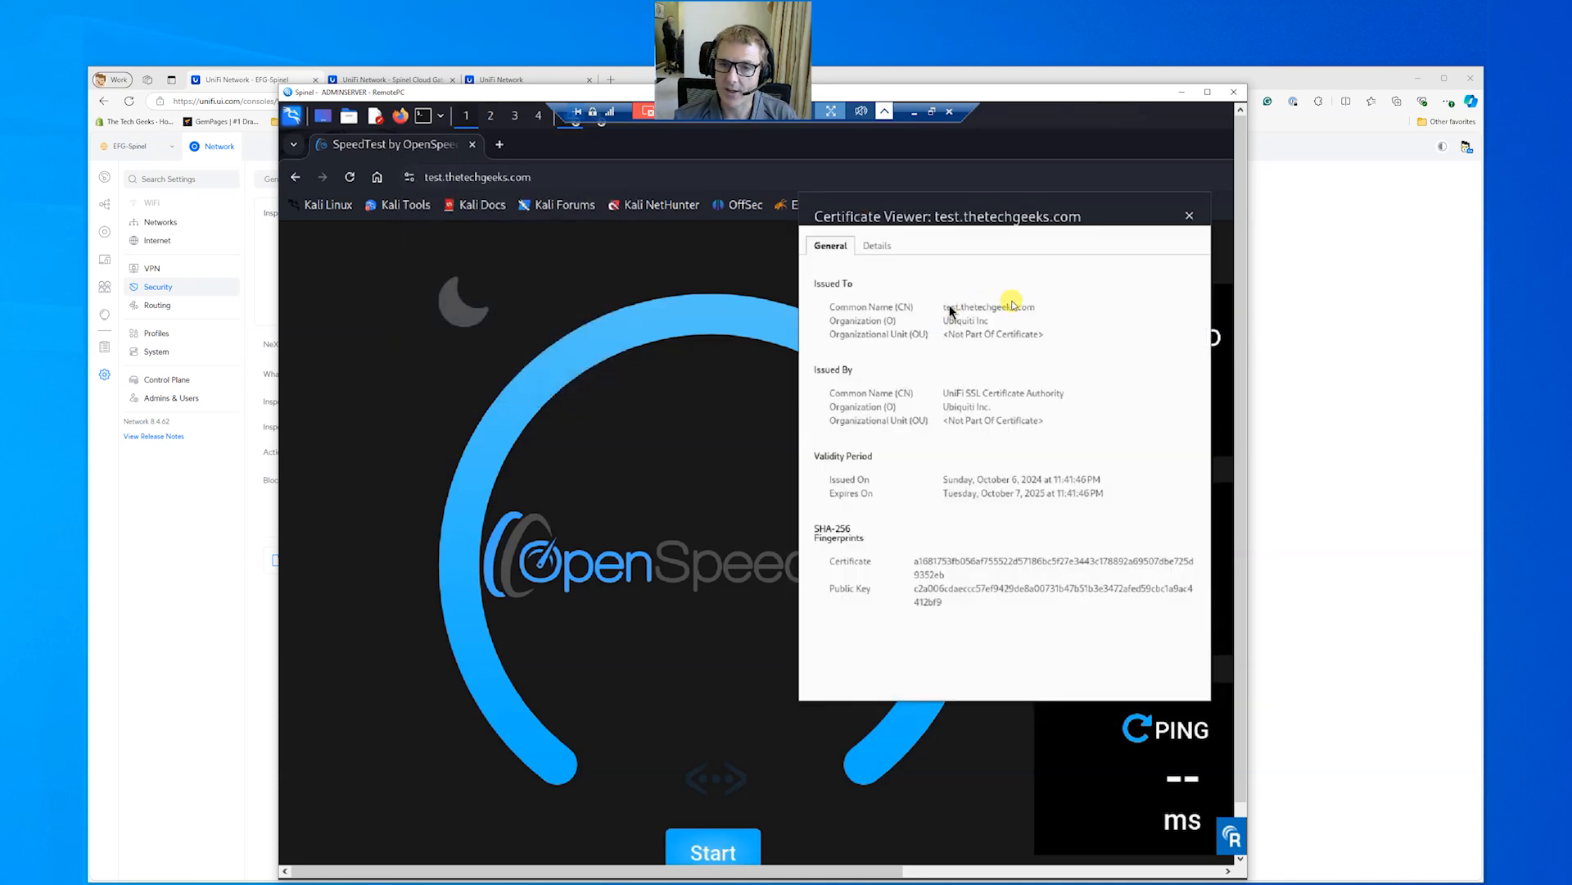
pyautogui.doubleClick(966, 320)
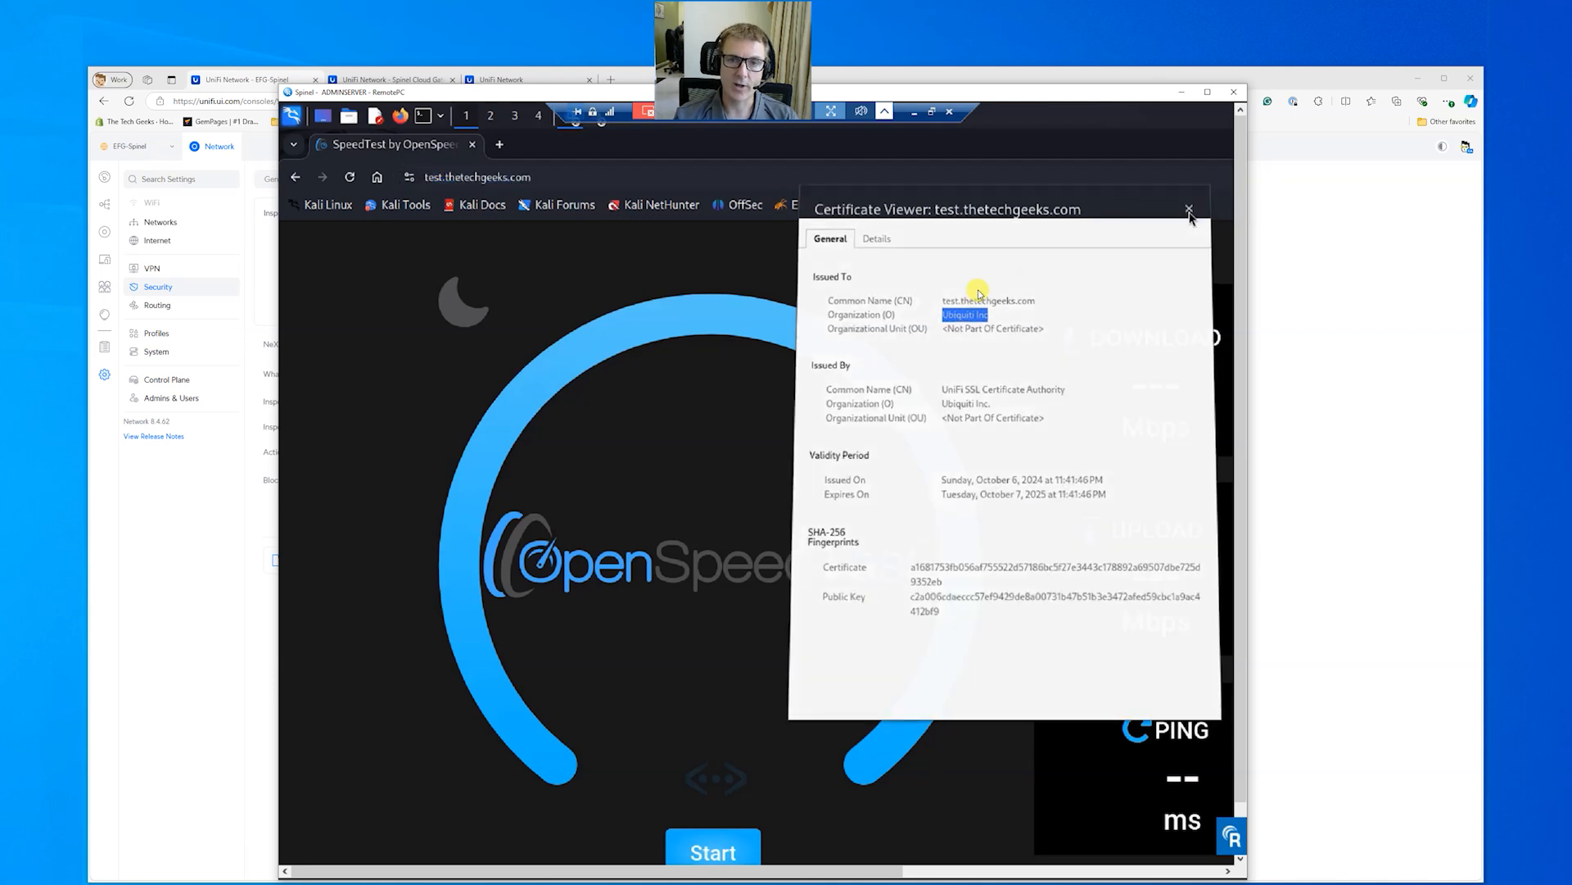
# - Close the certificate viewer and run OpenSpeedTest: about 2135 Mbps down, 2645 Mbps up, 21 ms ping
pyautogui.click(1189, 211)
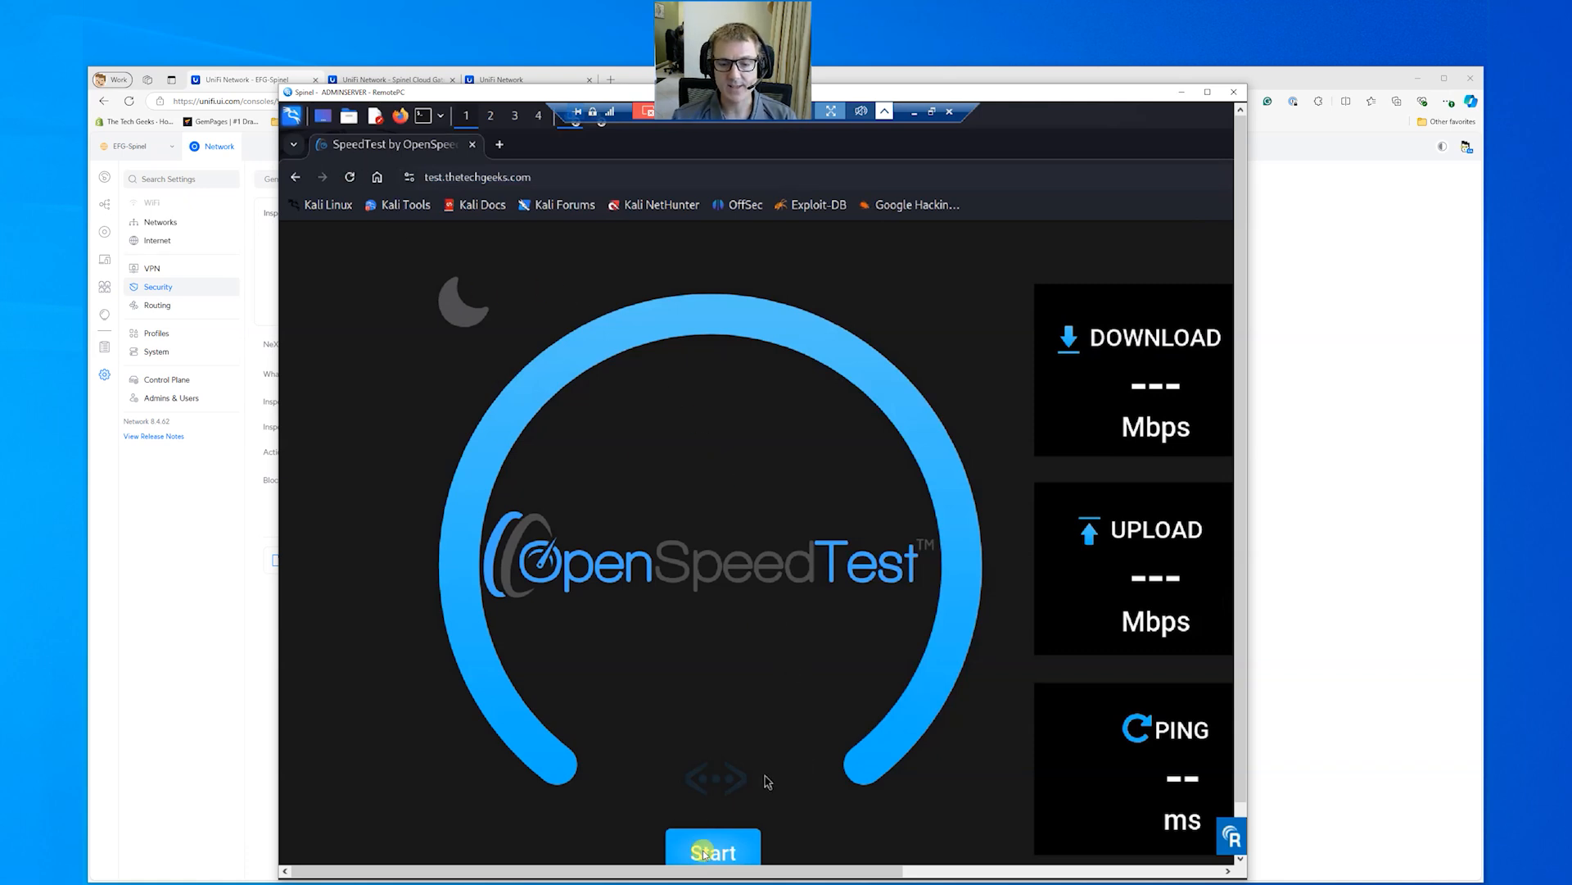
pyautogui.click(712, 852)
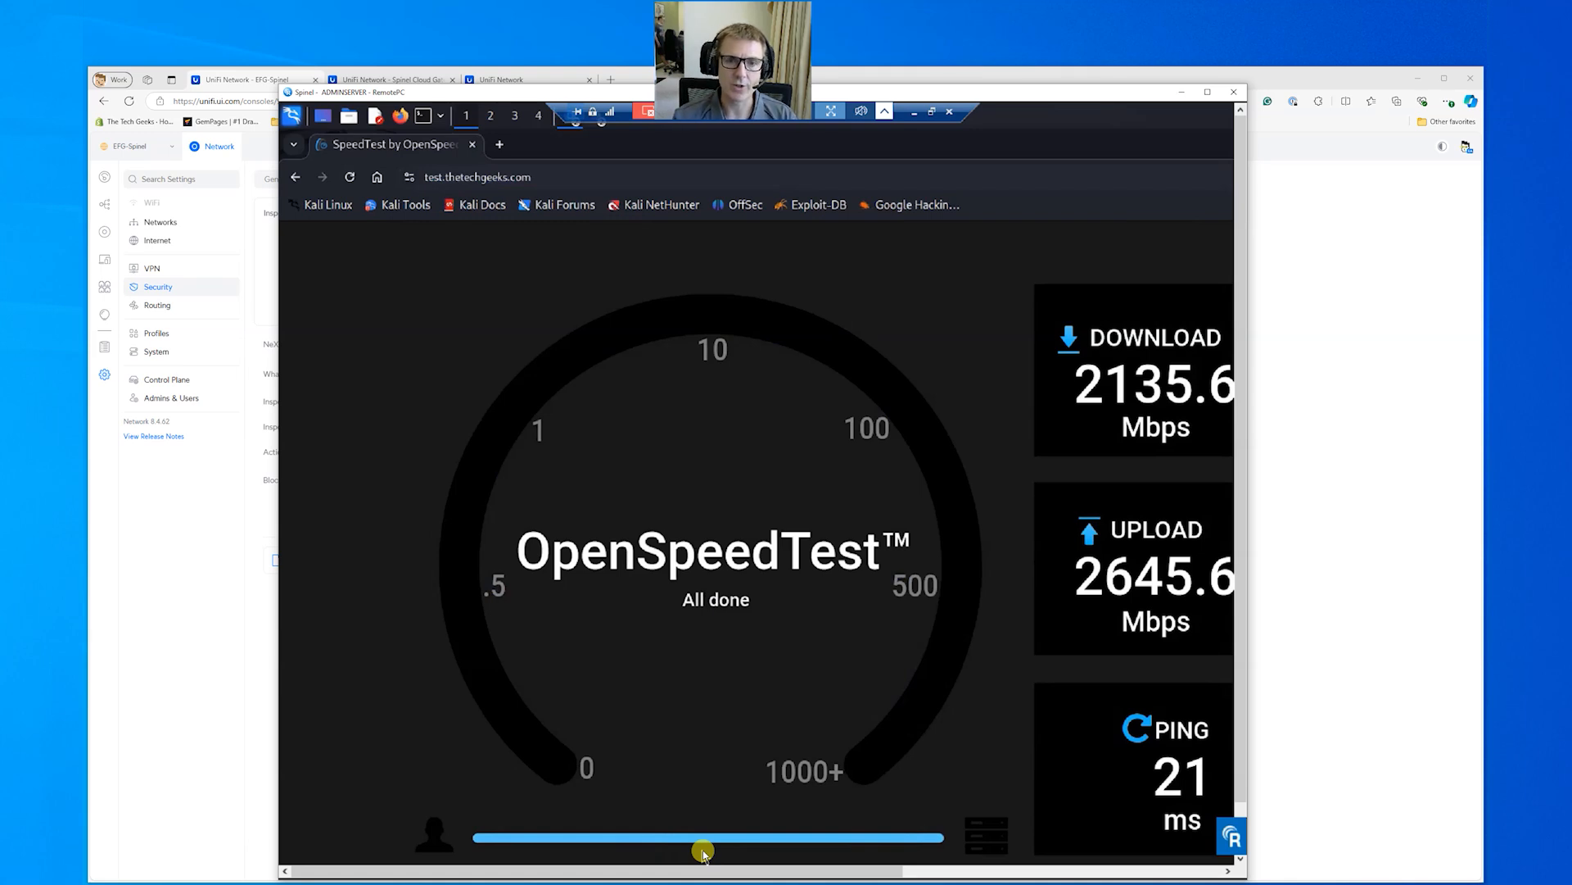
pyautogui.moveTo(1222, 754)
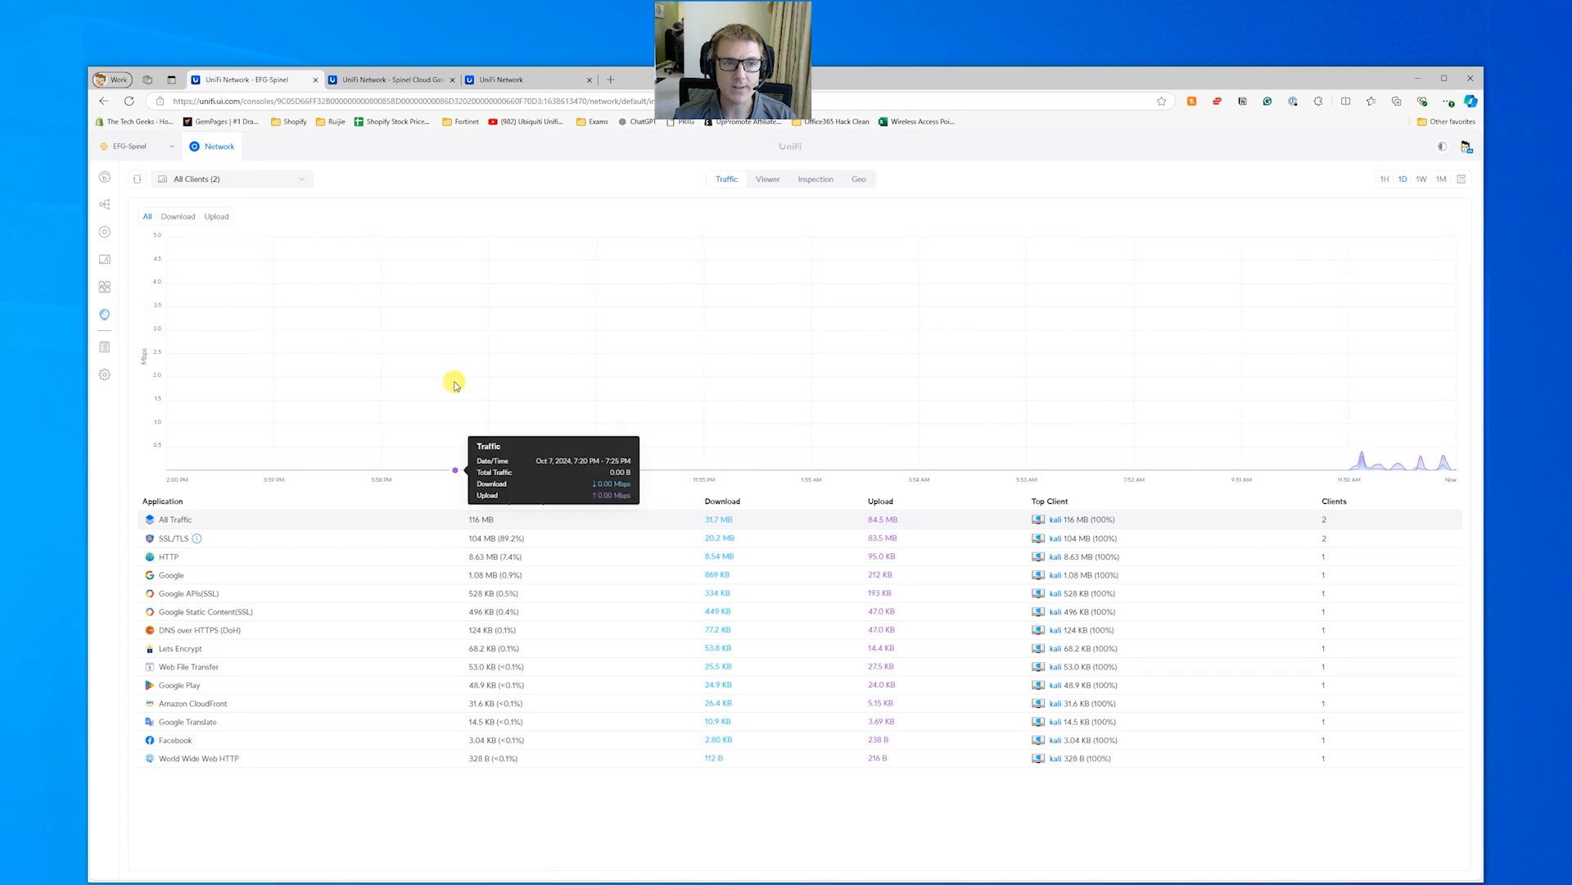
# - Refresh the Inspection log and filter to Allowed, showing kali's decrypted uploads to test.thetechgeeks.com
pyautogui.click(815, 178)
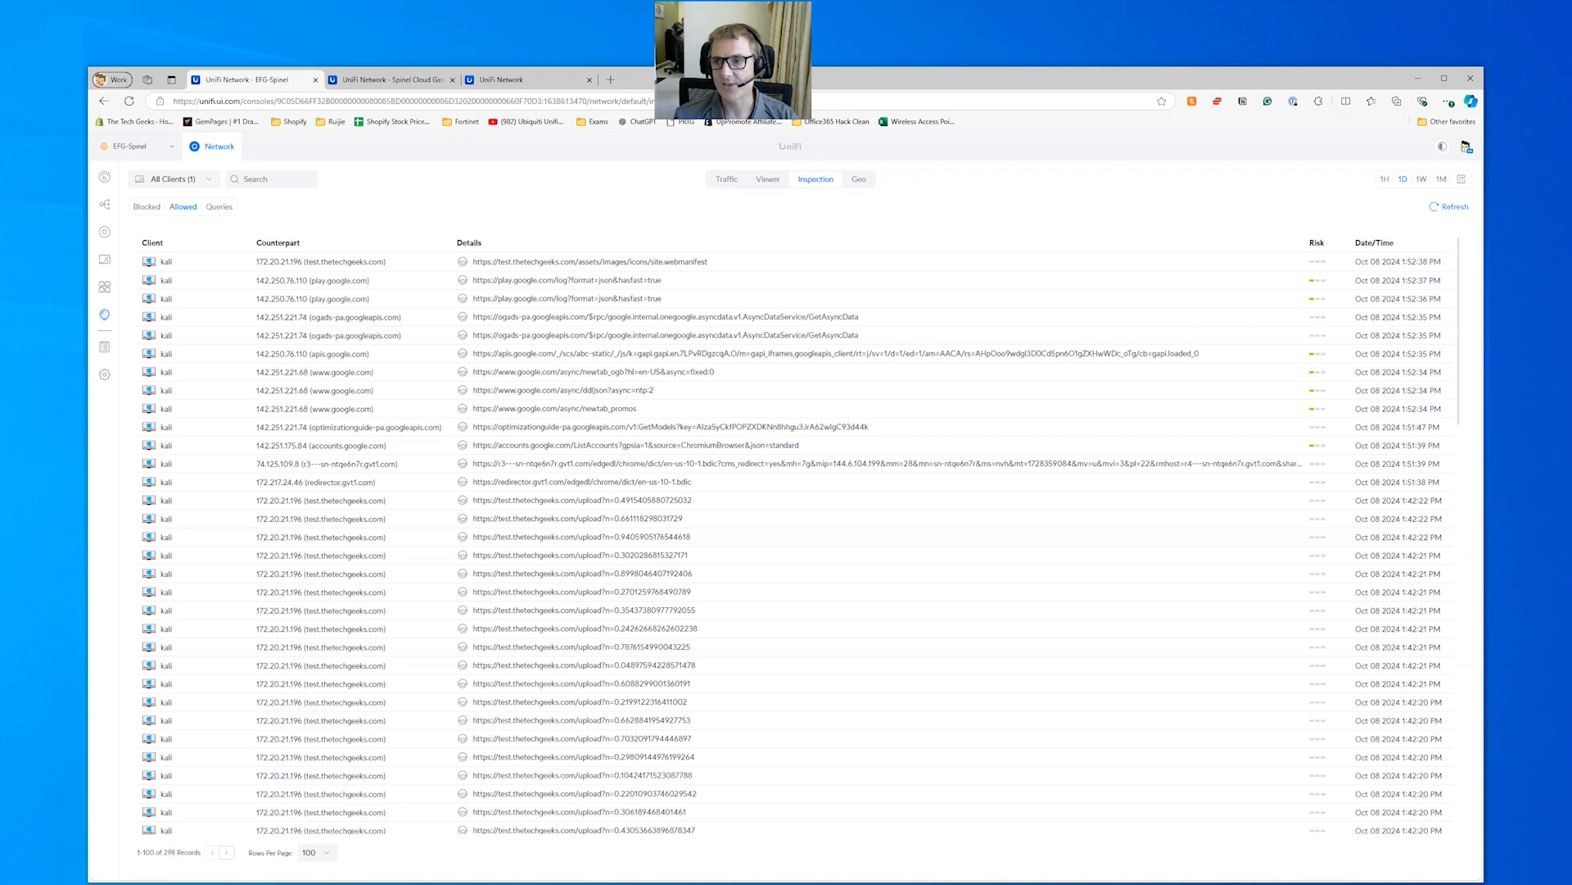
pyautogui.click(1452, 206)
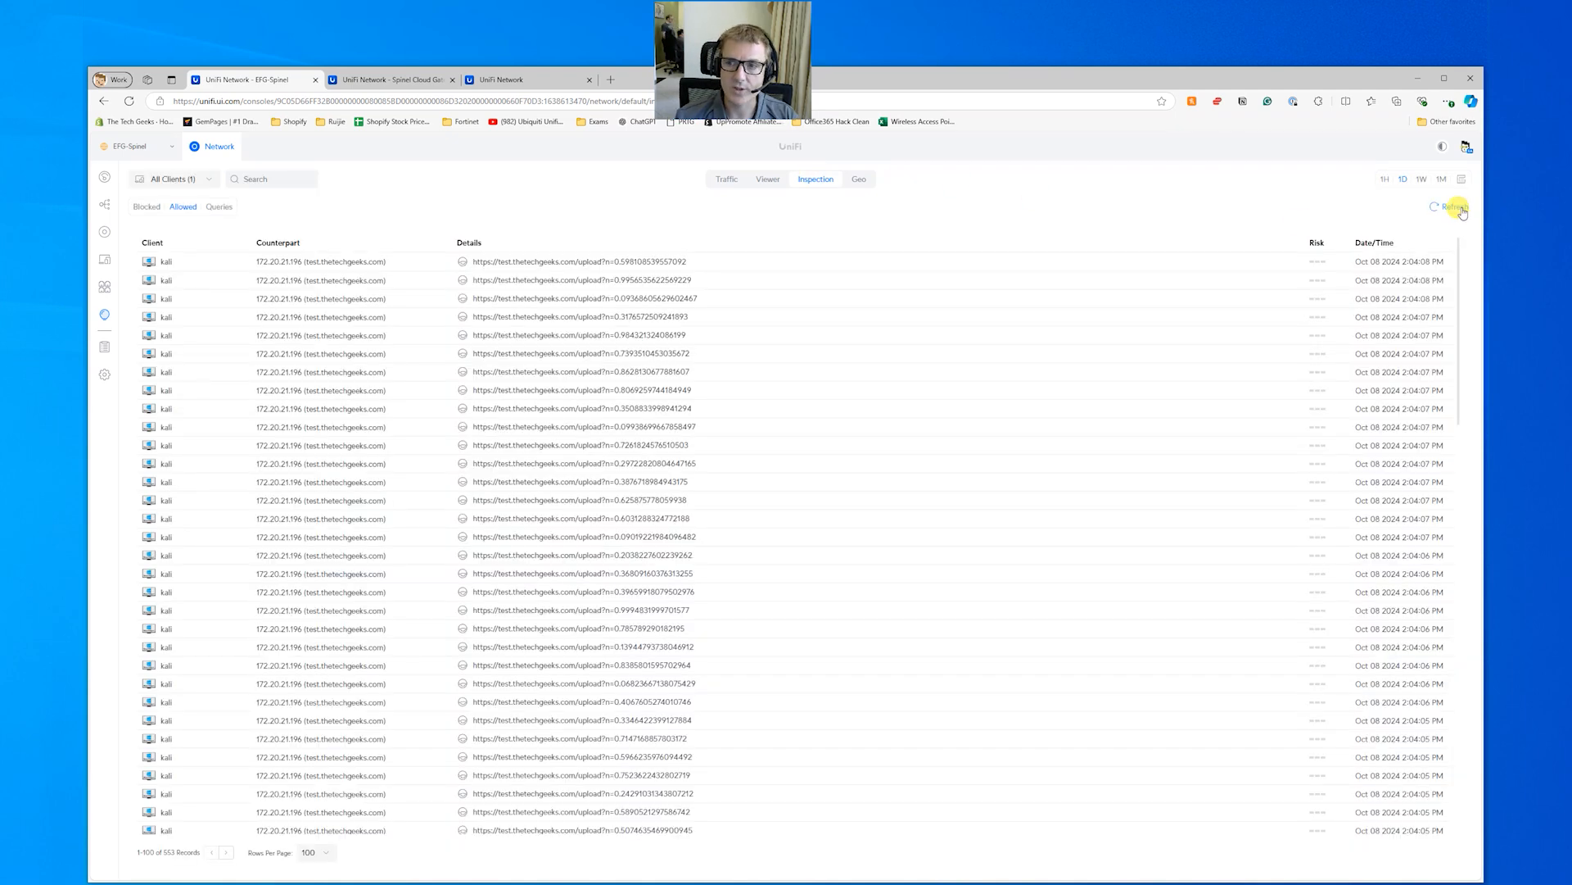
pyautogui.moveTo(1442, 278)
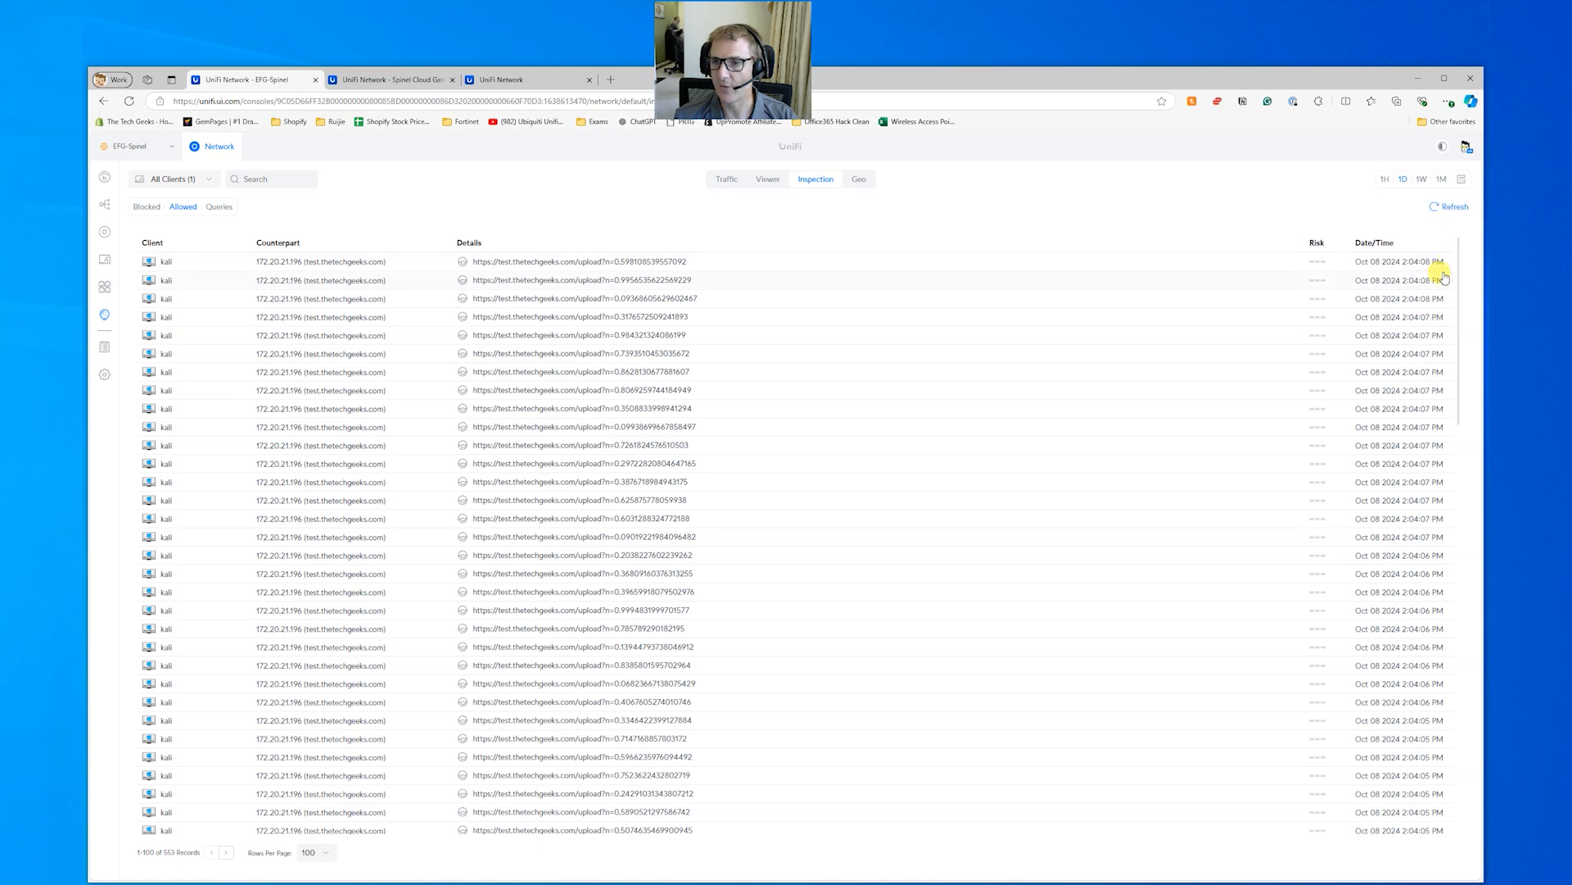
pyautogui.moveTo(352, 262)
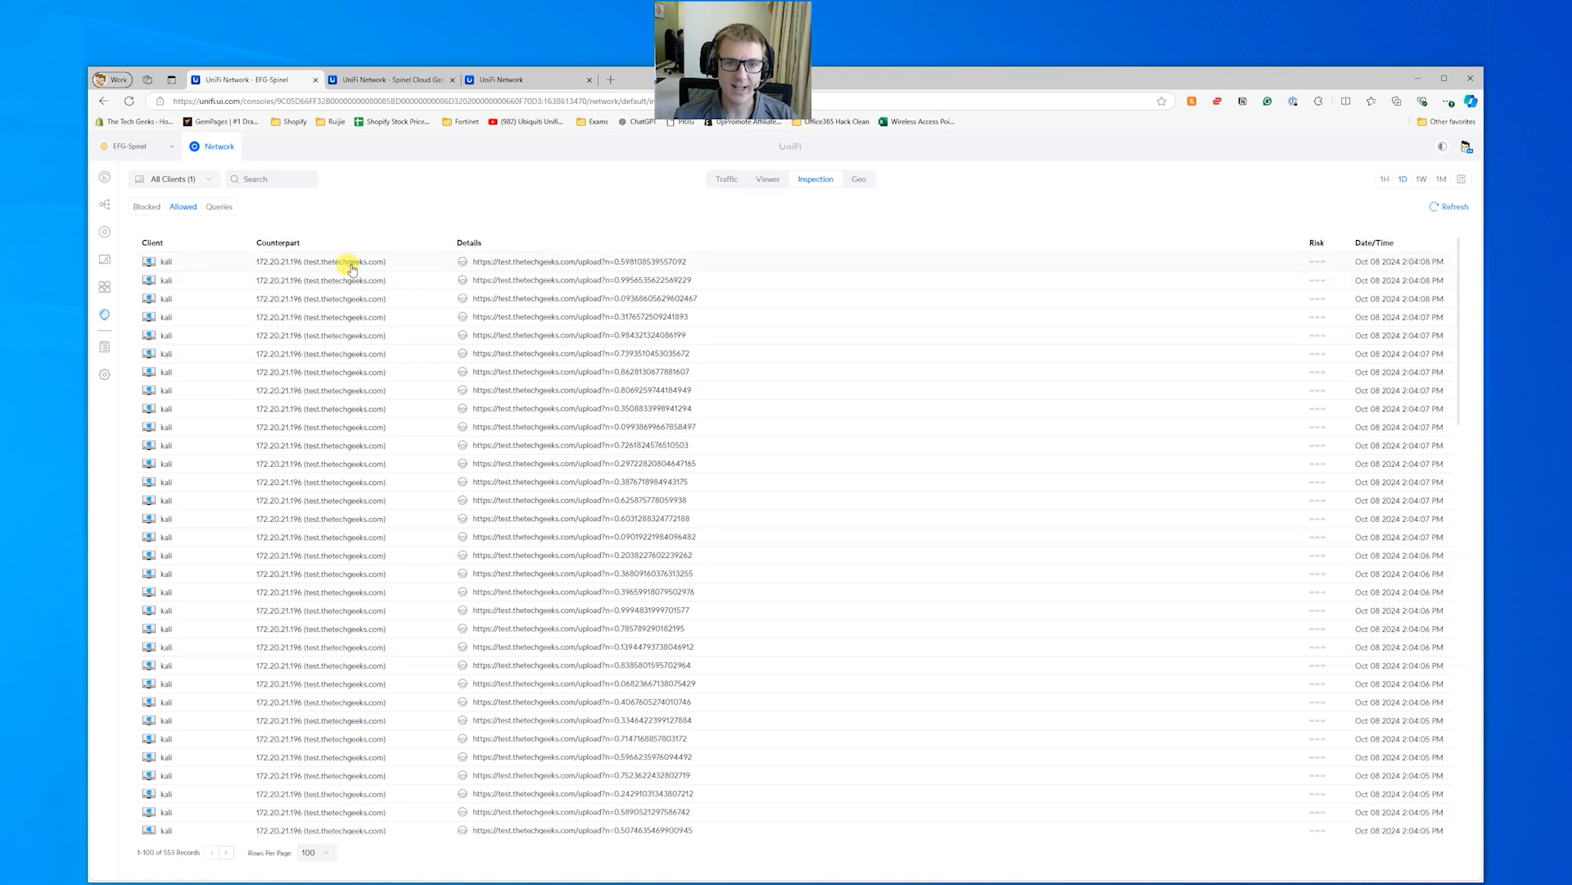
pyautogui.moveTo(567, 329)
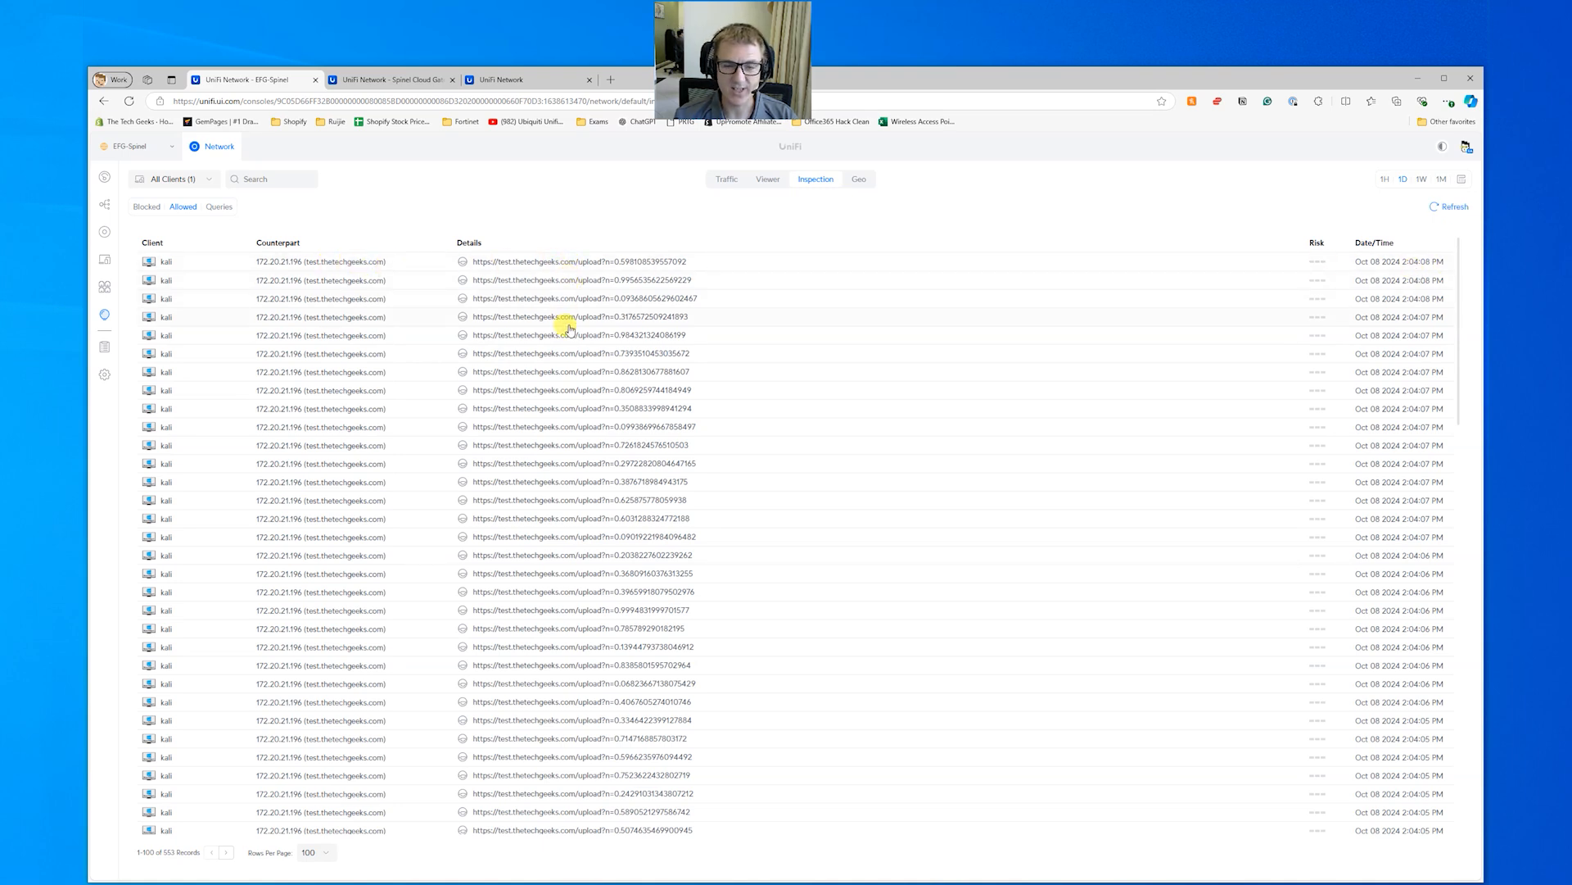
pyautogui.moveTo(572, 580)
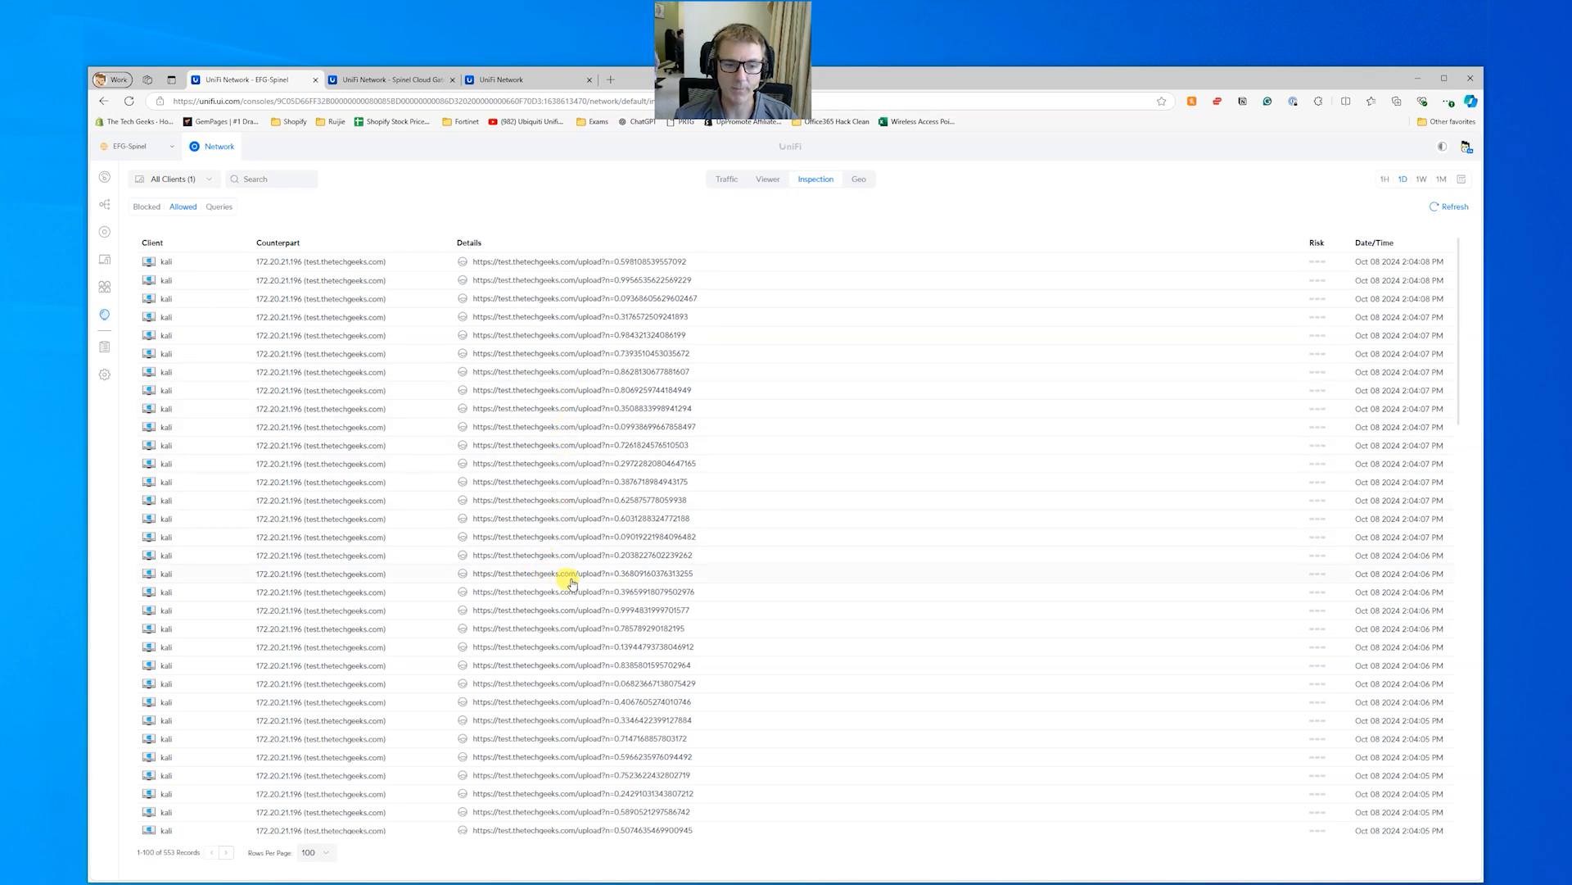
pyautogui.scroll(-3)
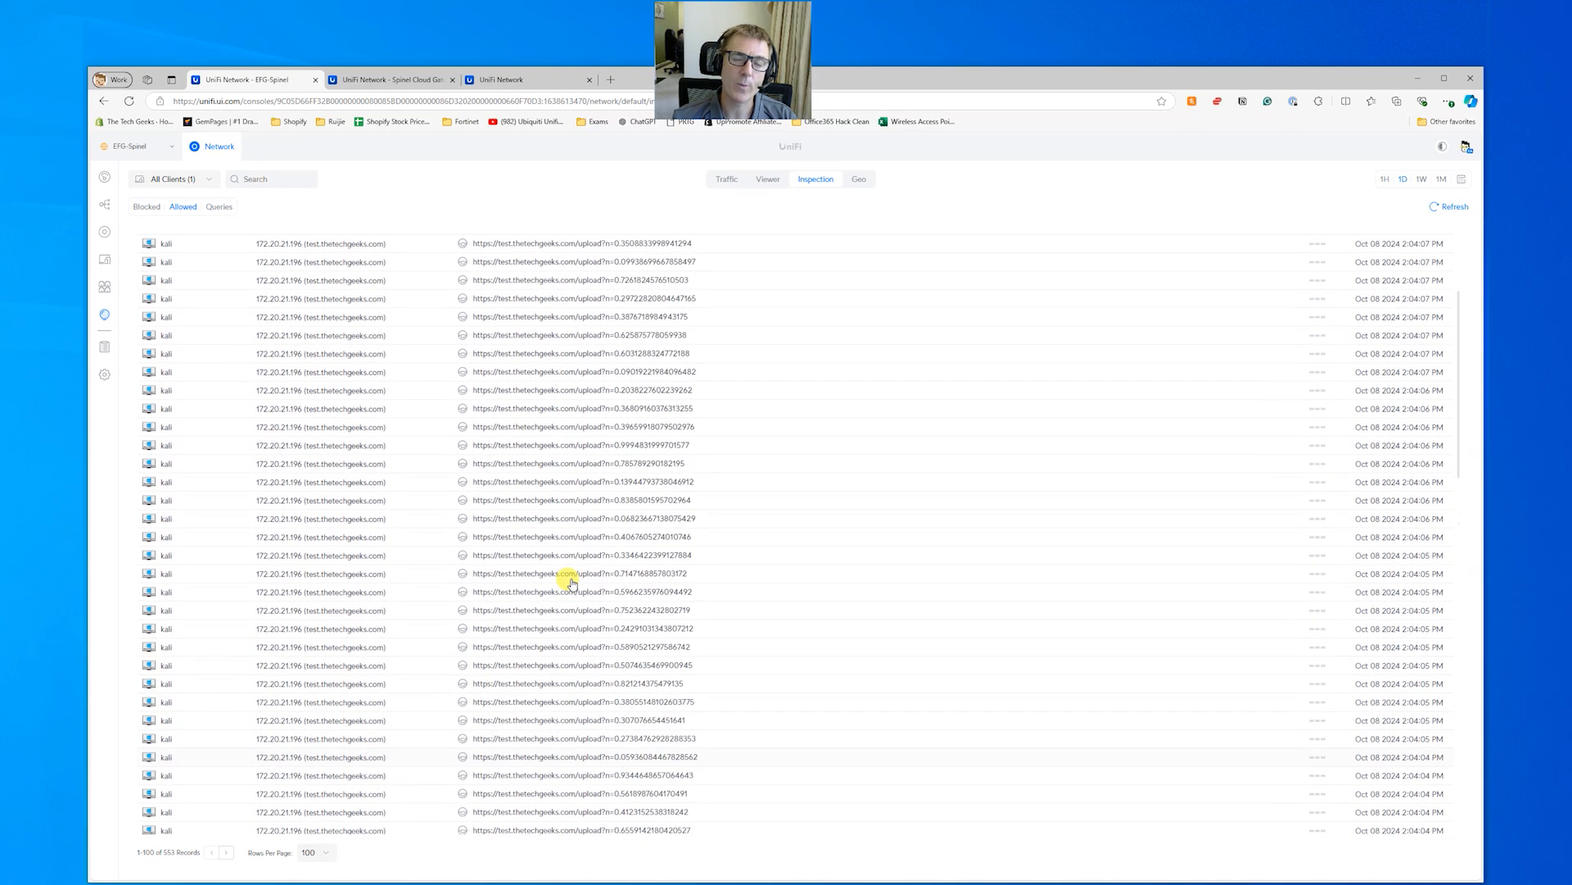
pyautogui.scroll(3)
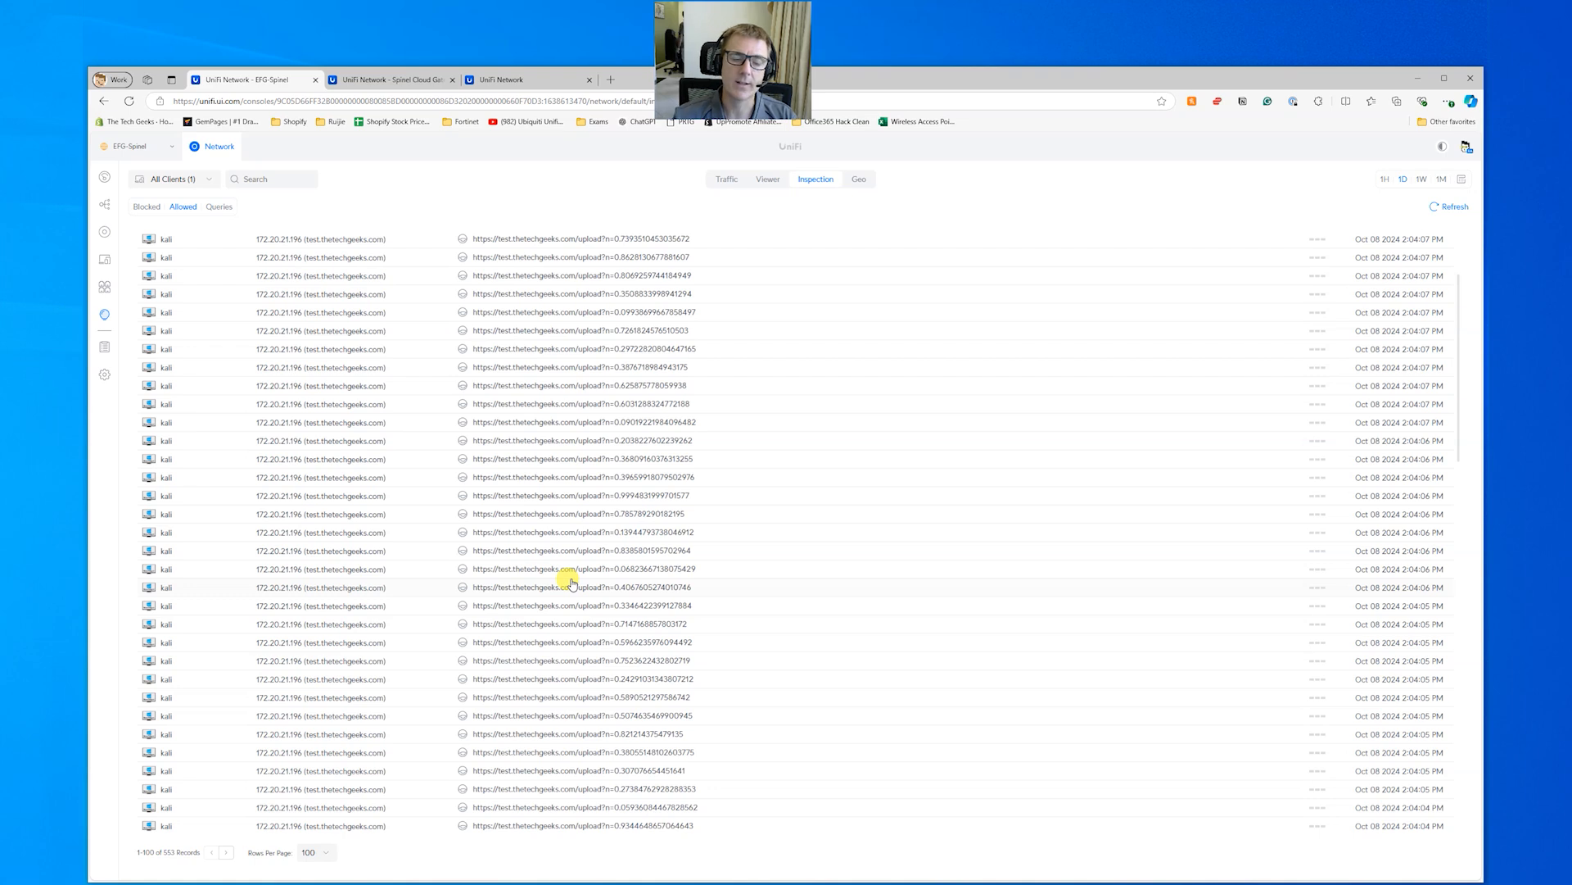
pyautogui.click(219, 206)
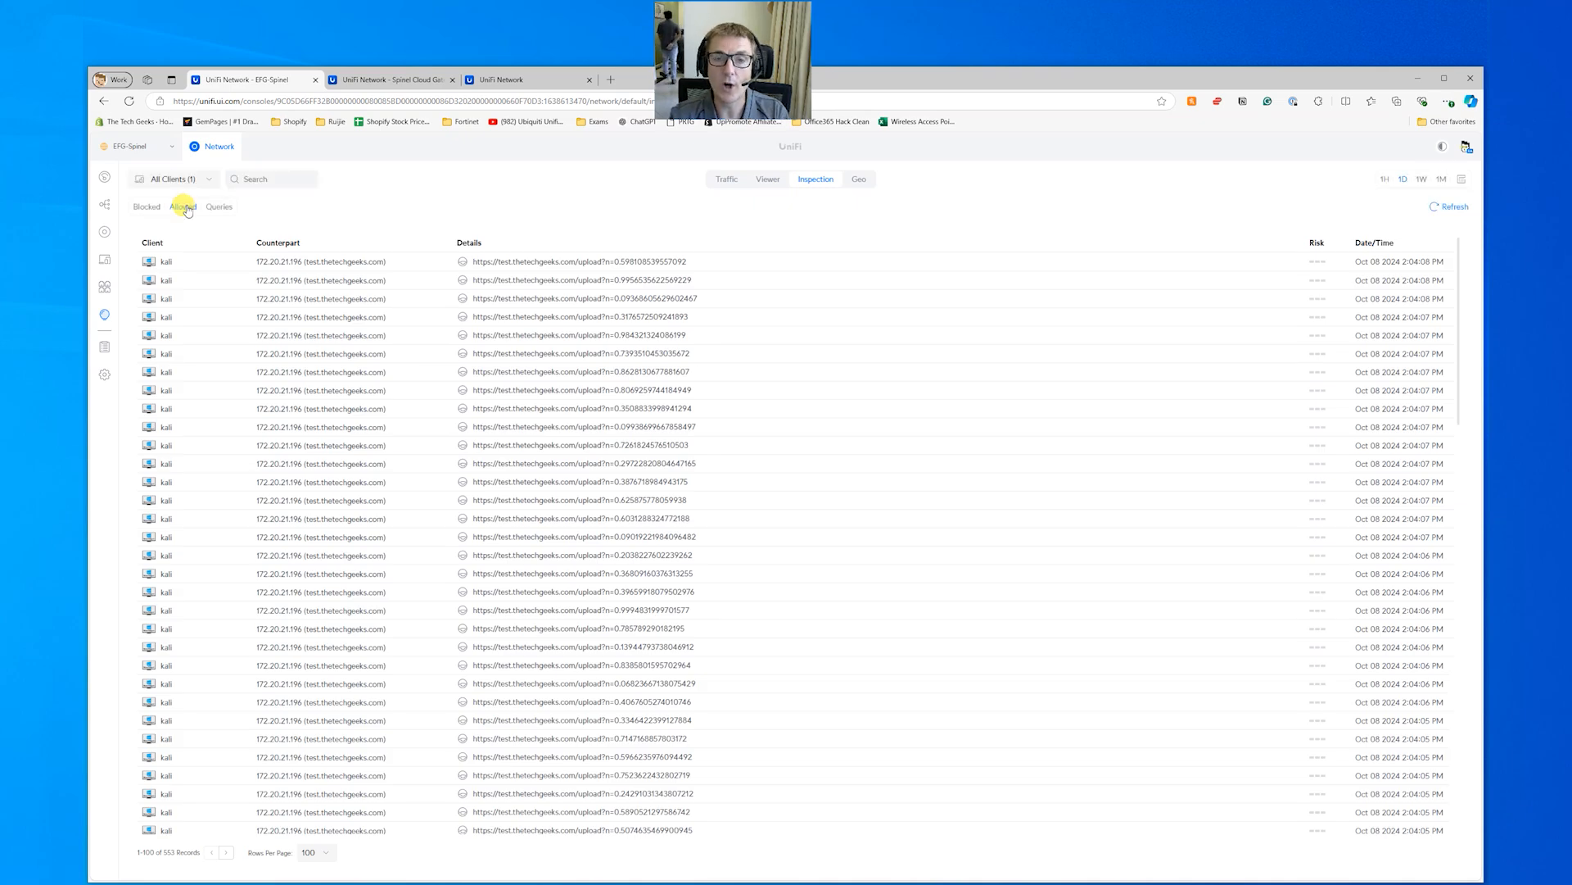
pyautogui.moveTo(994, 801)
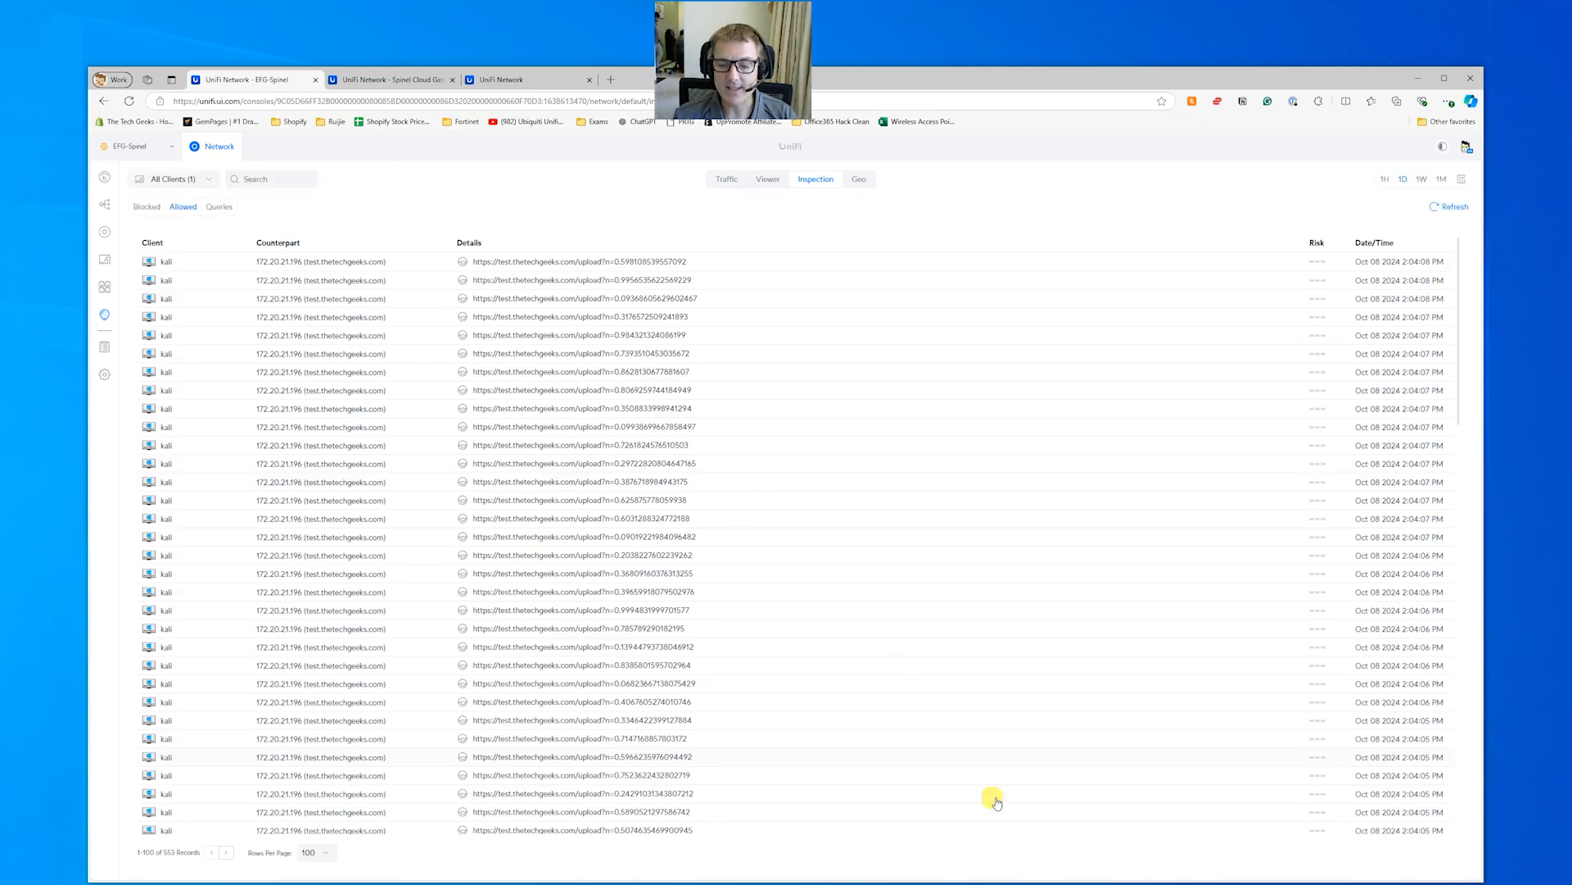